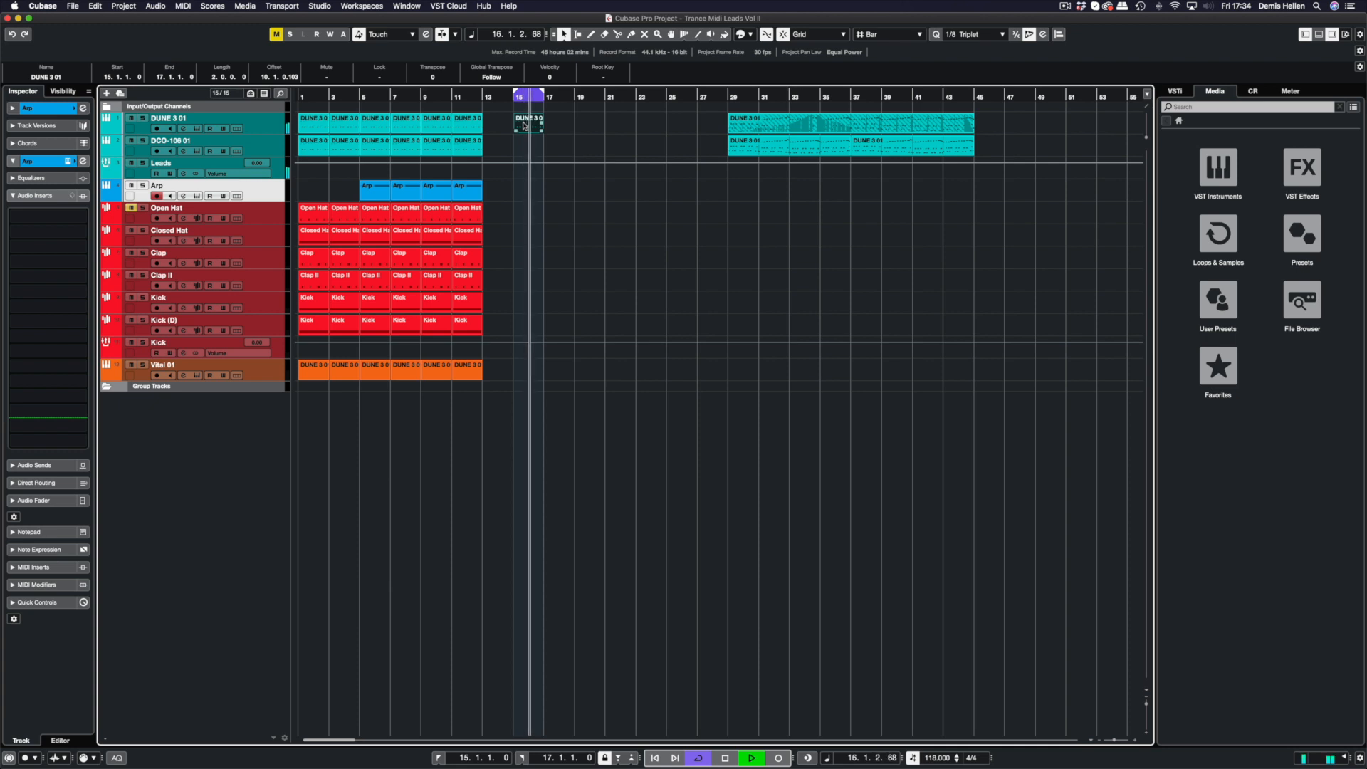
Add Raum reverb as the third insert on the DUNE 3 01 track
{"action": "left_click", "coordinate": [725, 758]}
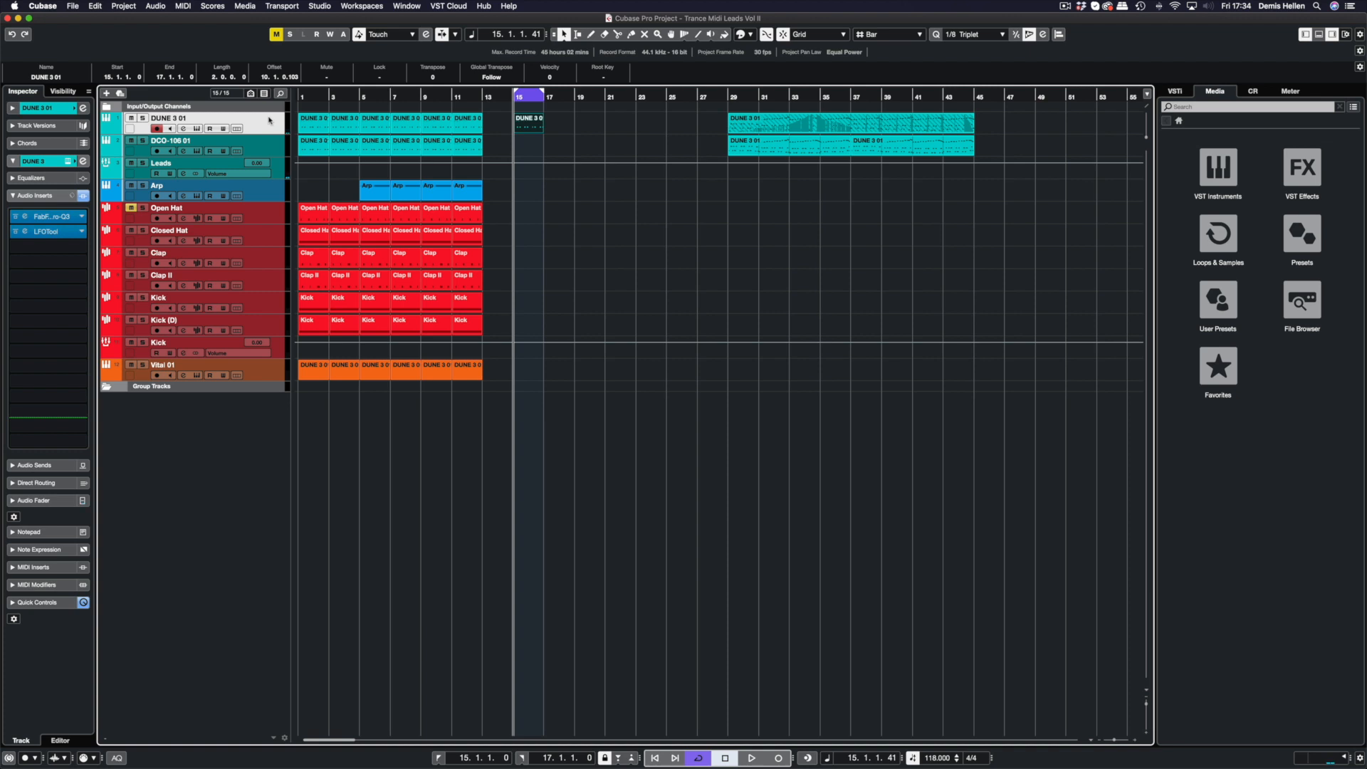
{"action": "left_click", "coordinate": [49, 246]}
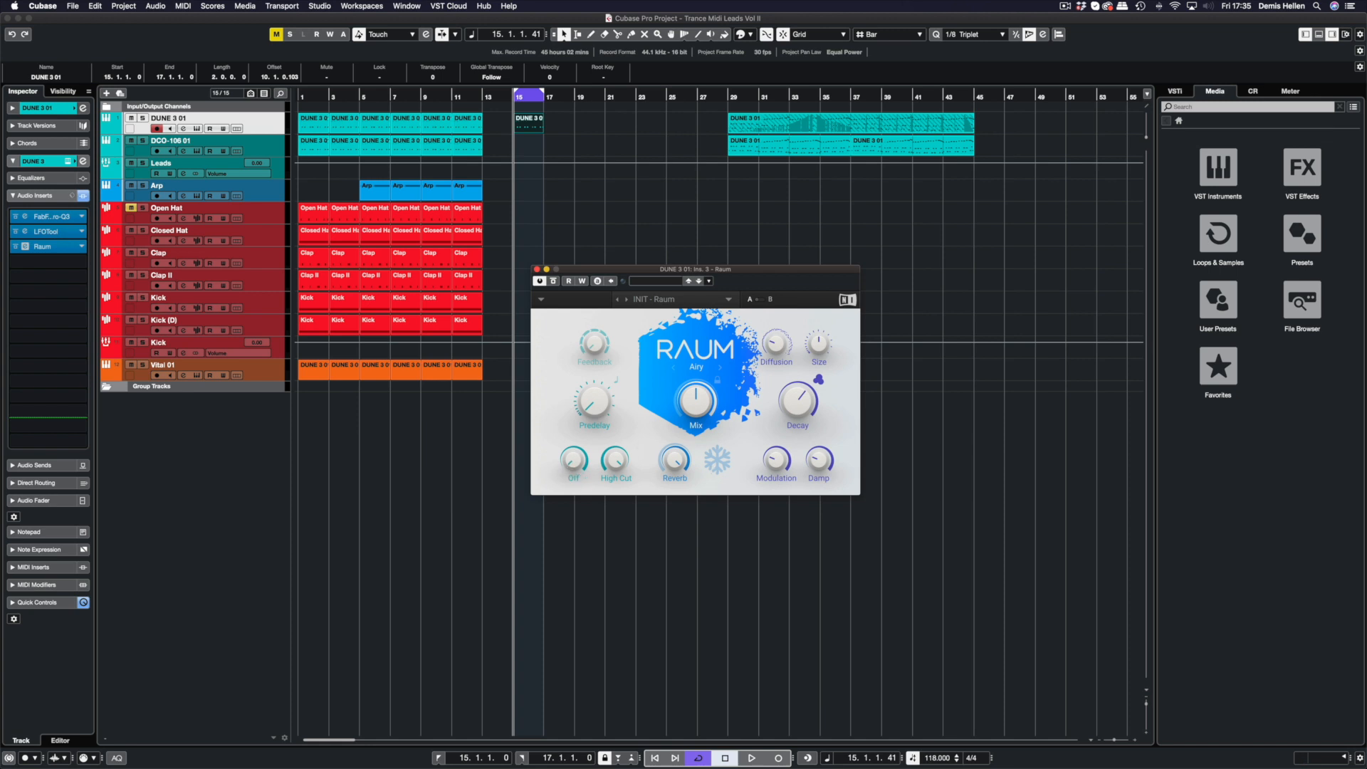
Set Raum to 0 ms predelay and 200 s decay while playing back
{"action": "left_click", "coordinate": [572, 460]}
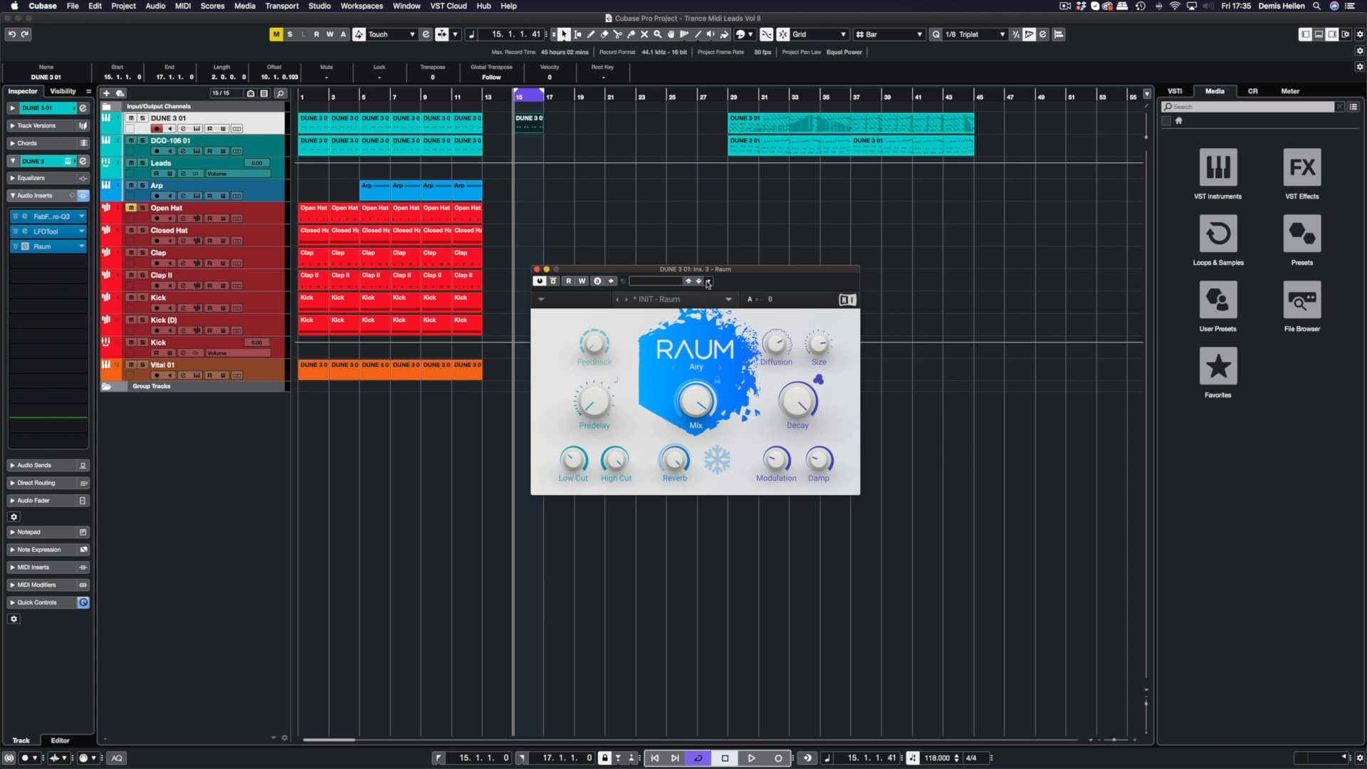
{"action": "left_click", "coordinate": [750, 756]}
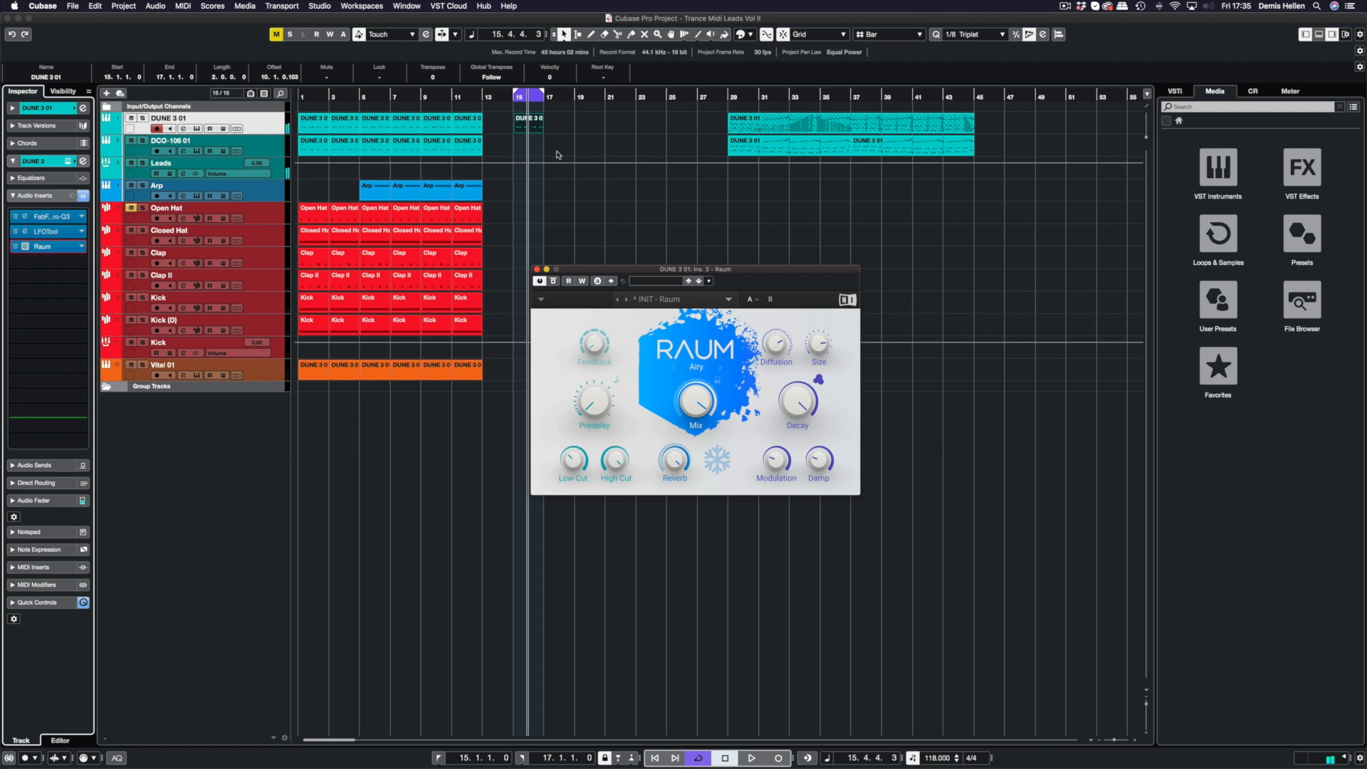
{"action": "mouse_move", "coordinate": [785, 399]}
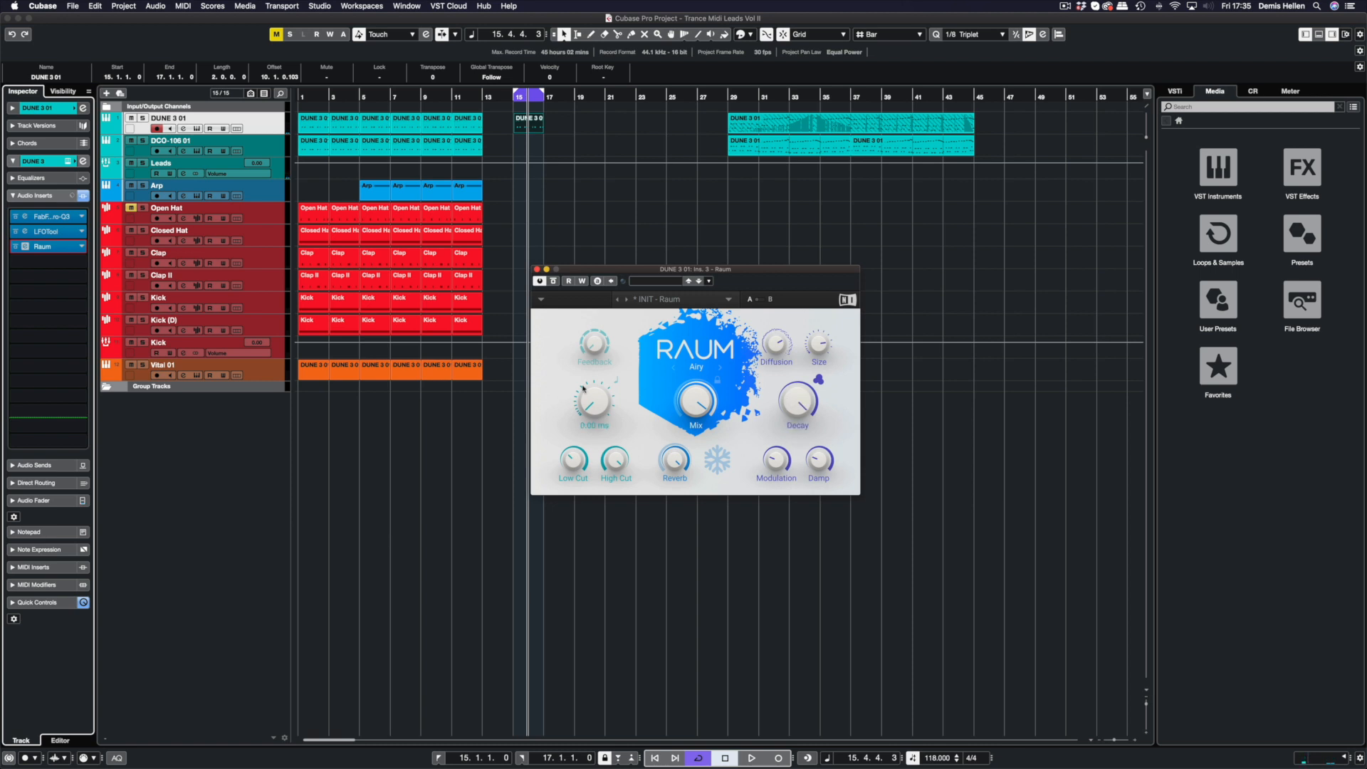
{"action": "mouse_move", "coordinate": [620, 271]}
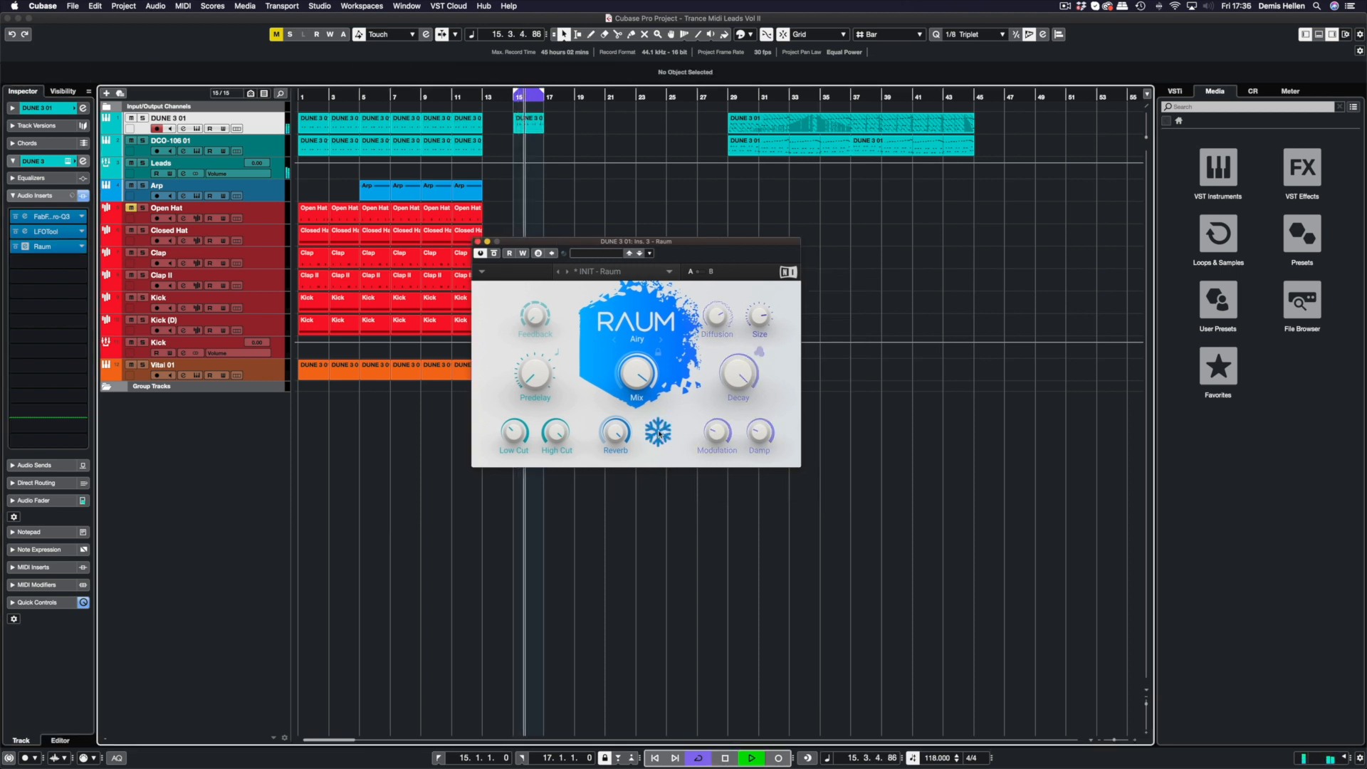
{"action": "left_click", "coordinate": [751, 757]}
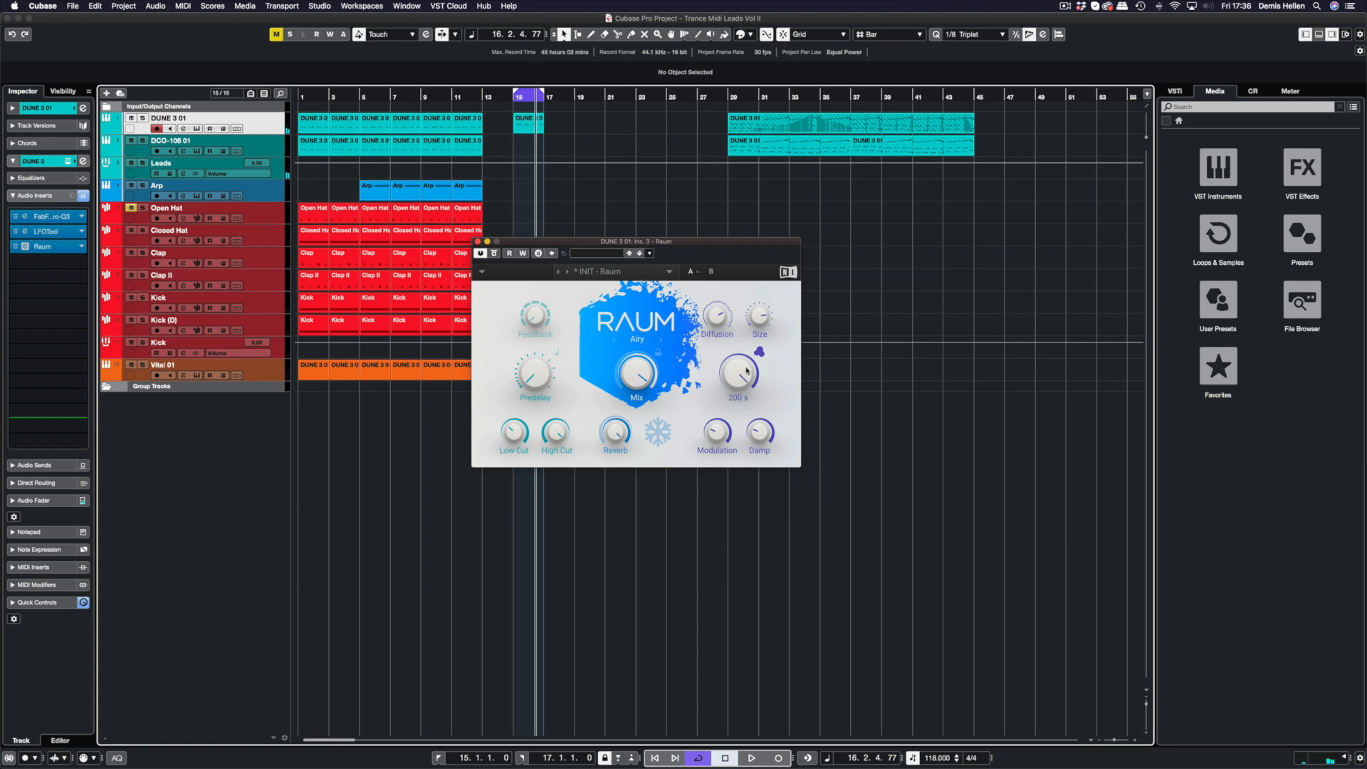
Close Raum and create a new group track named Freeze
{"action": "left_click", "coordinate": [478, 242]}
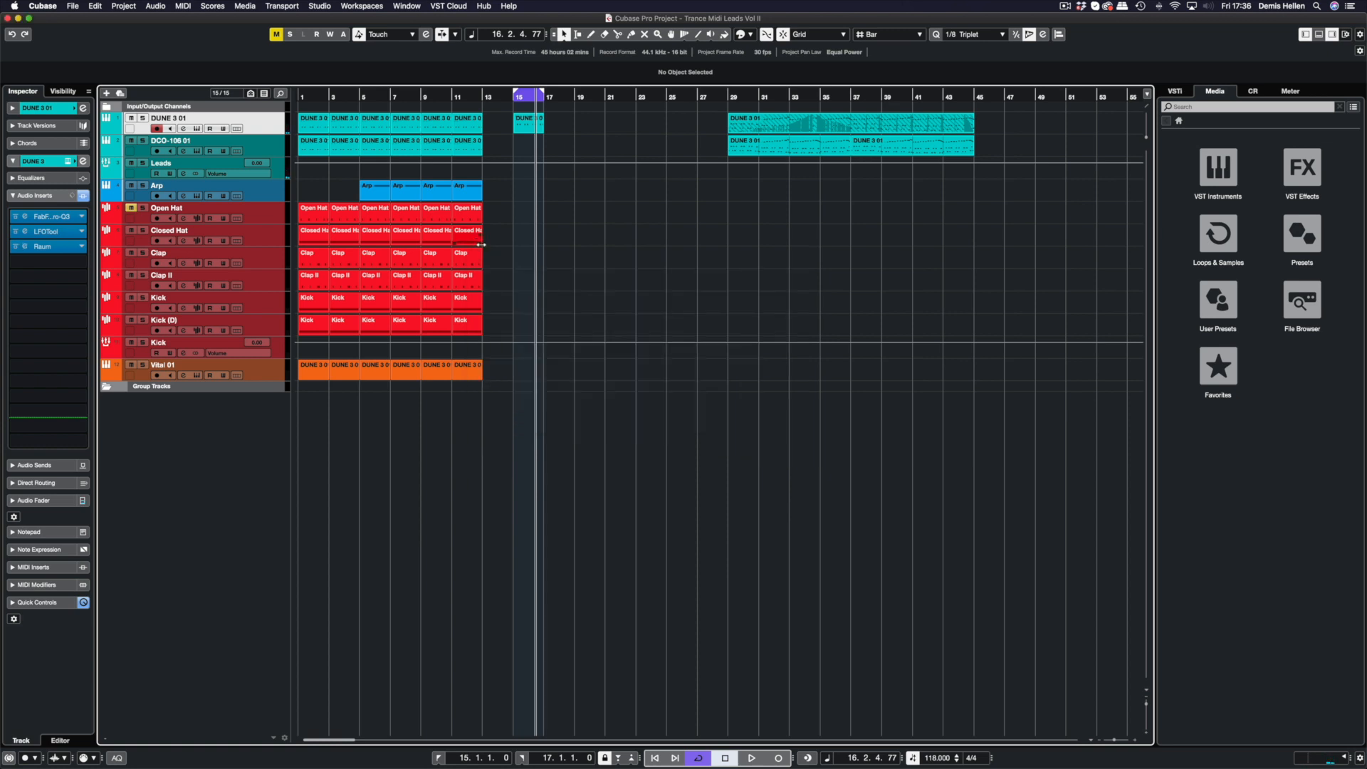
{"action": "mouse_move", "coordinate": [232, 512]}
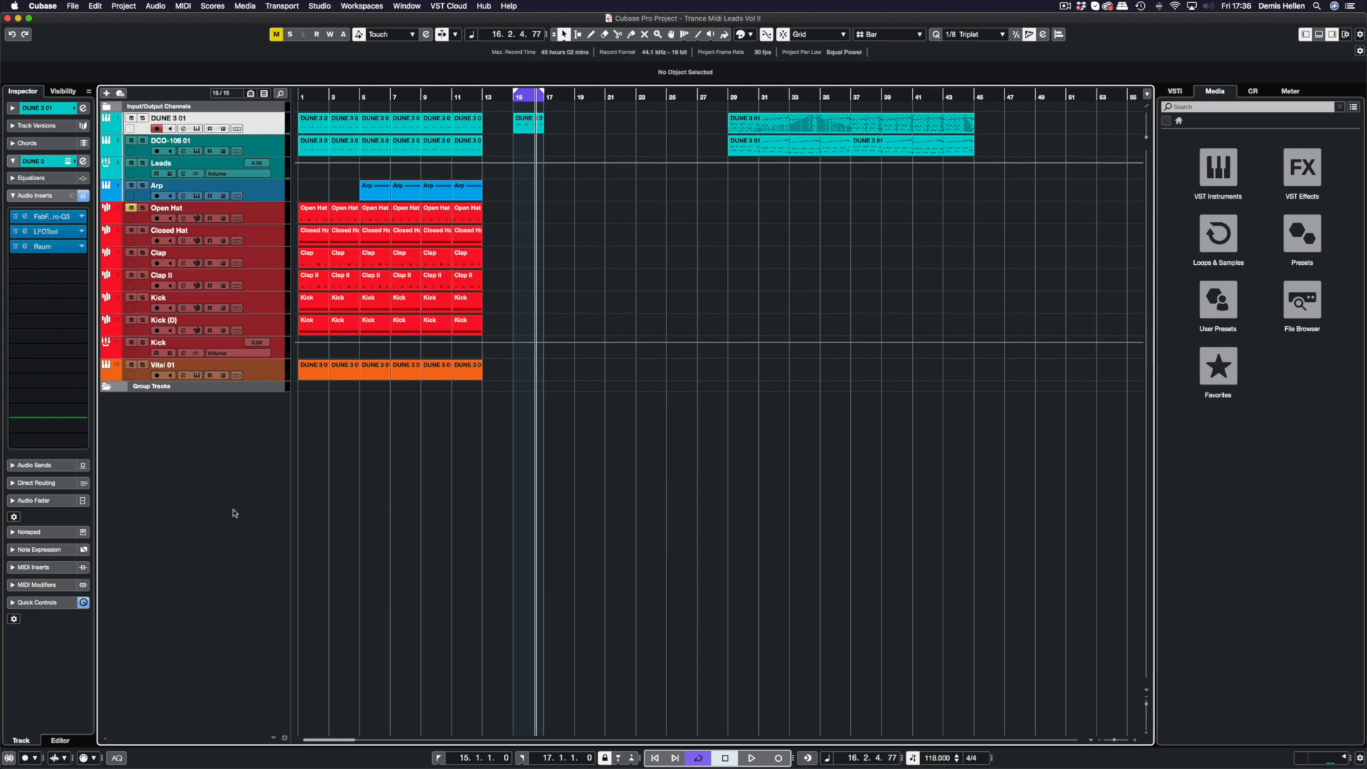
{"action": "right_click", "coordinate": [232, 512]}
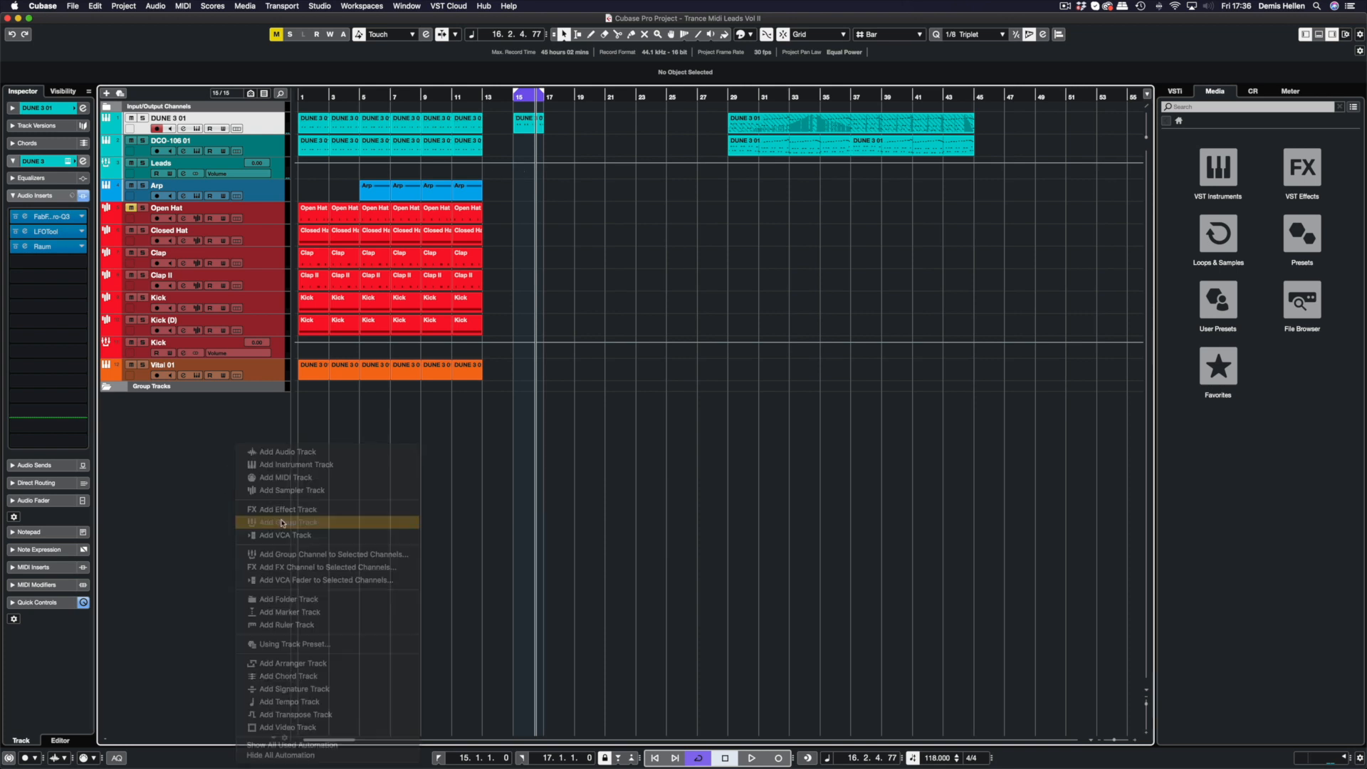
{"action": "left_click", "coordinate": [288, 523]}
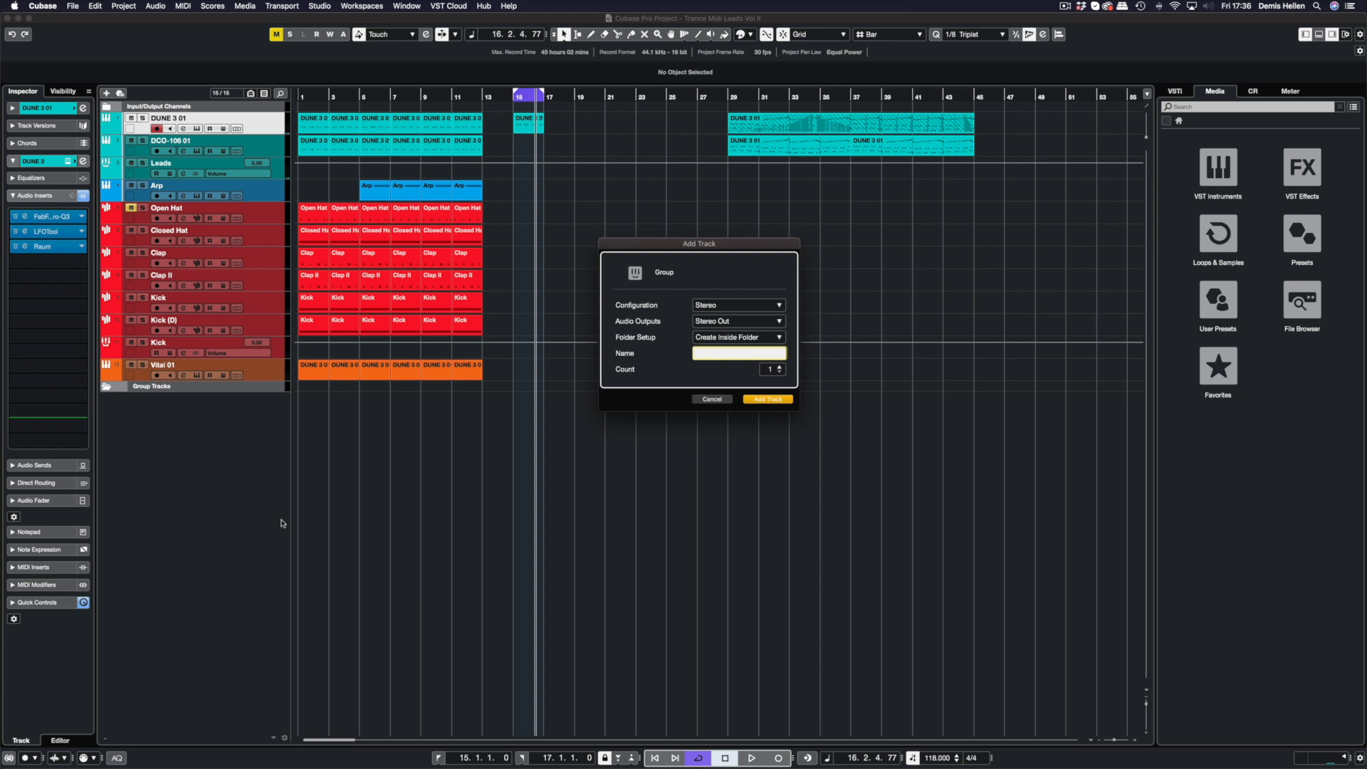
{"action": "type", "text": "Freeze"}
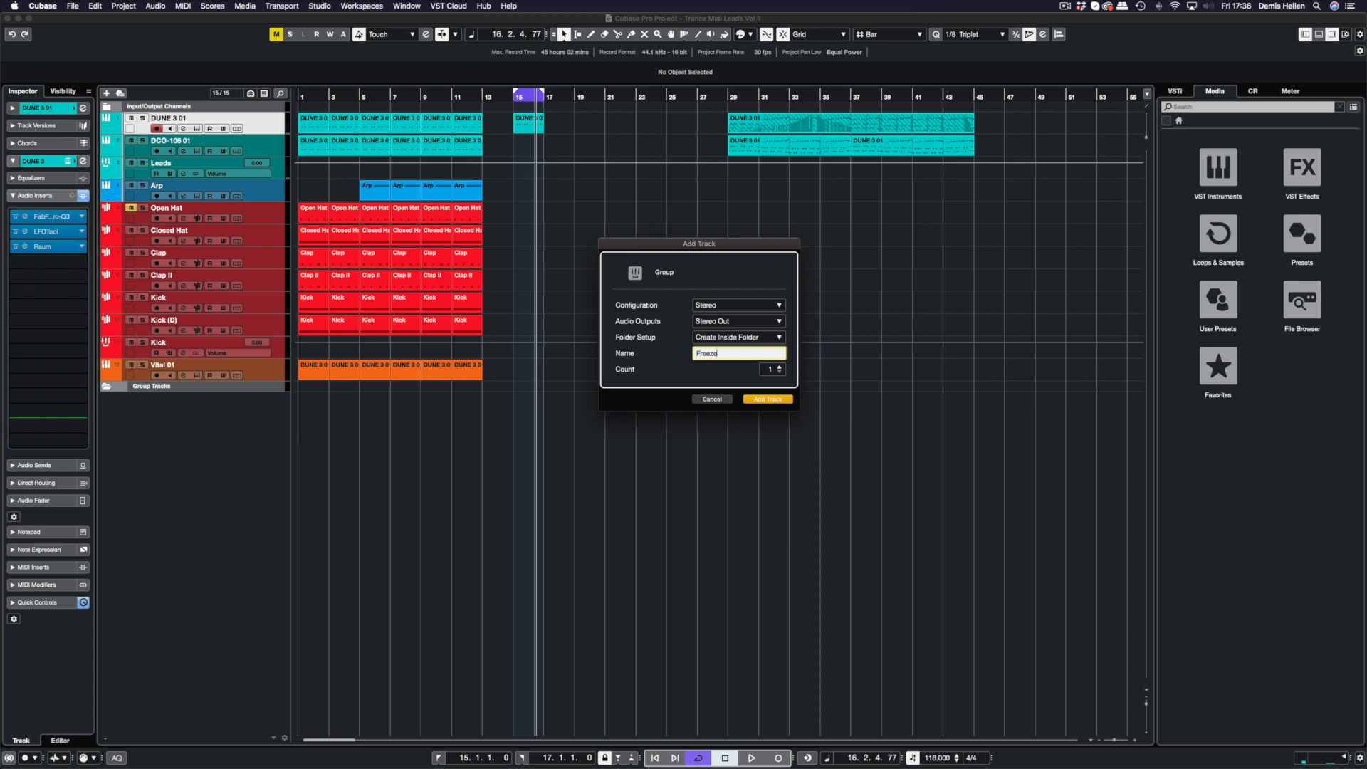
{"action": "left_click", "coordinate": [766, 399]}
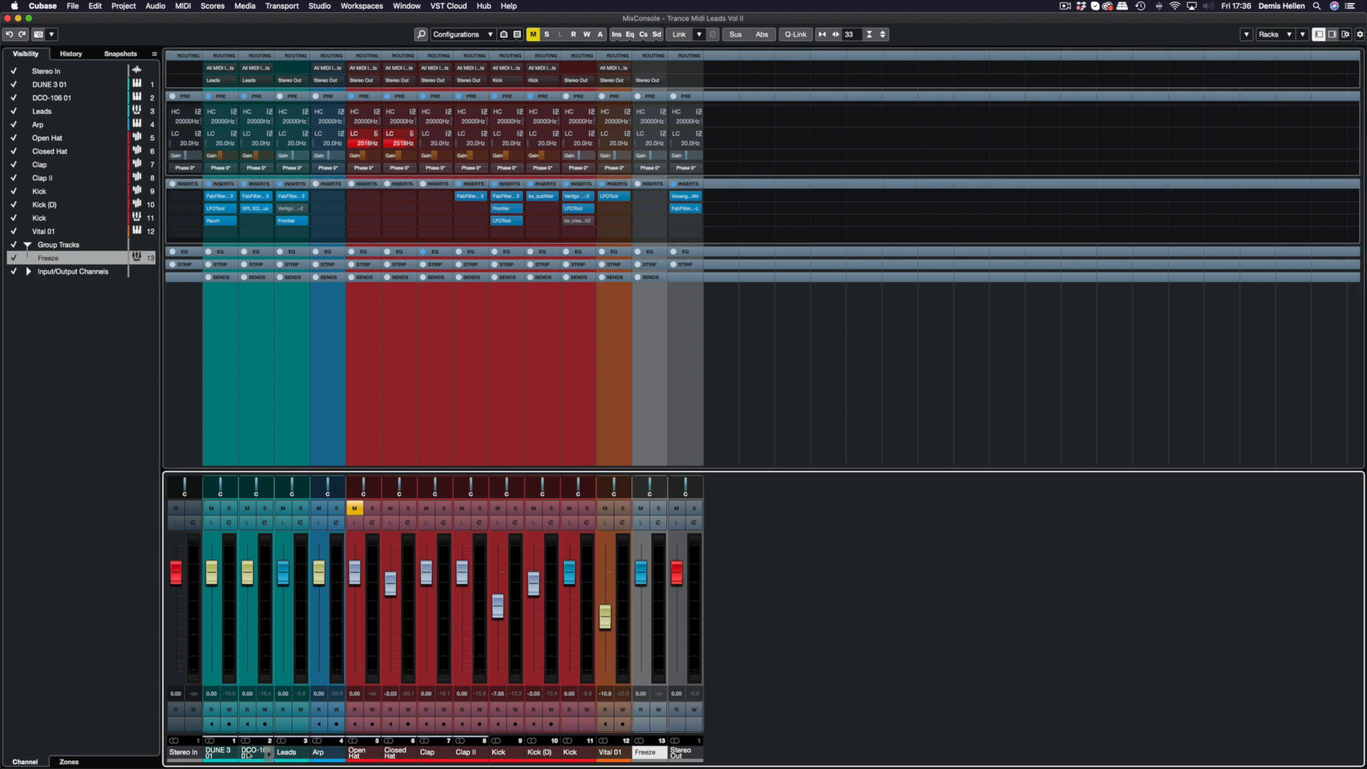
{"action": "mouse_move", "coordinate": [265, 509]}
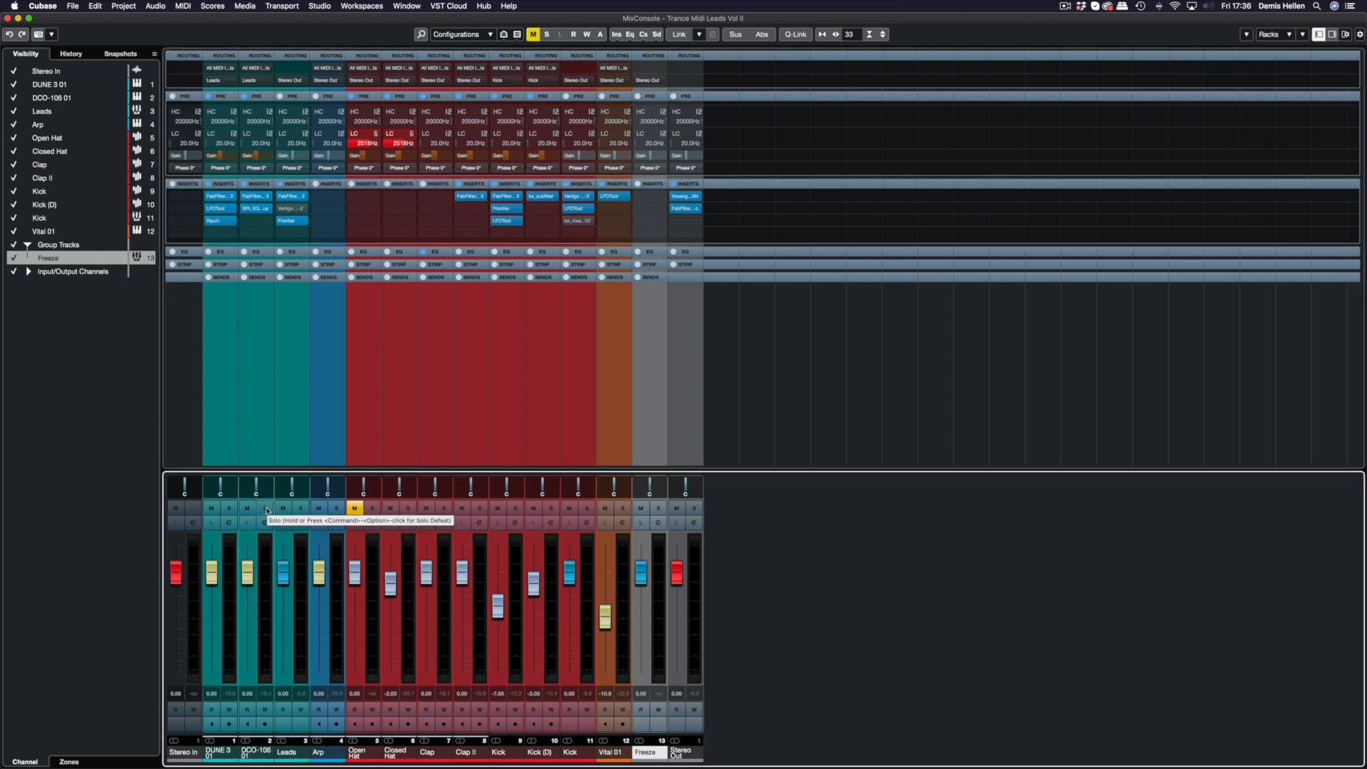
Solo DUNE 3 01 and route its output to the Freeze group in the MixConsole
{"action": "left_click", "coordinate": [228, 508]}
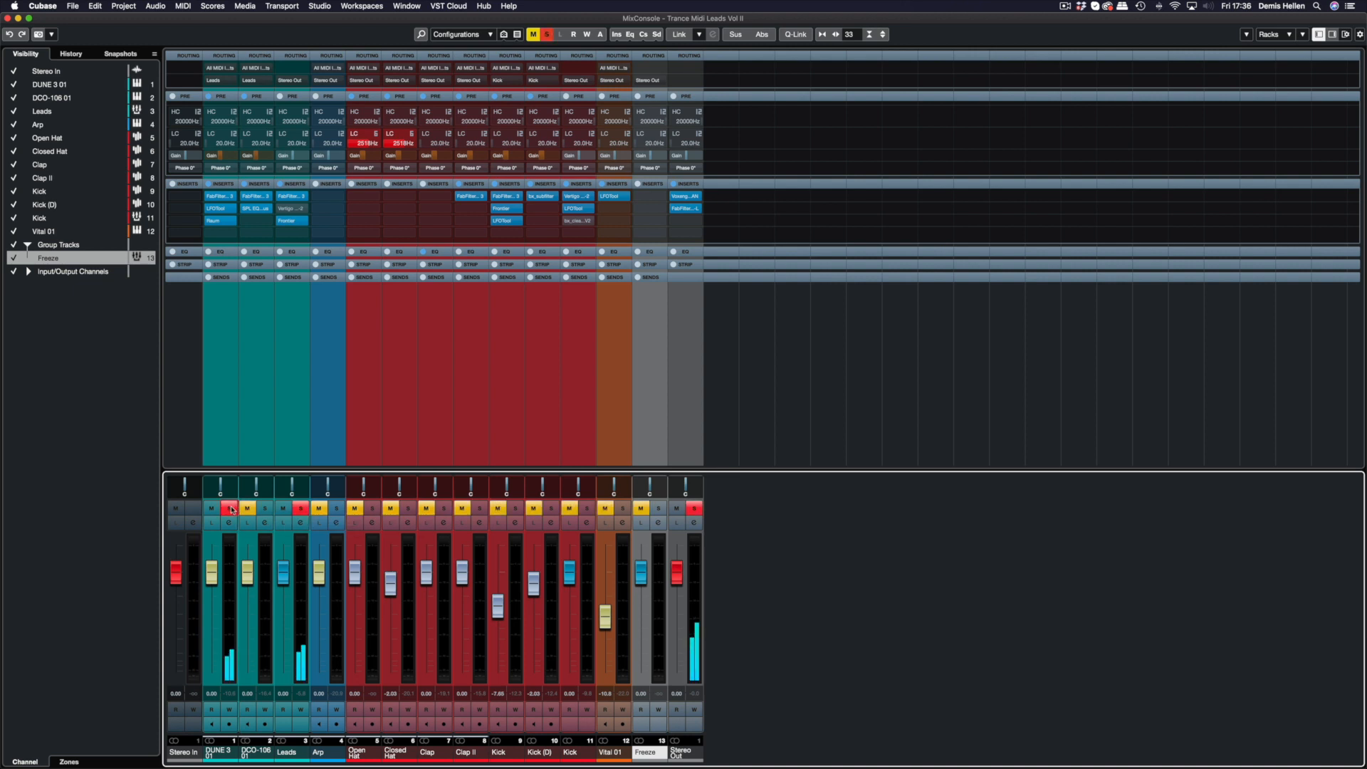
{"action": "left_click", "coordinate": [230, 509]}
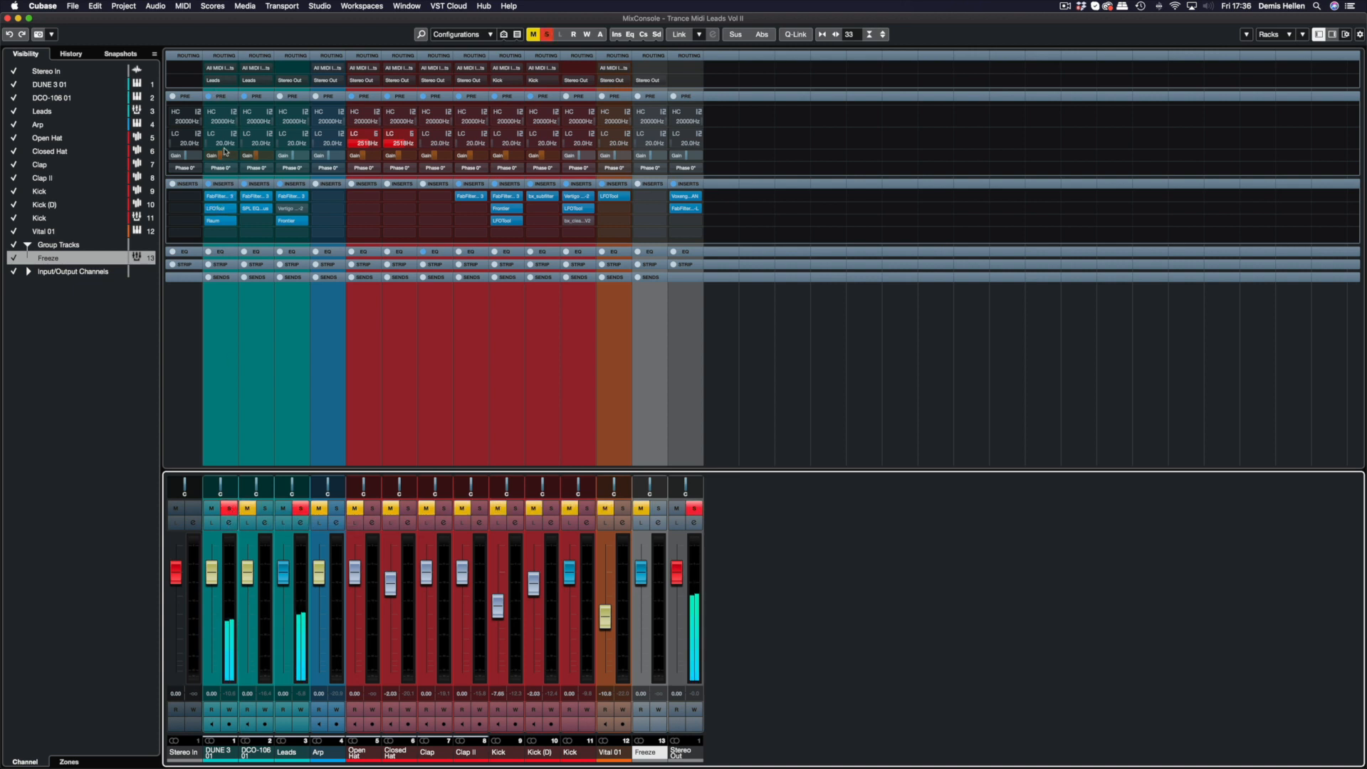
{"action": "left_click", "coordinate": [222, 69]}
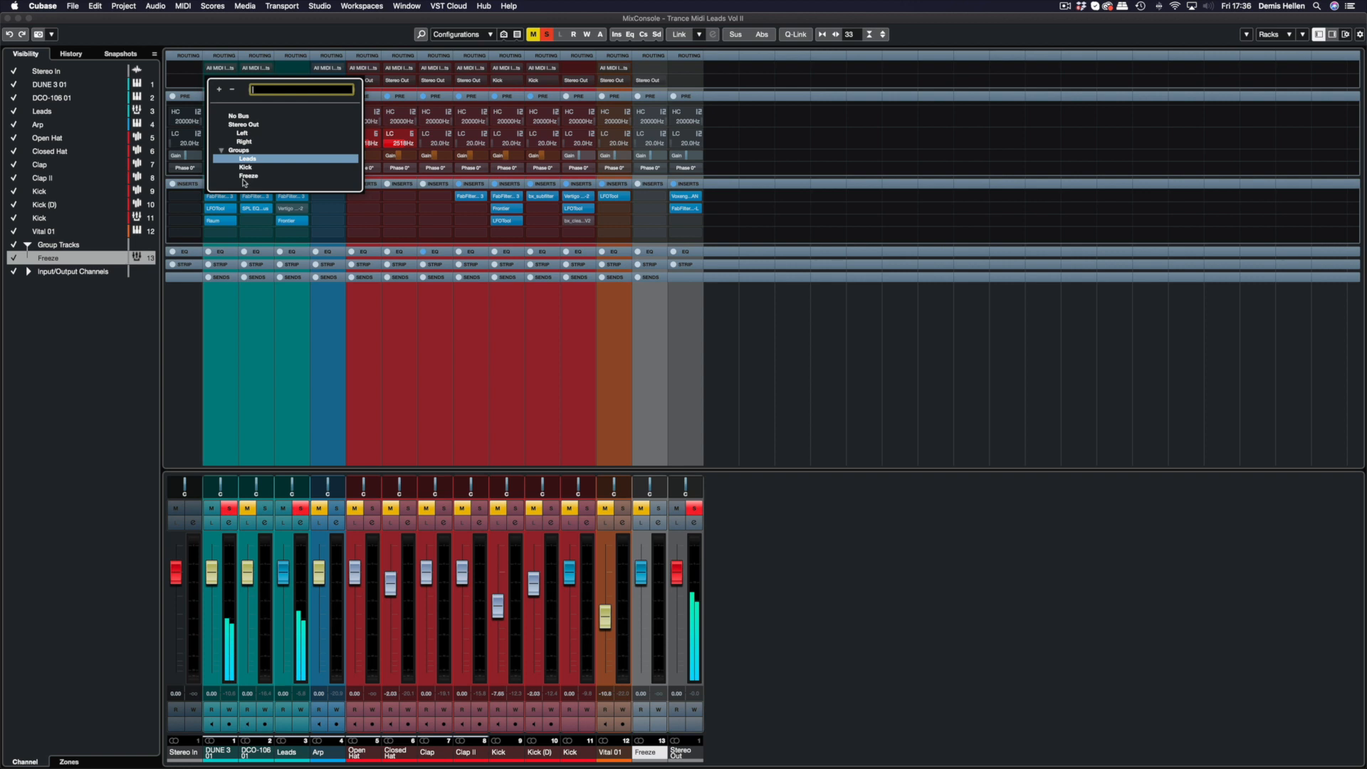
{"action": "left_click", "coordinate": [247, 158]}
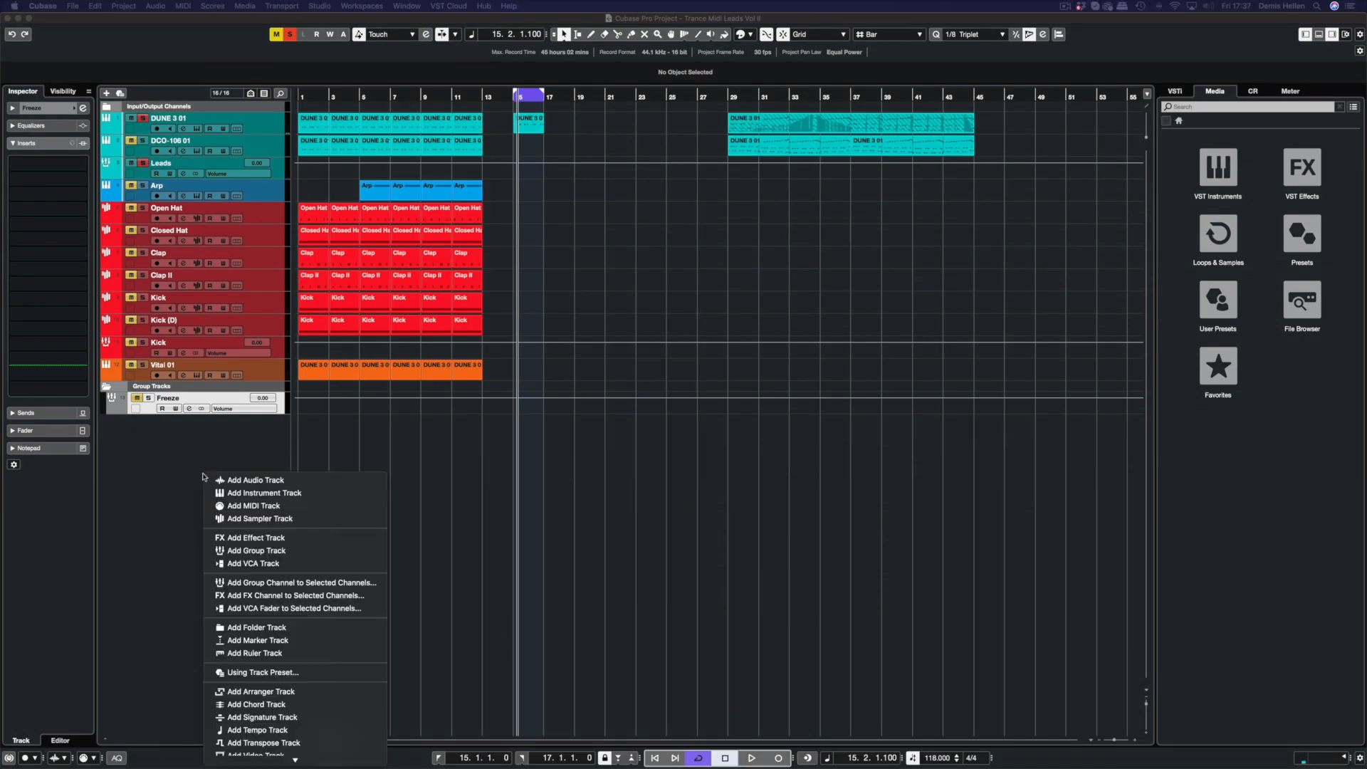
Create a stereo audio track named Freeze Record beneath the Freeze group
{"action": "left_click", "coordinate": [255, 480]}
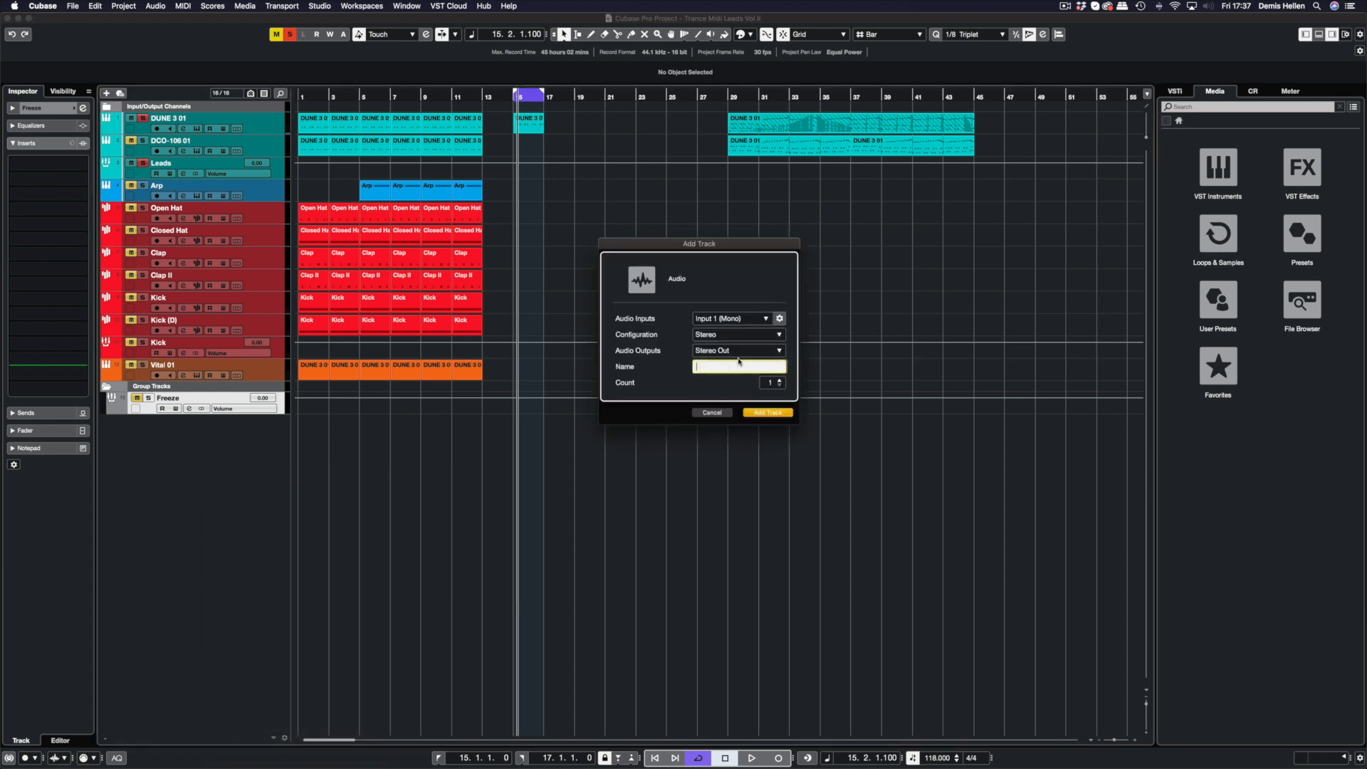
{"action": "type", "text": "Freeze"}
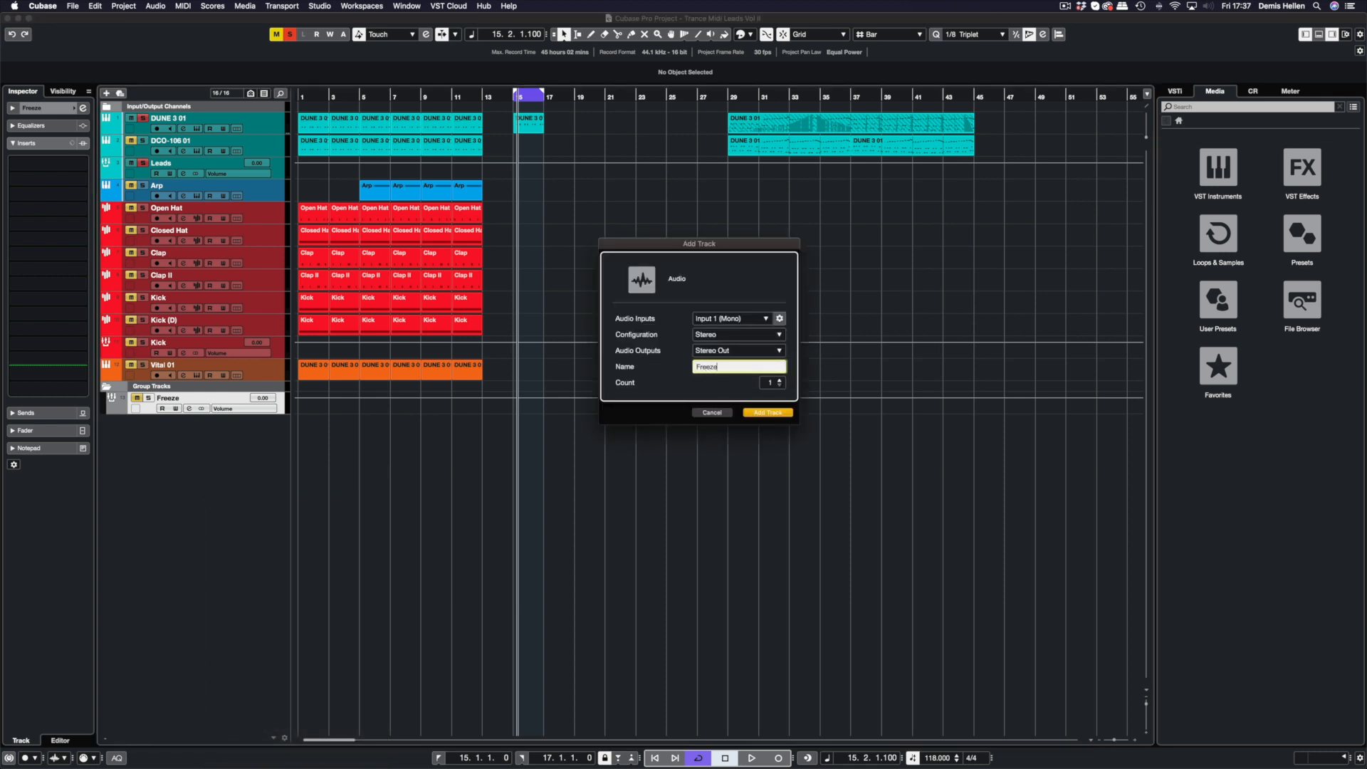
{"action": "left_click", "coordinate": [766, 413]}
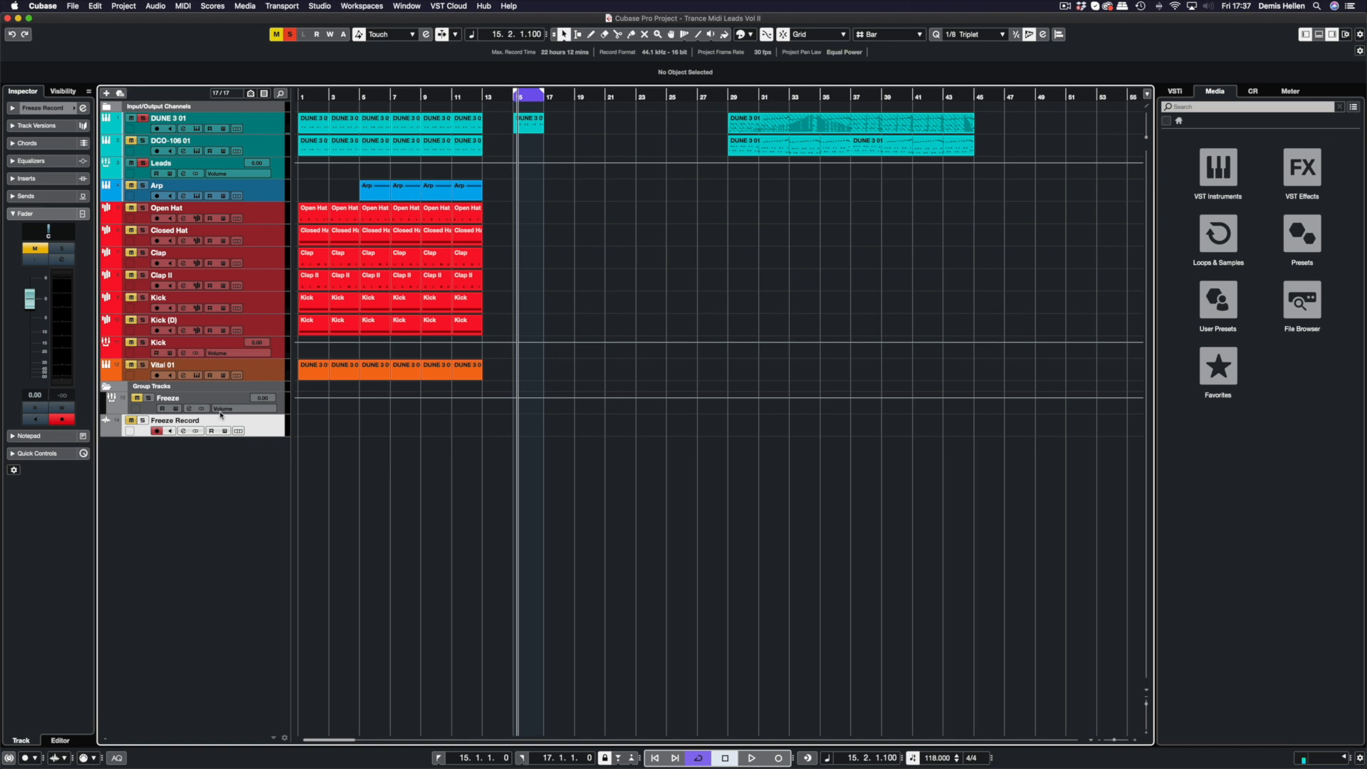
{"action": "mouse_move", "coordinate": [174, 399]}
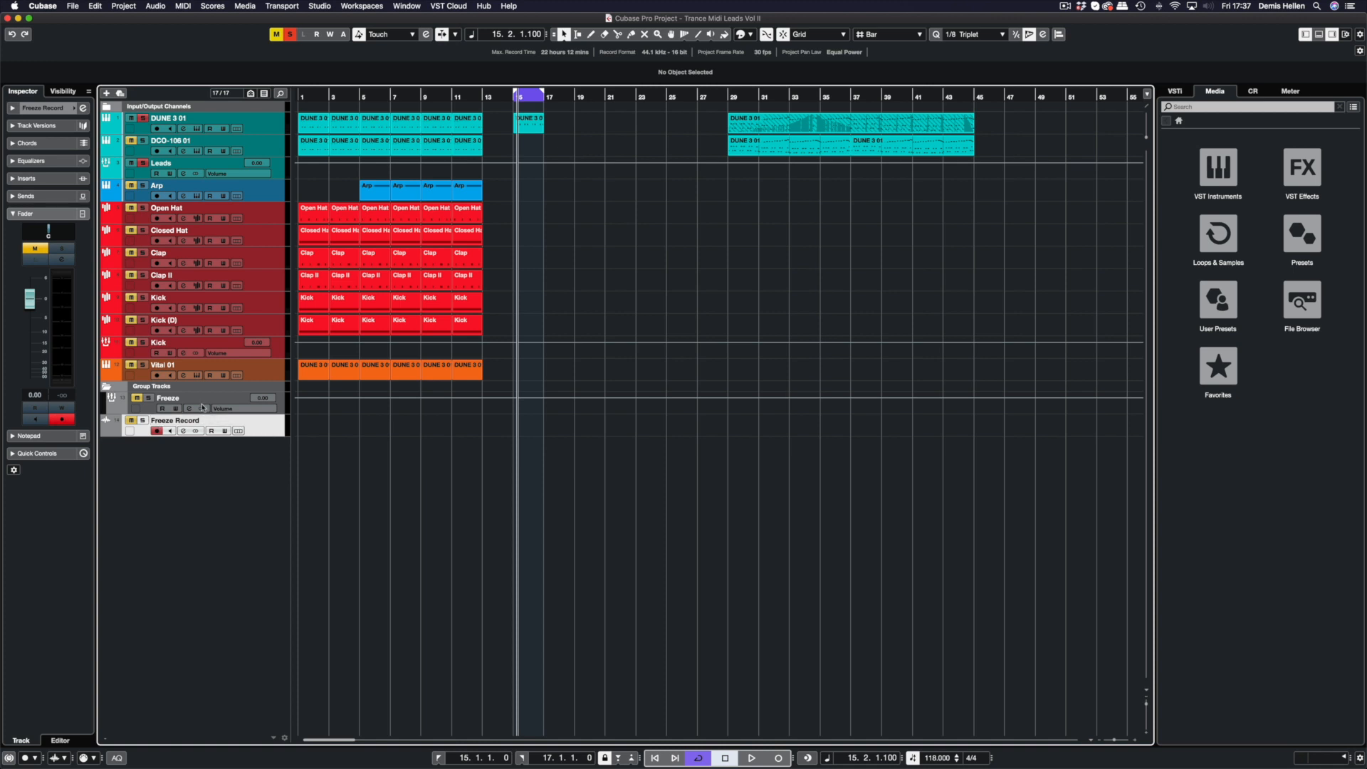
{"action": "mouse_move", "coordinate": [141, 420]}
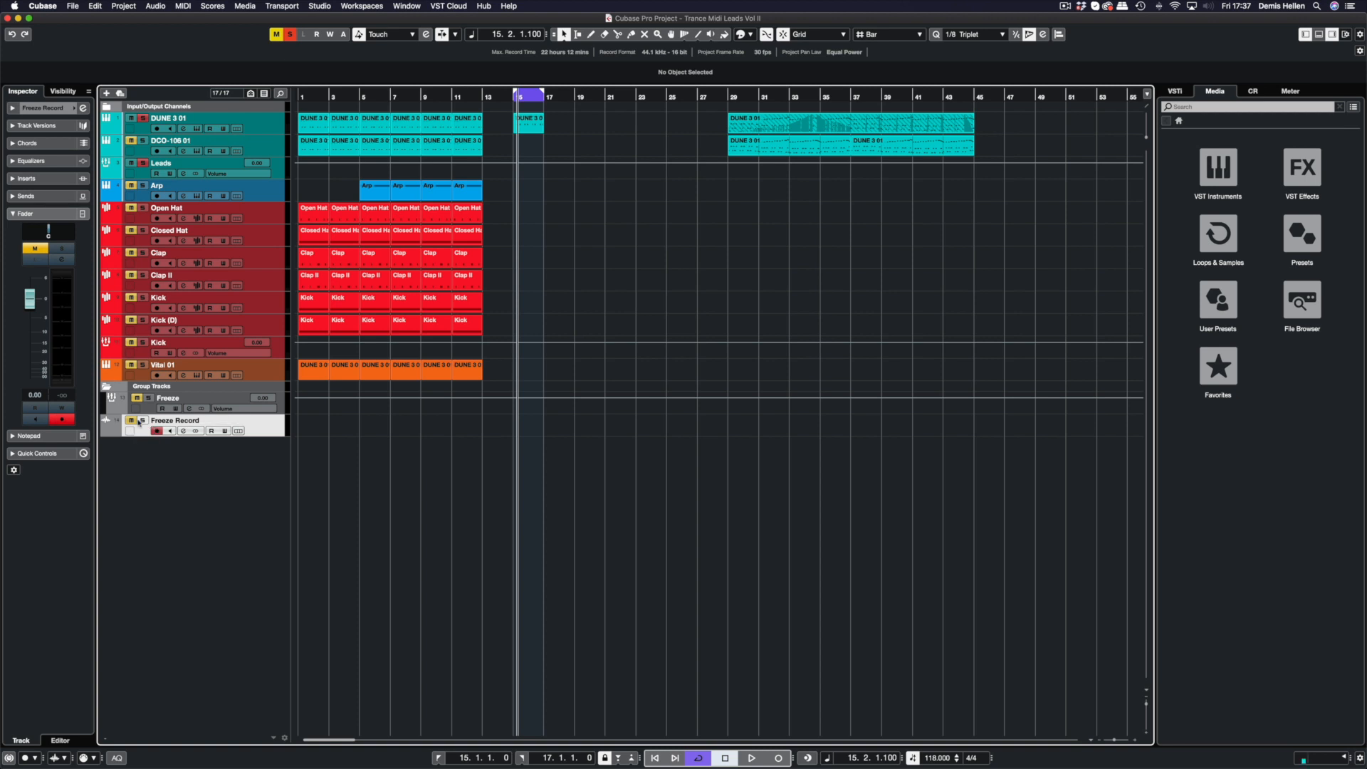
Route Freeze Record to the Freeze group and reopen Raum on DUNE 3 01
{"action": "left_click", "coordinate": [165, 398]}
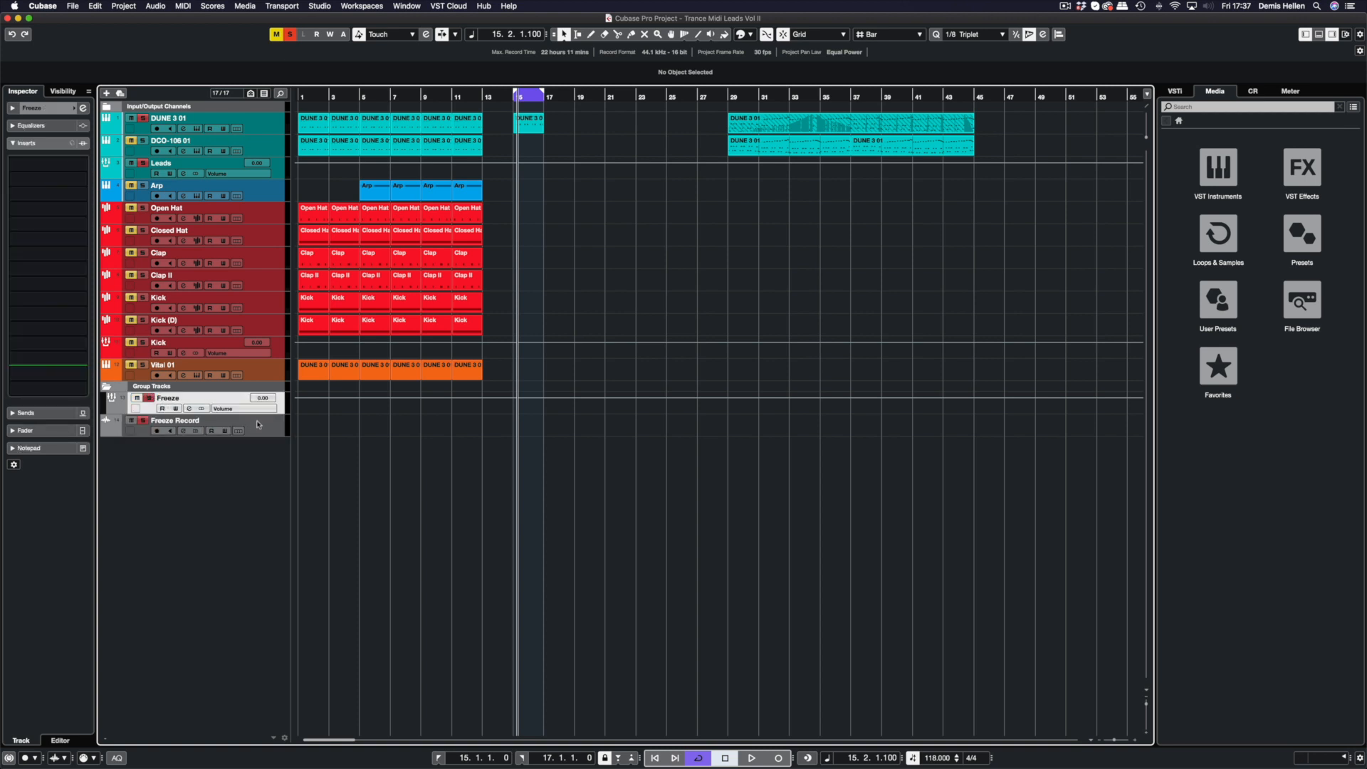
{"action": "left_click", "coordinate": [174, 420]}
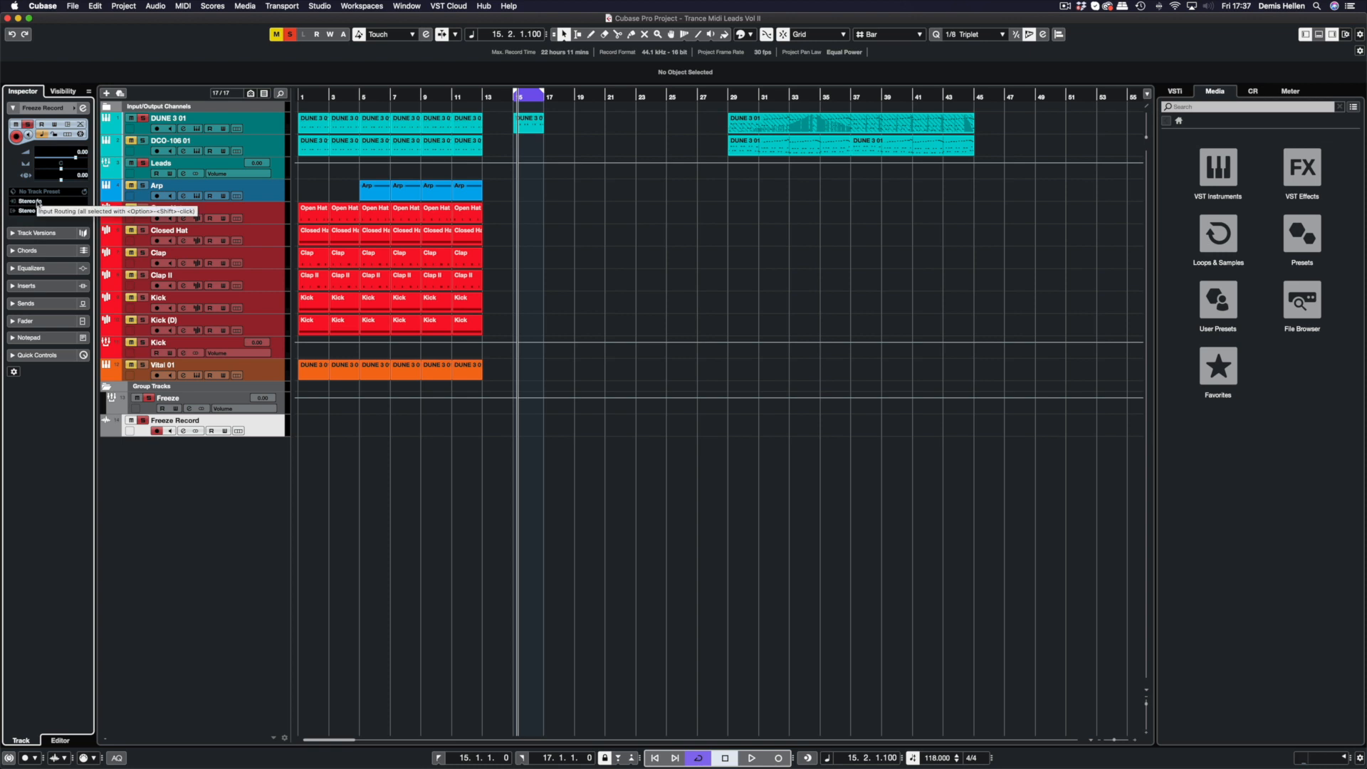
{"action": "left_click", "coordinate": [49, 201]}
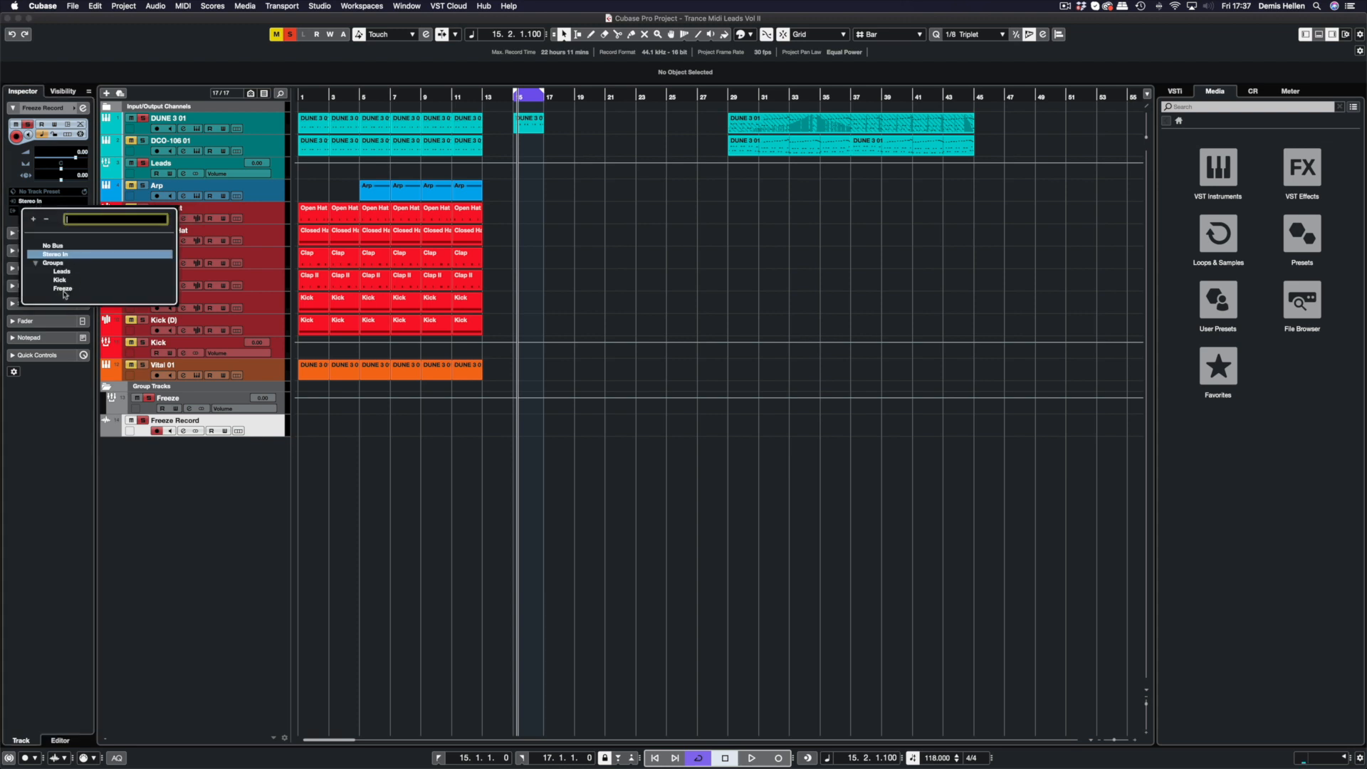
{"action": "left_click", "coordinate": [61, 288]}
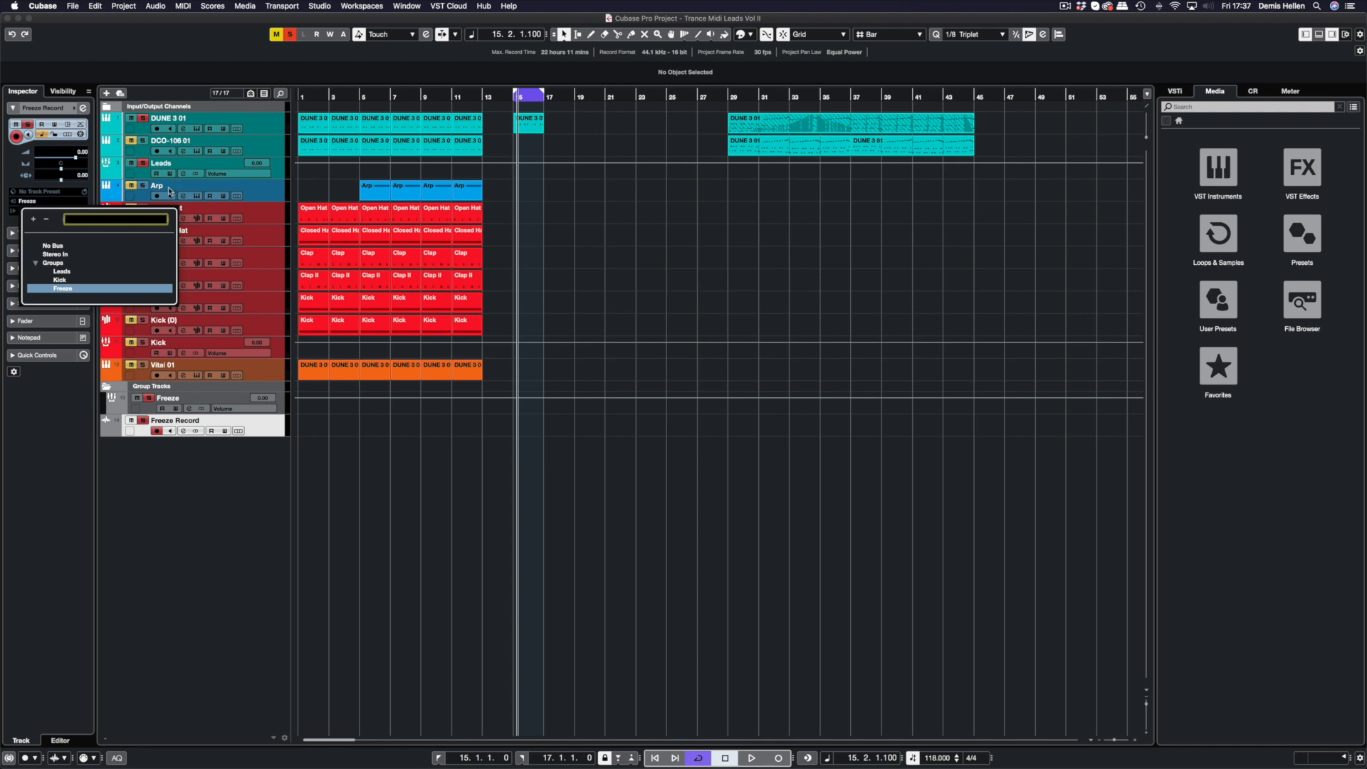
{"action": "mouse_move", "coordinate": [86, 282]}
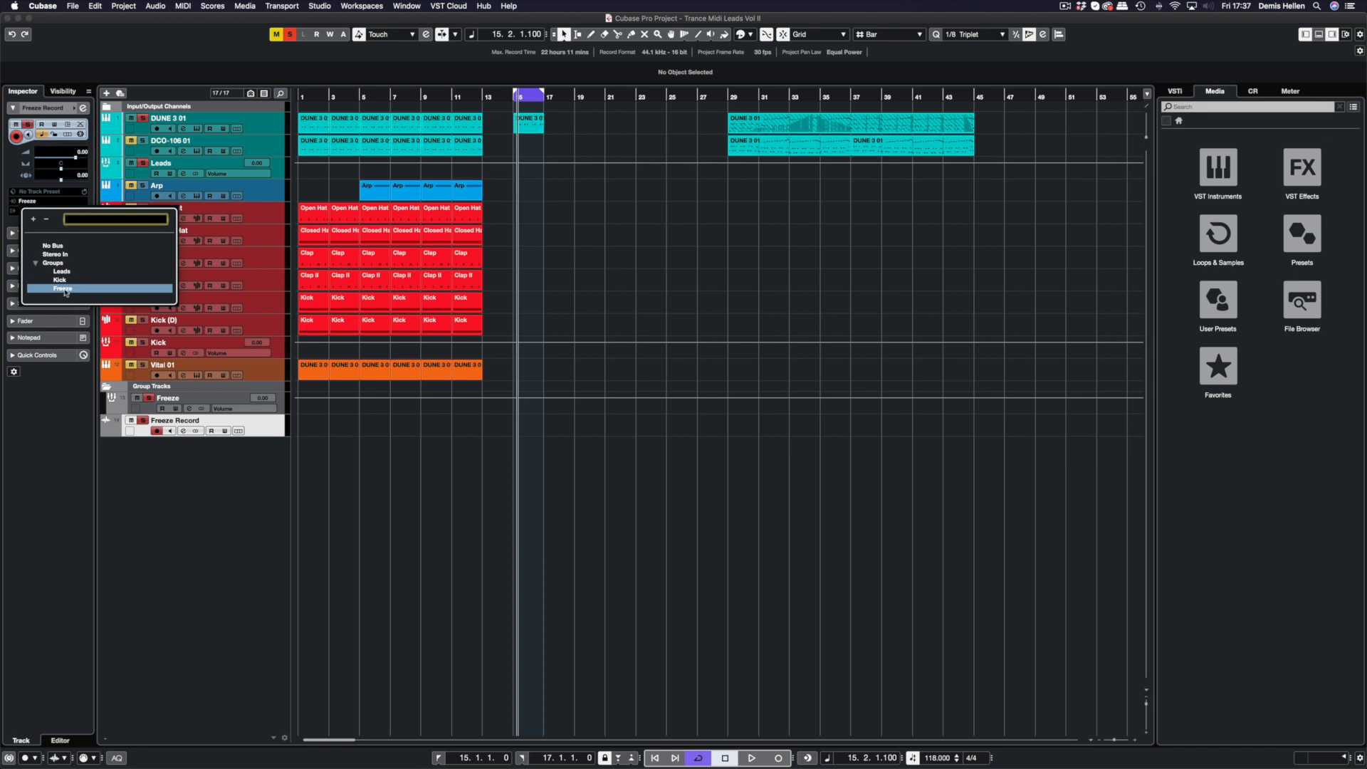
{"action": "left_click", "coordinate": [61, 289]}
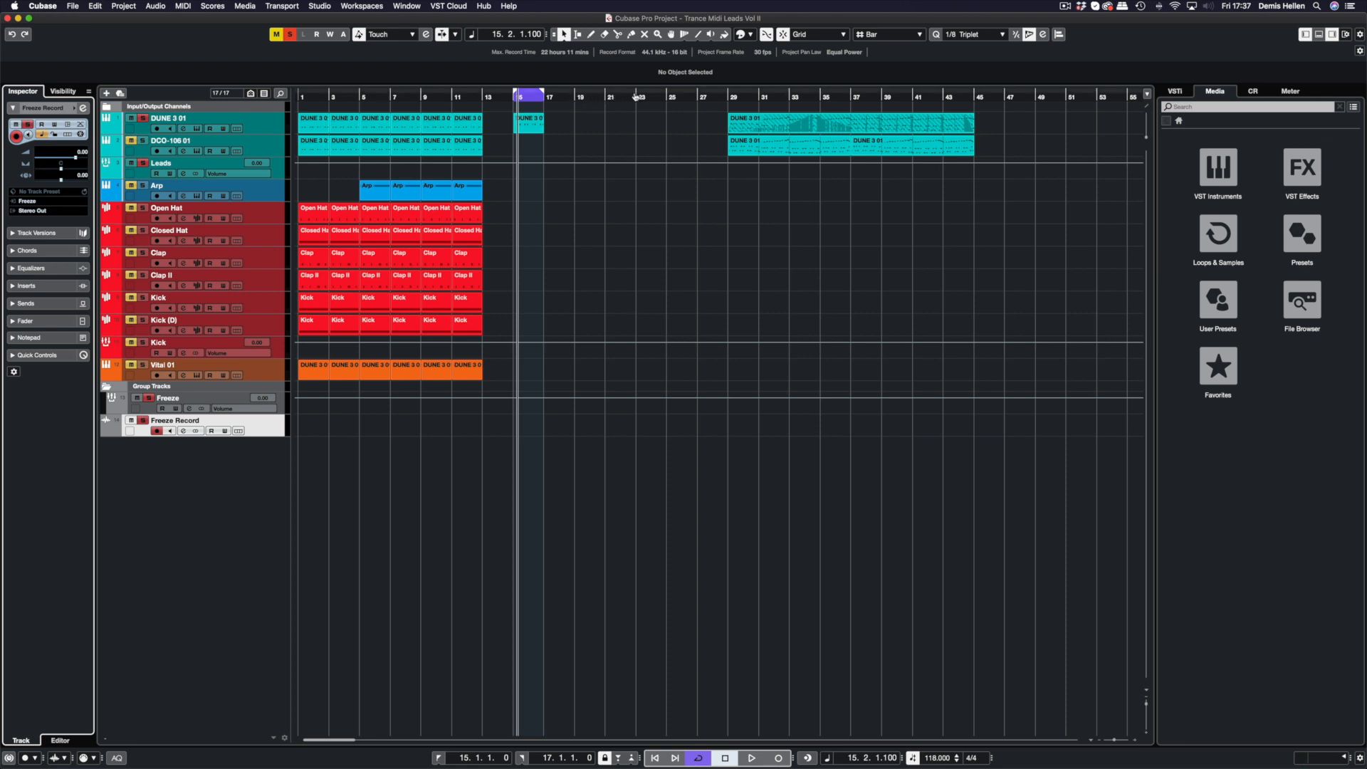
{"action": "left_click_drag", "start_coordinate": [516, 96], "coordinate": [637, 96]}
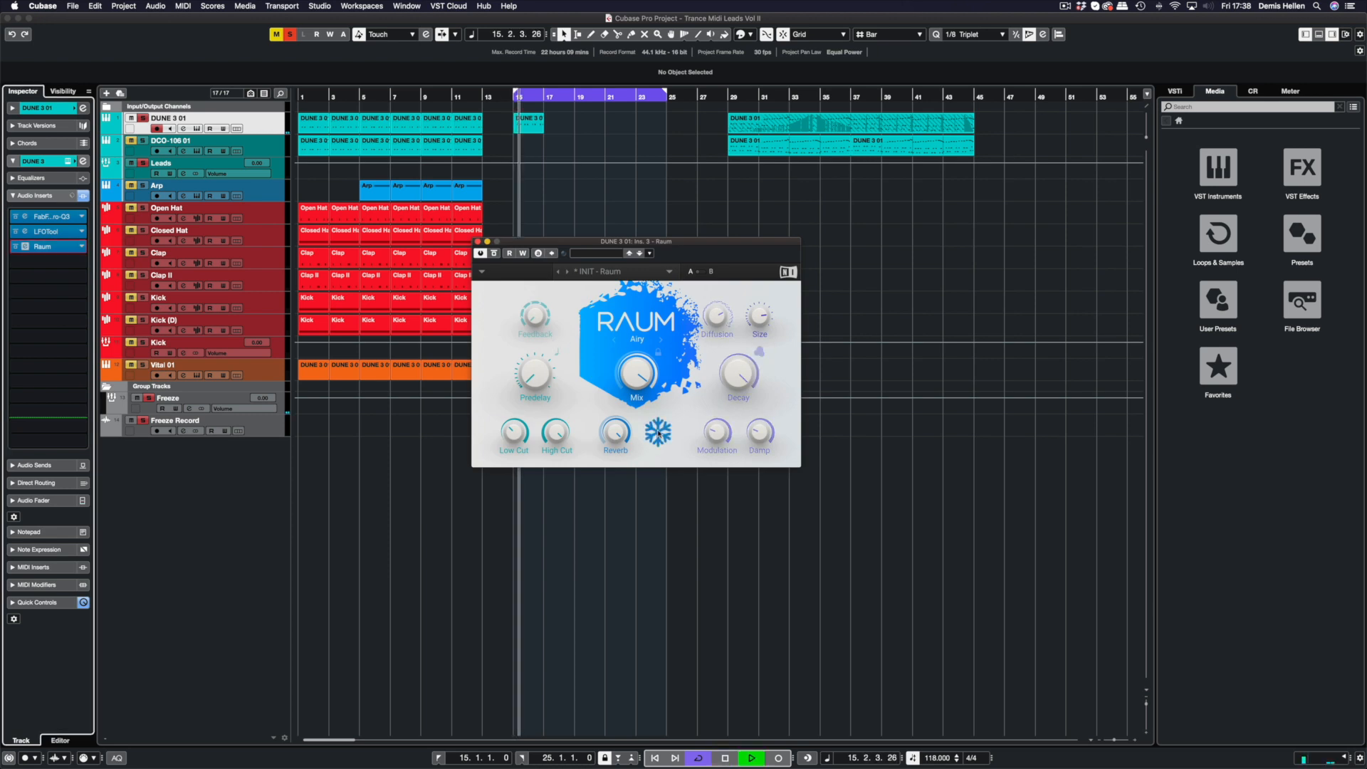
Record the Raum reverb tail as Freeze Record_01 around bars 16–23
{"action": "left_click", "coordinate": [658, 430]}
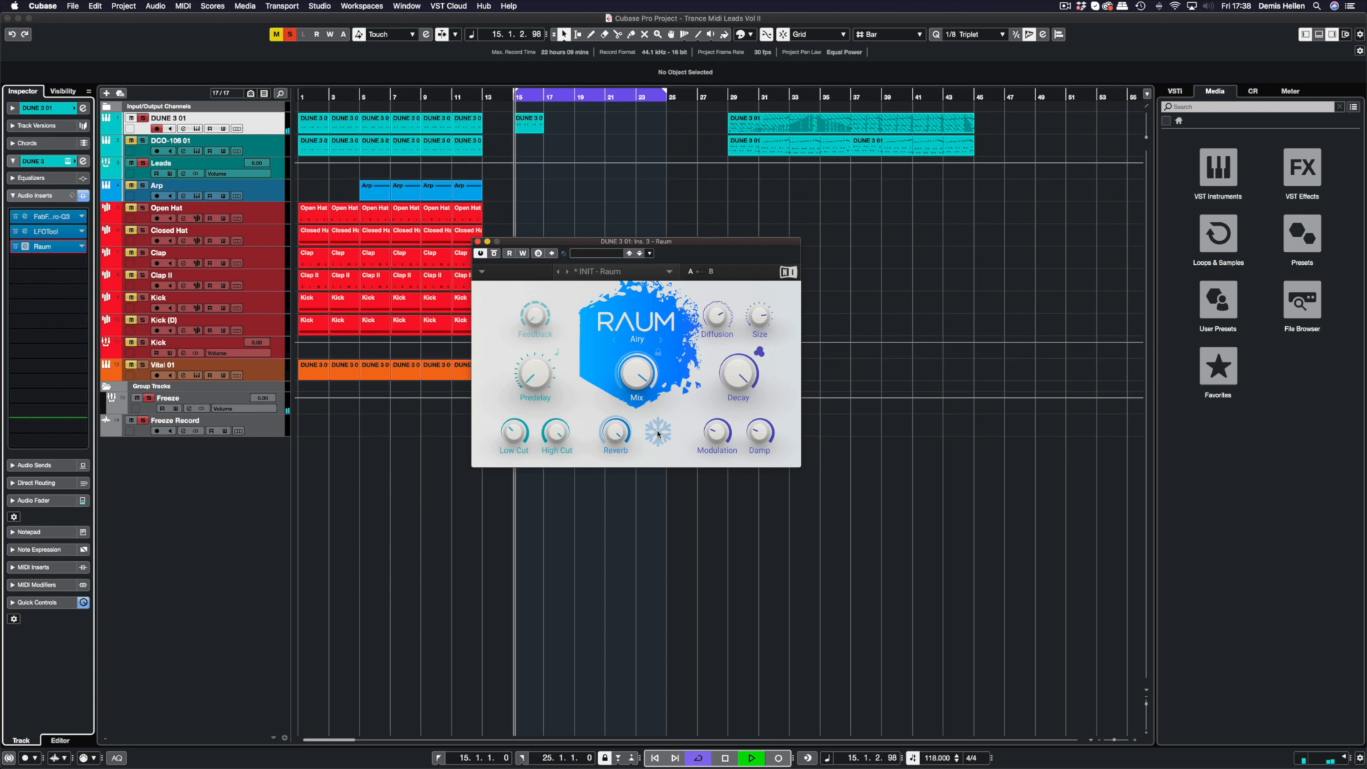
{"action": "left_click", "coordinate": [658, 432]}
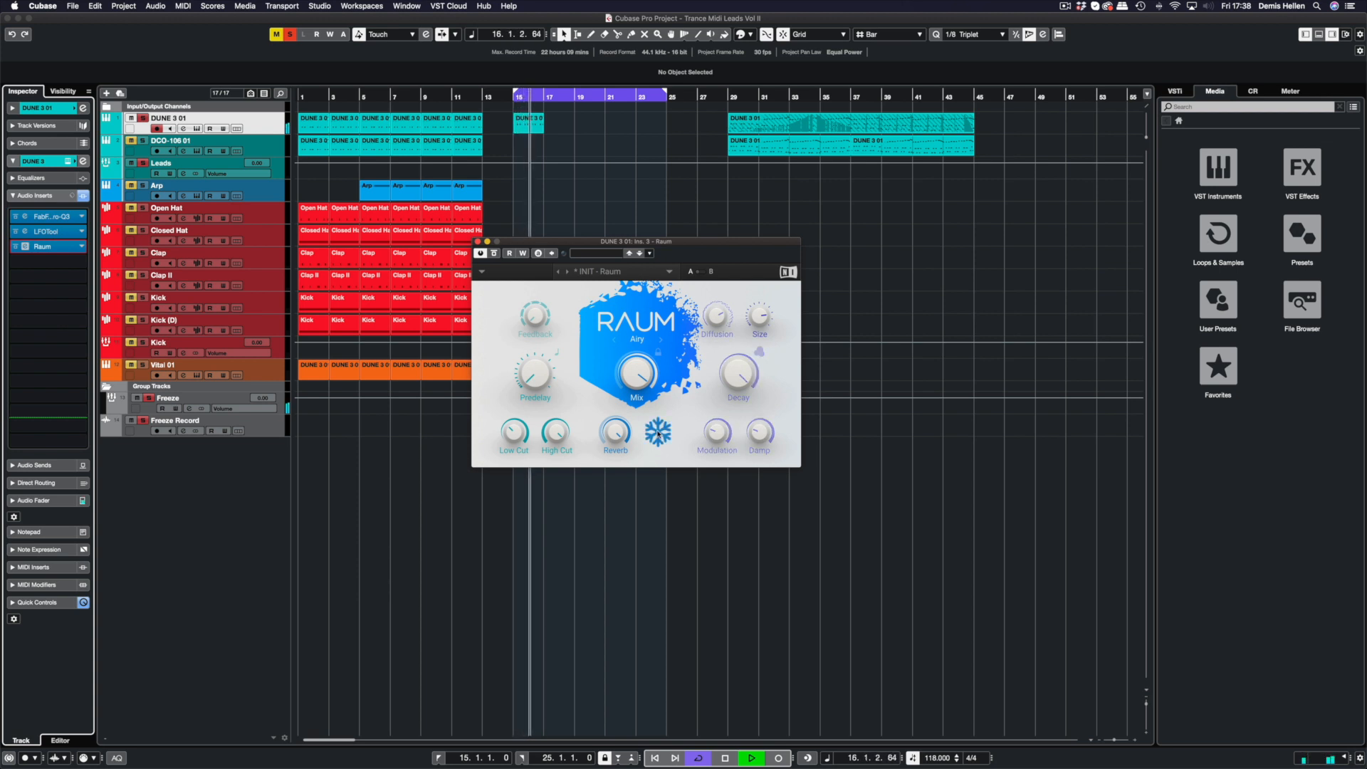
{"action": "left_click", "coordinate": [751, 756]}
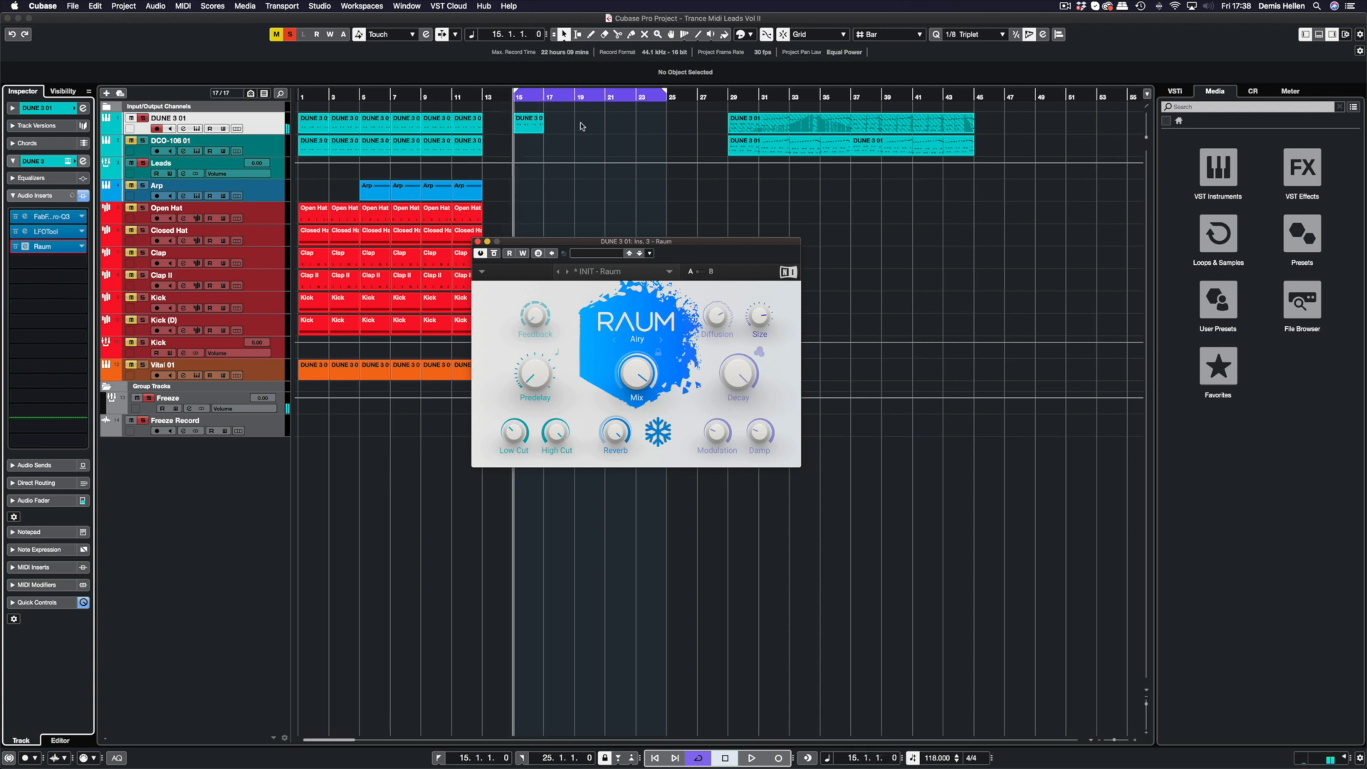
{"action": "left_click", "coordinate": [173, 420]}
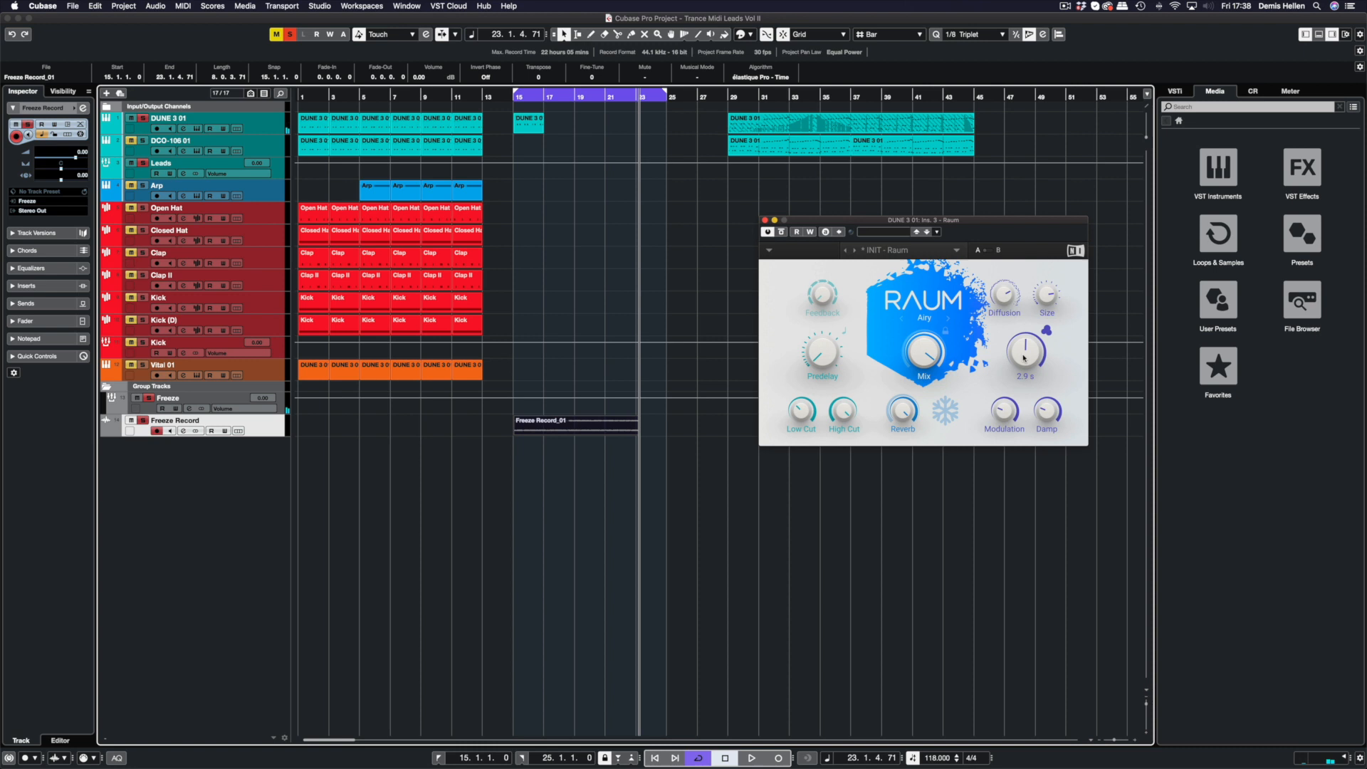
Bypass Raum on DUNE 3 01 and delete the Freeze group track
{"action": "left_click", "coordinate": [765, 220]}
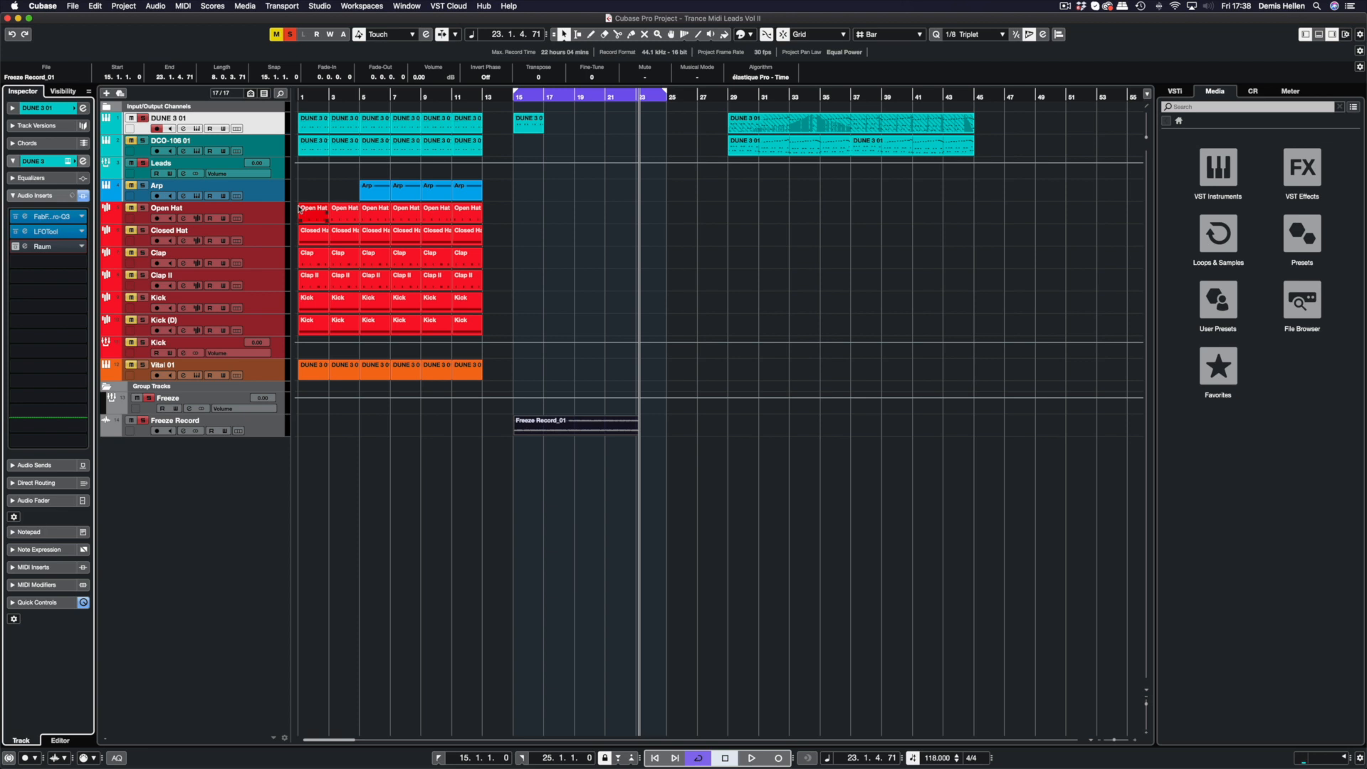
{"action": "right_click", "coordinate": [168, 398]}
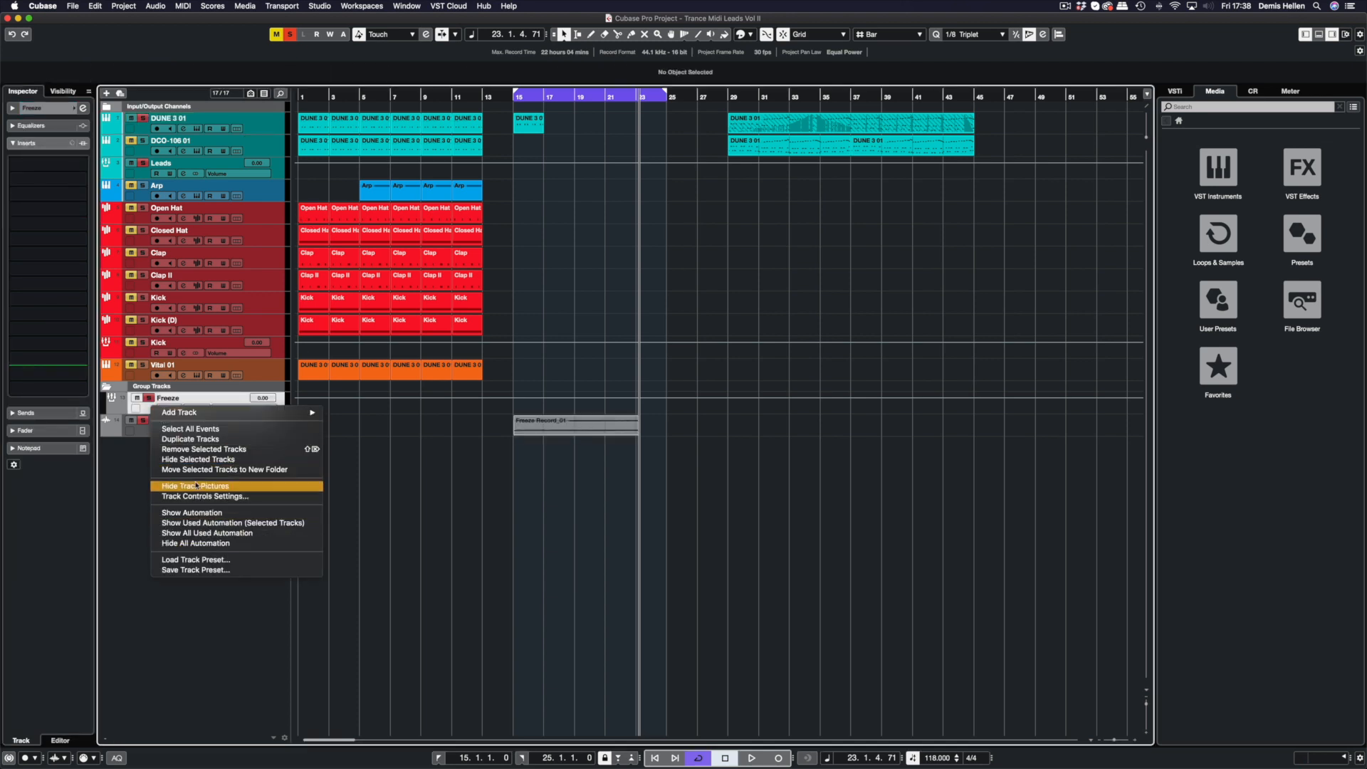
{"action": "left_click", "coordinate": [204, 448]}
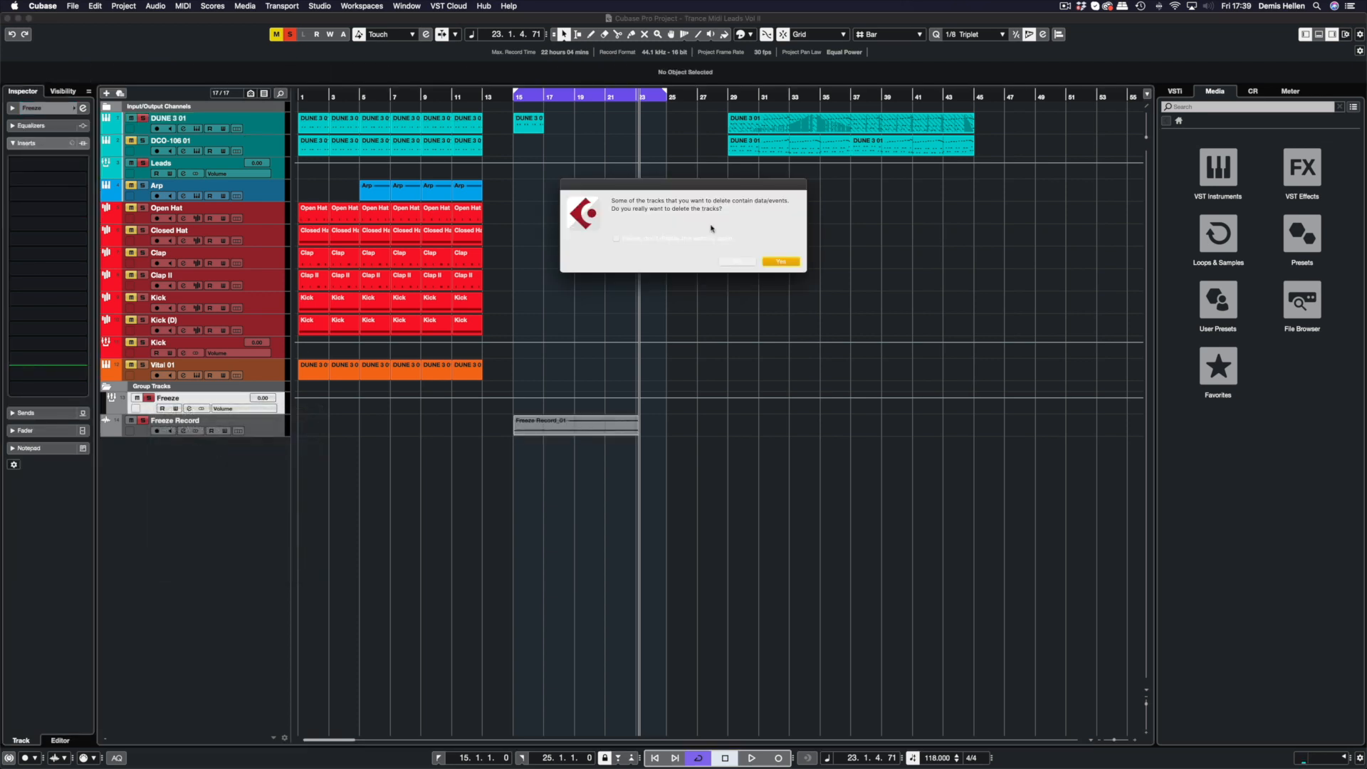
{"action": "left_click", "coordinate": [779, 262]}
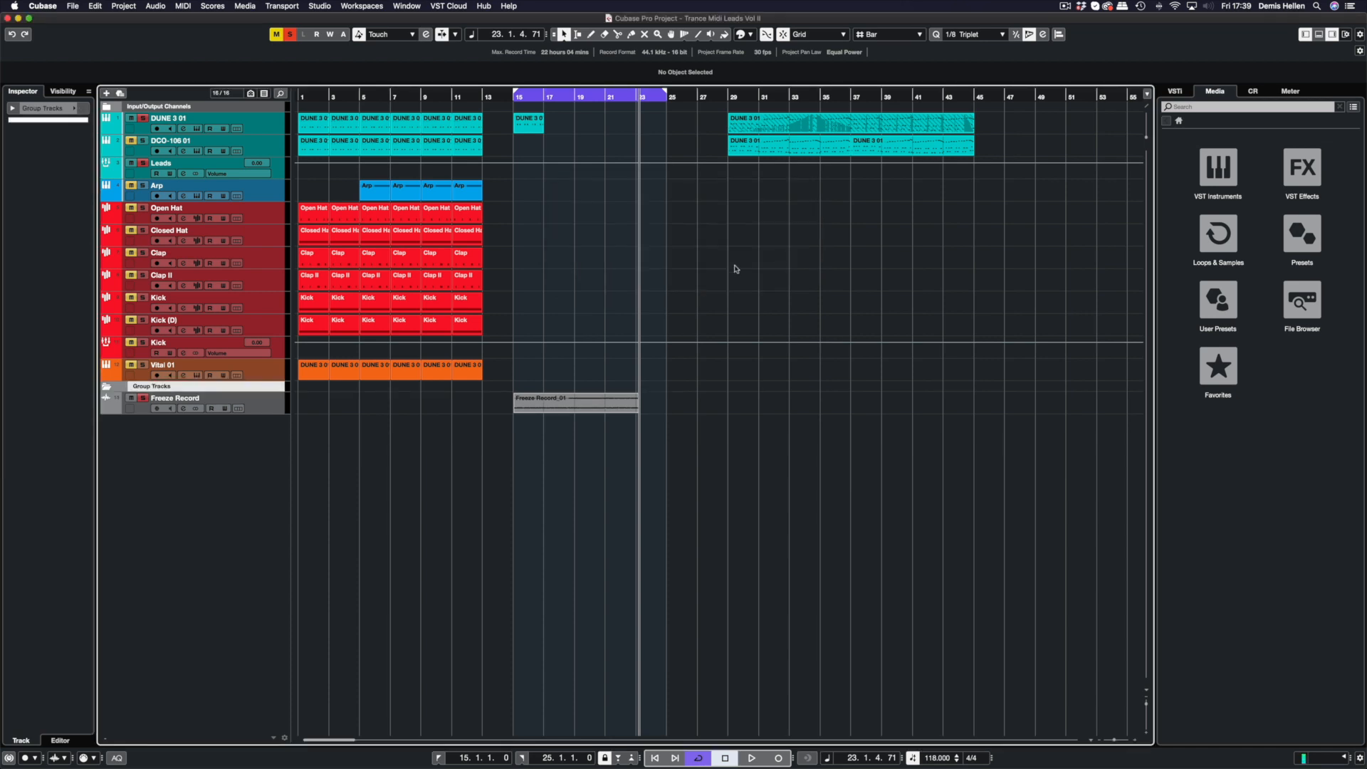
{"action": "left_click", "coordinate": [173, 397]}
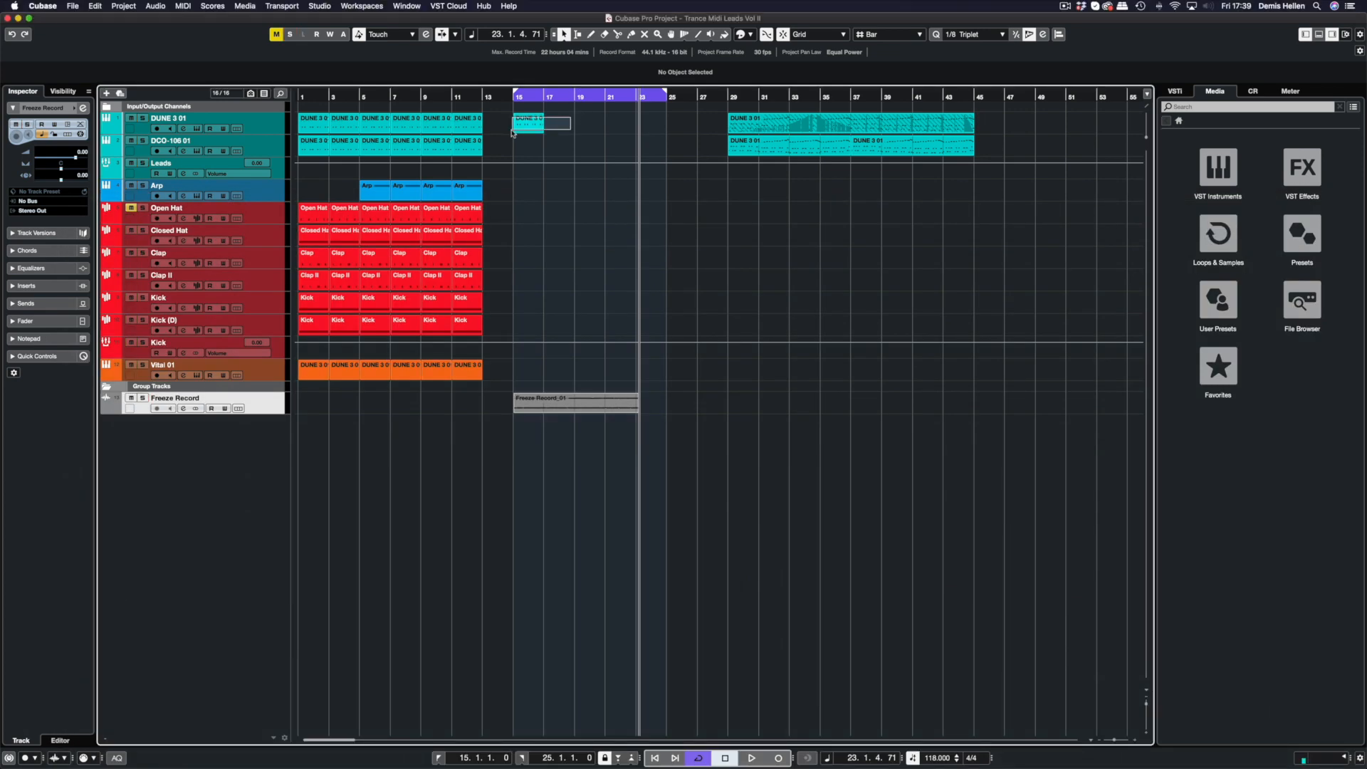
Remove the short DUNE 3 01 part and move Freeze Record_01 to bar 5
{"action": "left_click", "coordinate": [523, 126]}
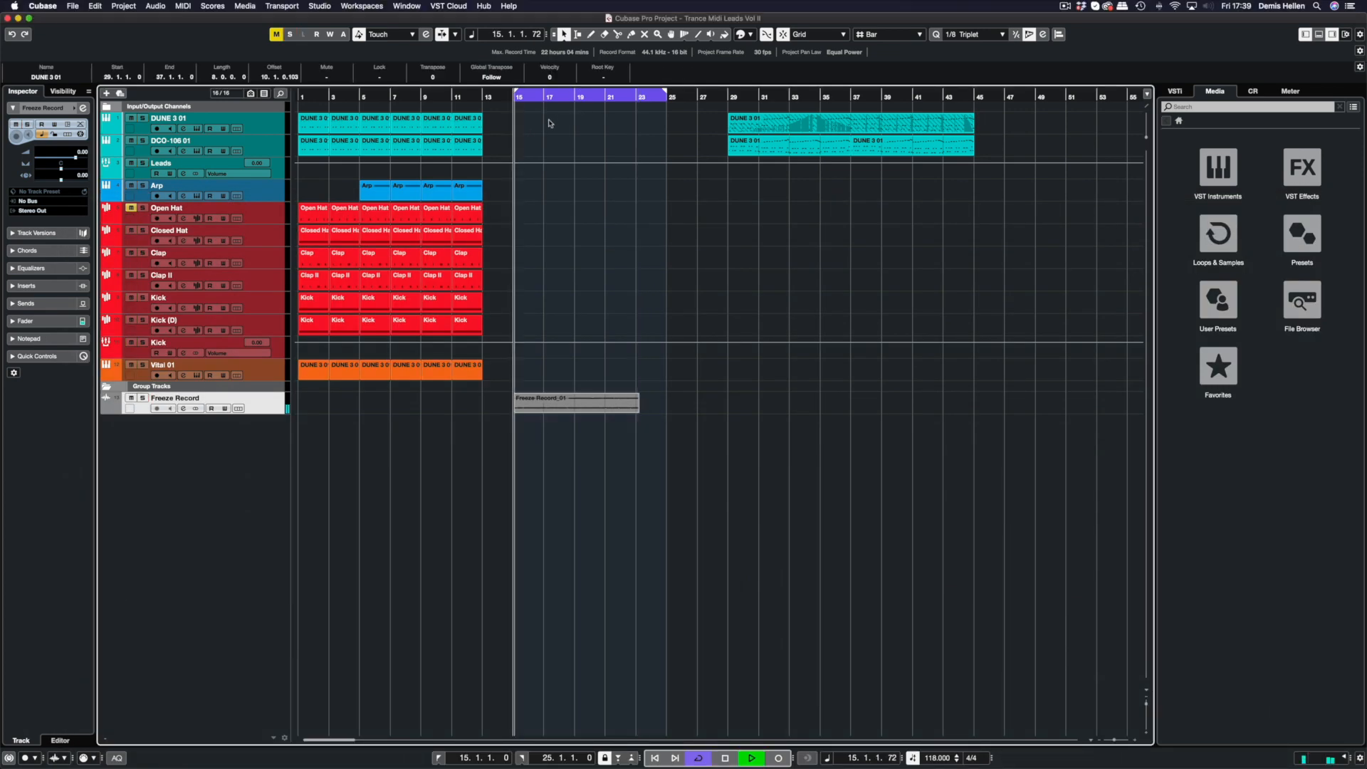
{"action": "left_click", "coordinate": [751, 758]}
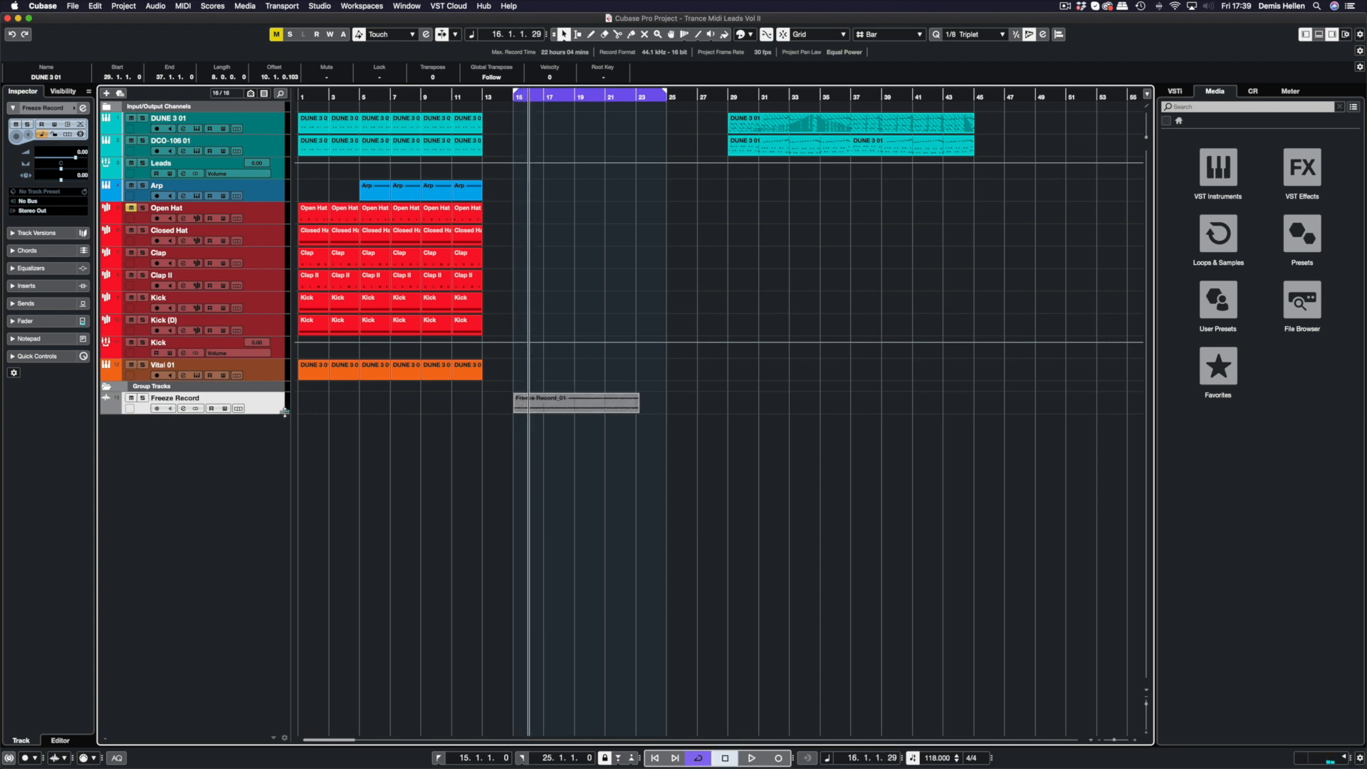
{"action": "left_click", "coordinate": [575, 401]}
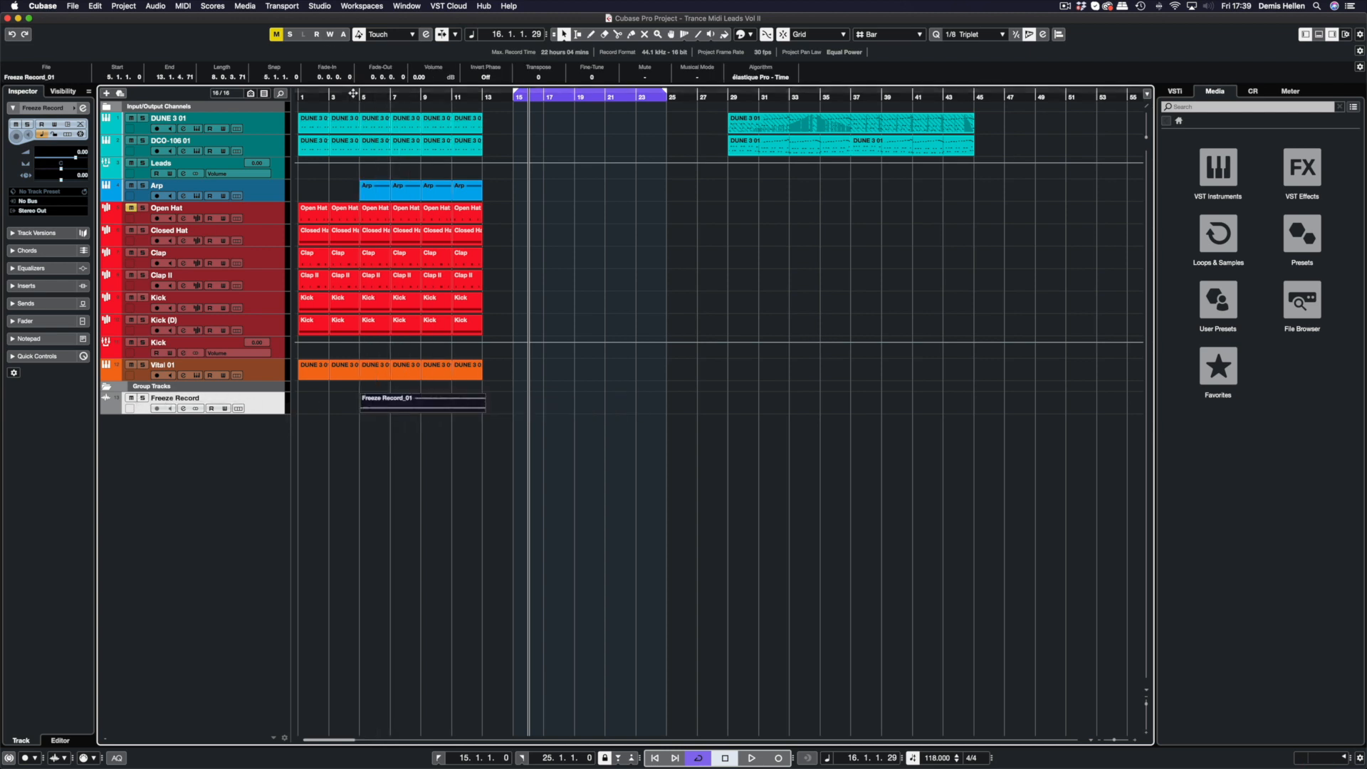
{"action": "left_click", "coordinate": [361, 97]}
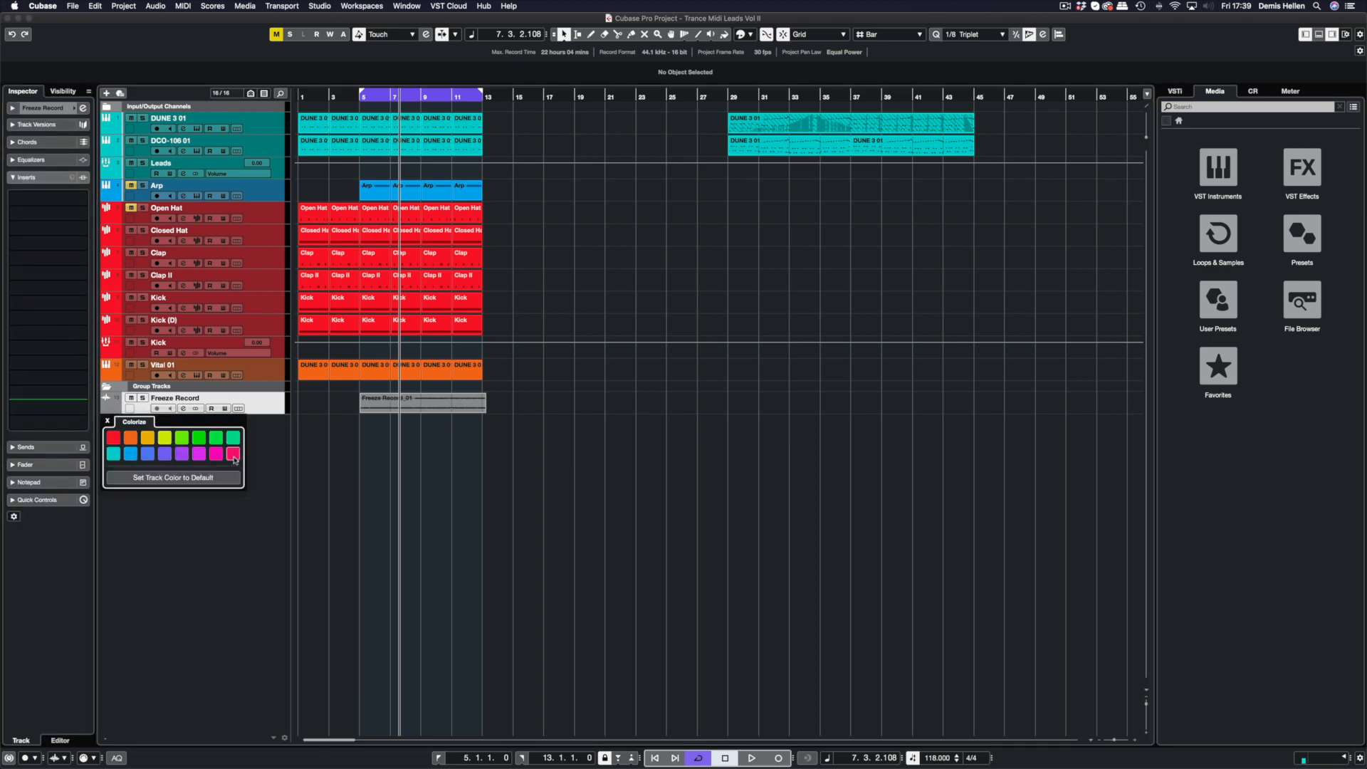
Colour Freeze Record pink and add FabFilter Pro-Q 3 as its first insert
{"action": "left_click", "coordinate": [233, 453]}
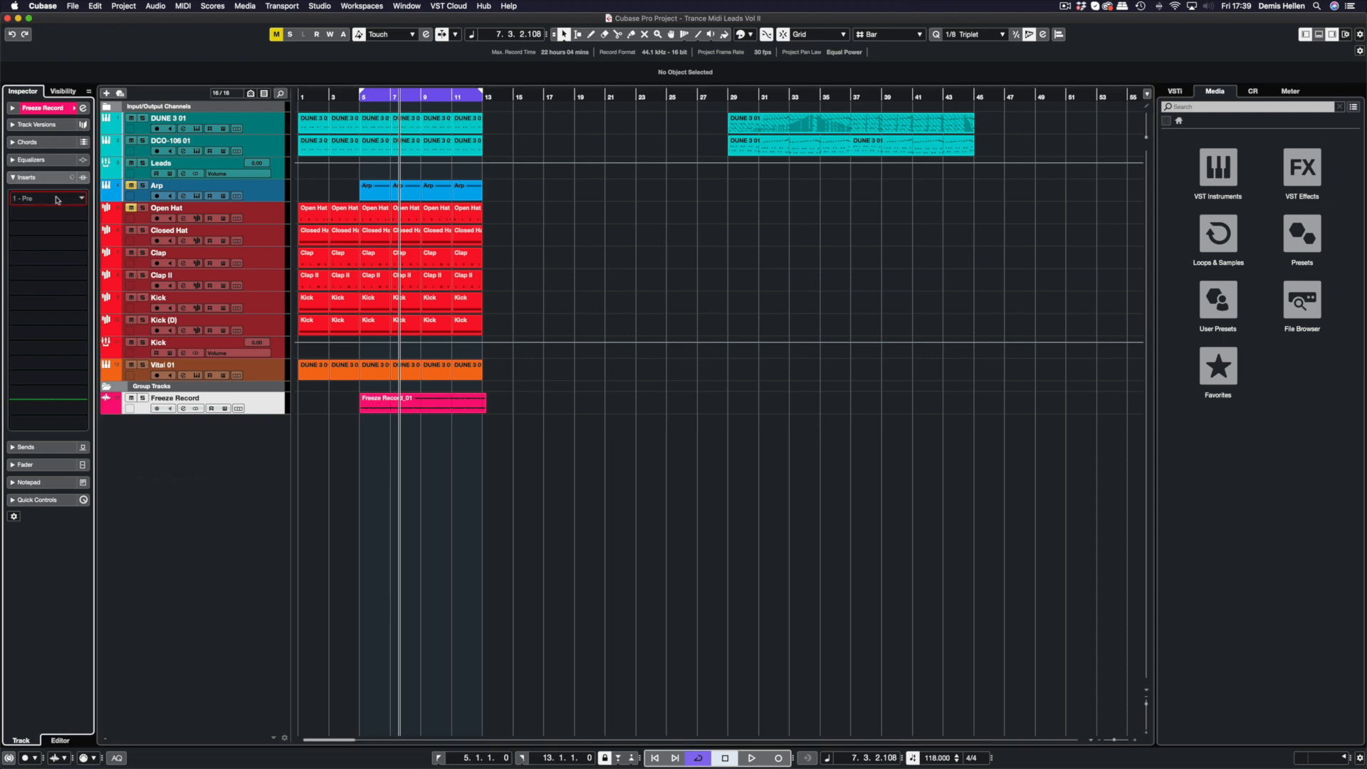
{"action": "left_click", "coordinate": [44, 198]}
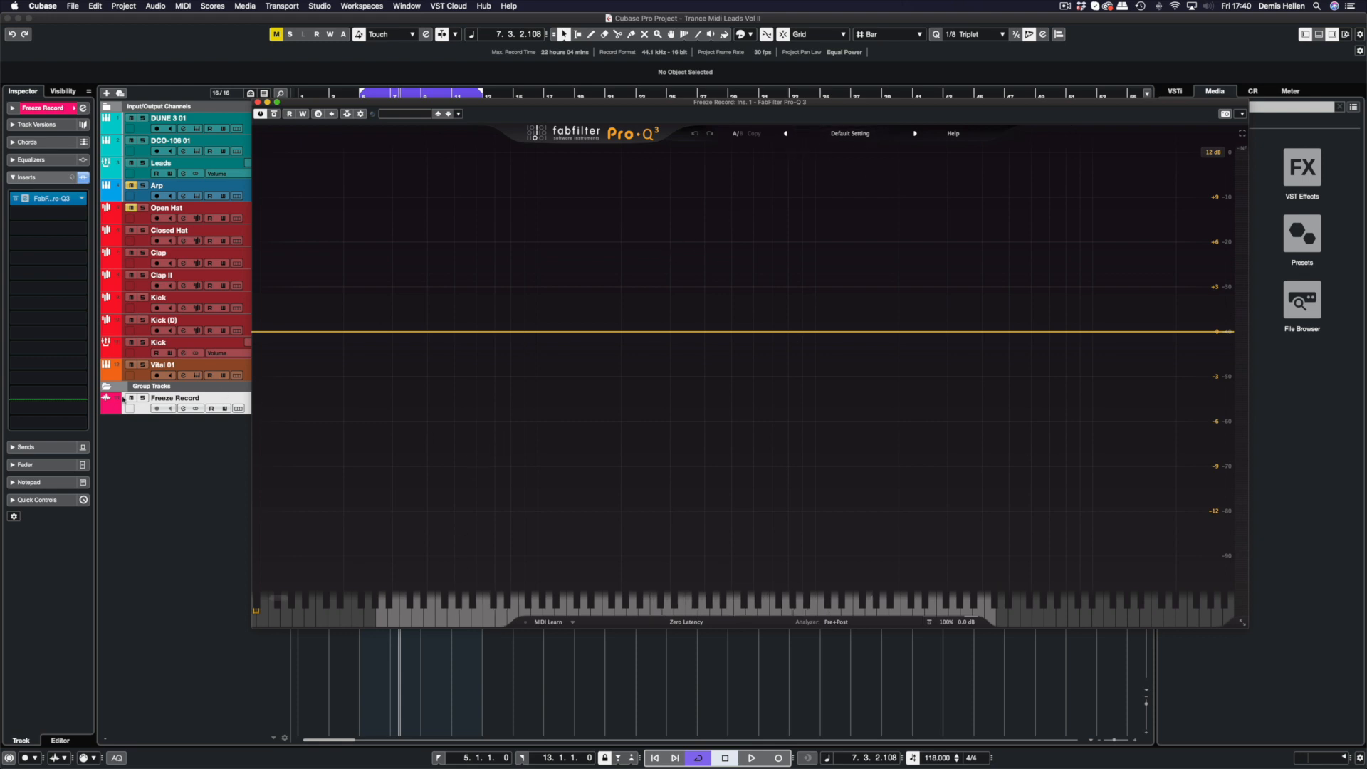
{"action": "left_click", "coordinate": [751, 757]}
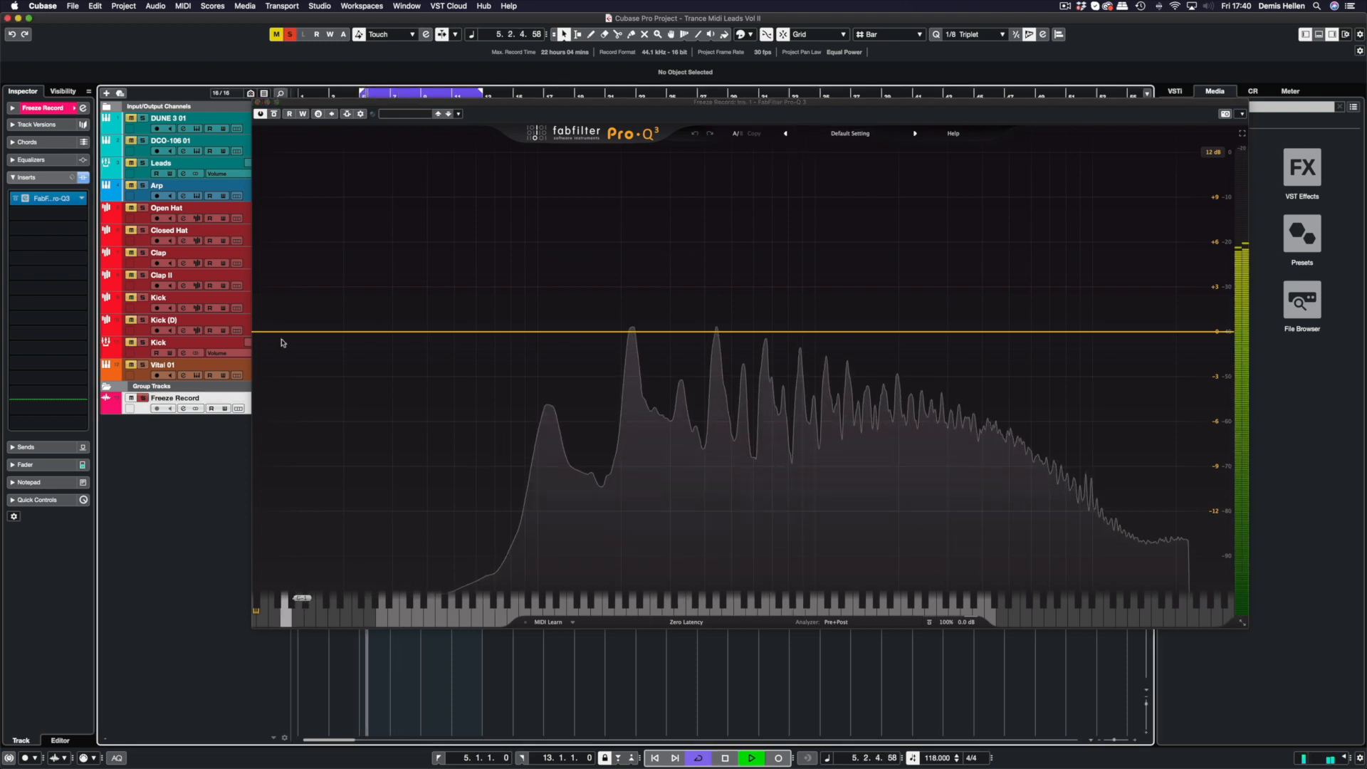
{"action": "left_click", "coordinate": [268, 334]}
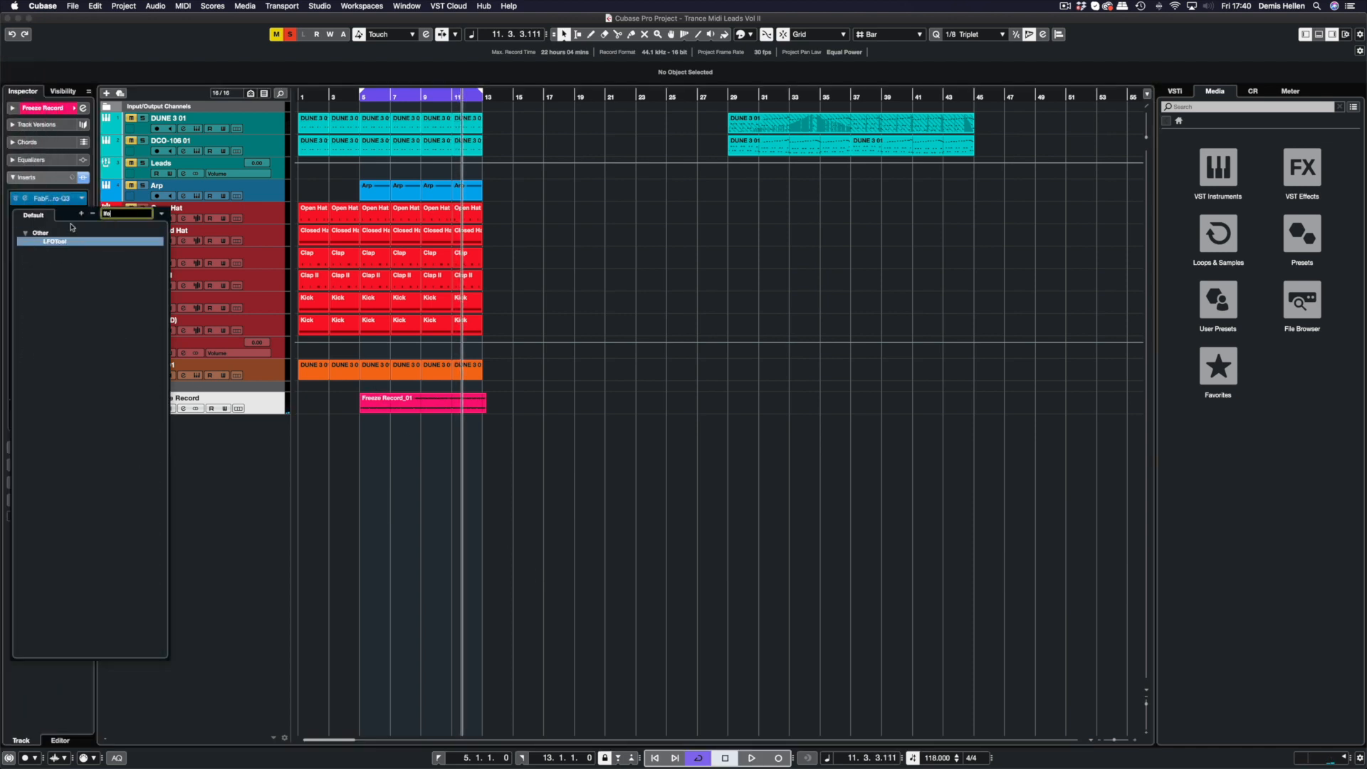
Load LFOTool in insert slot 2 and Raum reverb in slot 3 of Freeze Record
{"action": "left_click", "coordinate": [55, 242]}
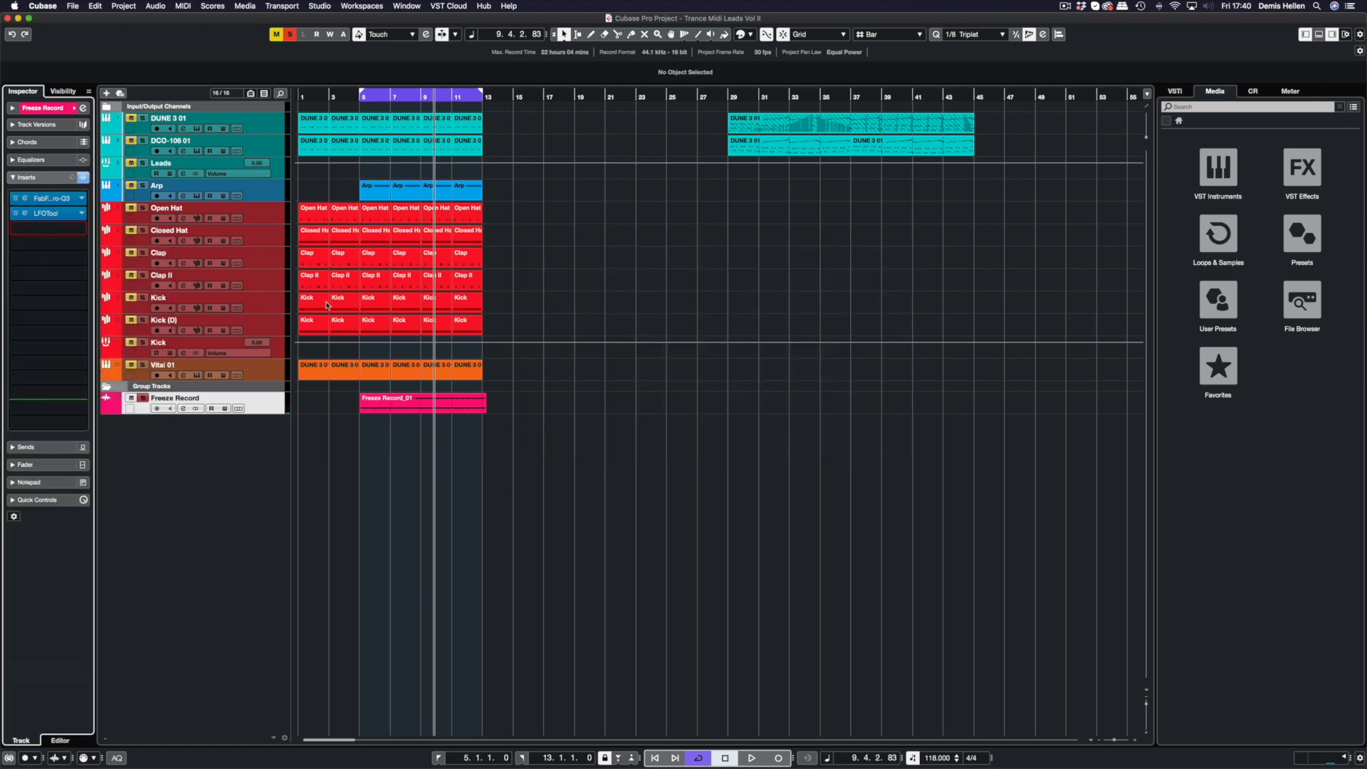
{"action": "left_click", "coordinate": [49, 228]}
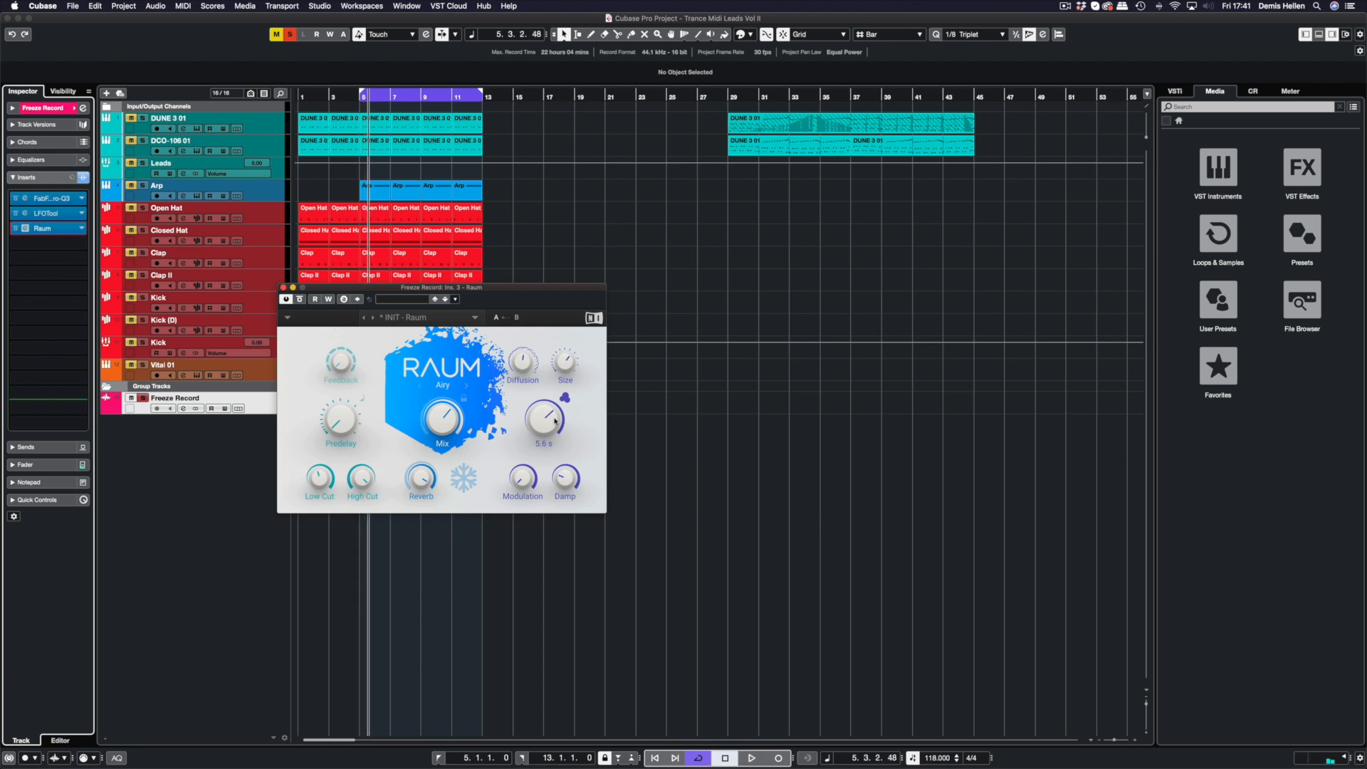
{"action": "mouse_move", "coordinate": [521, 448]}
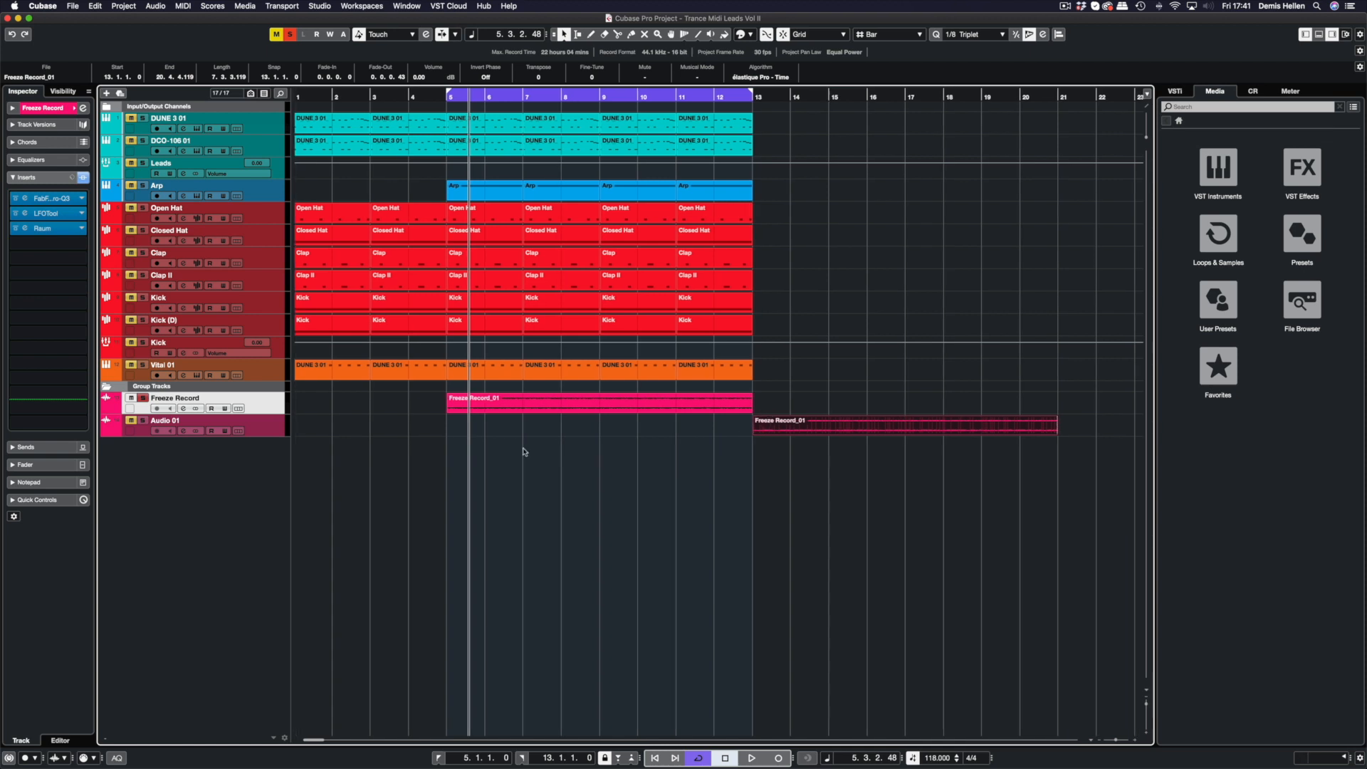
{"action": "mouse_move", "coordinate": [753, 414]}
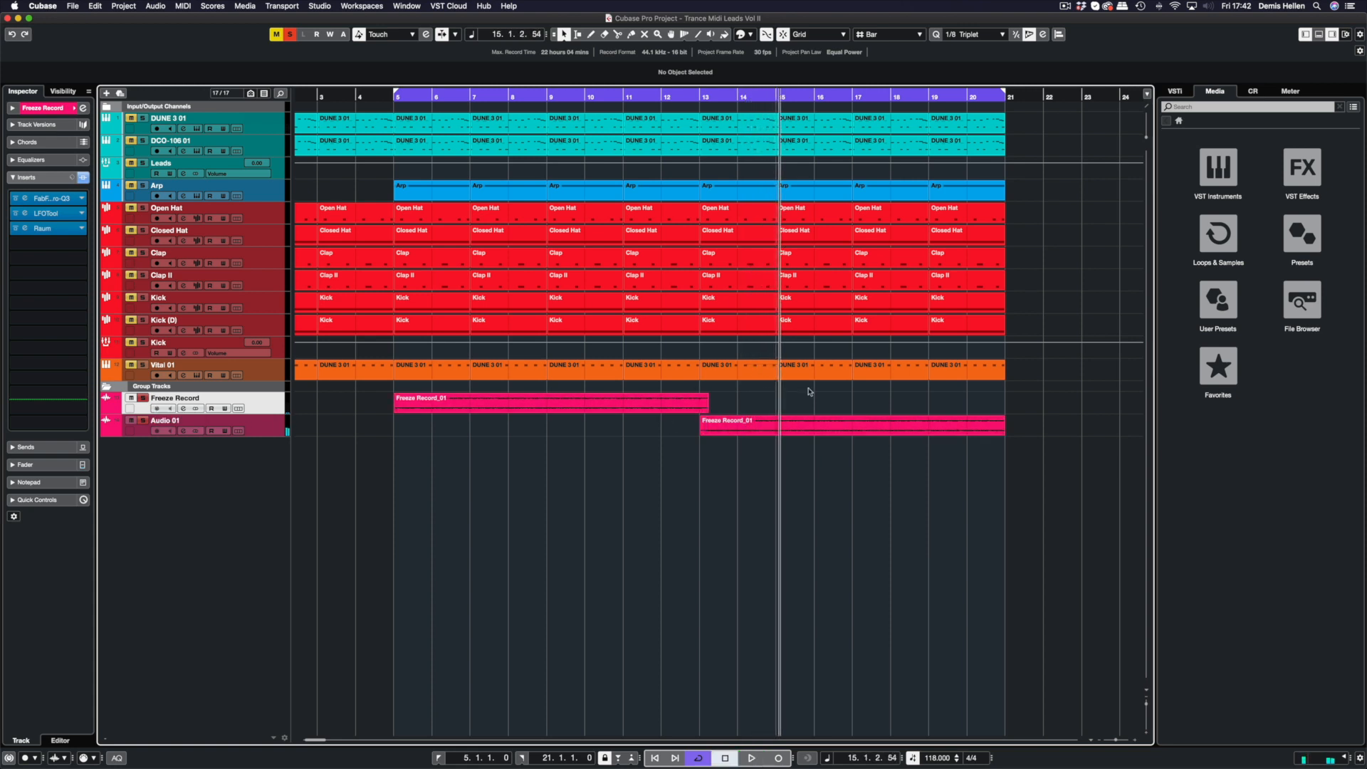
{"action": "left_click", "coordinate": [855, 424]}
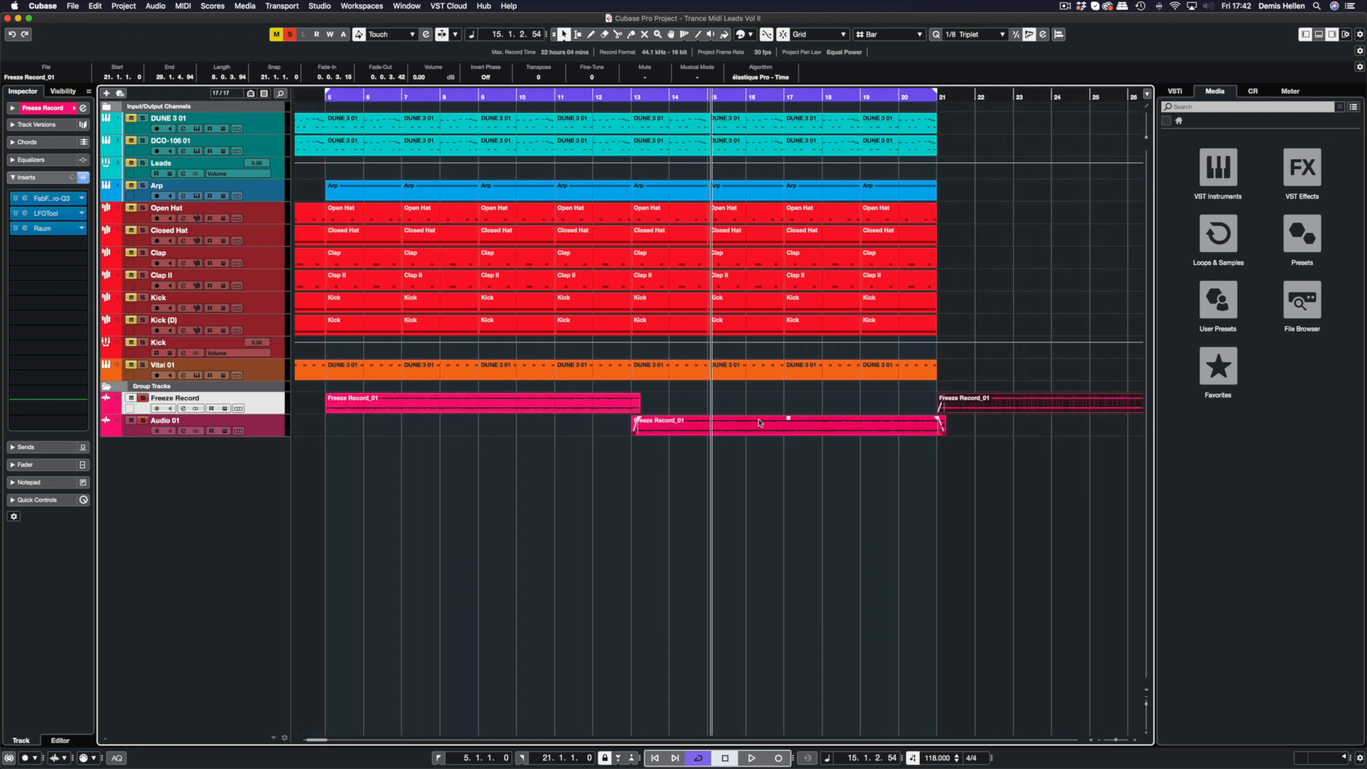
{"action": "scroll", "scroll_direction": "left", "scroll_amount": 3}
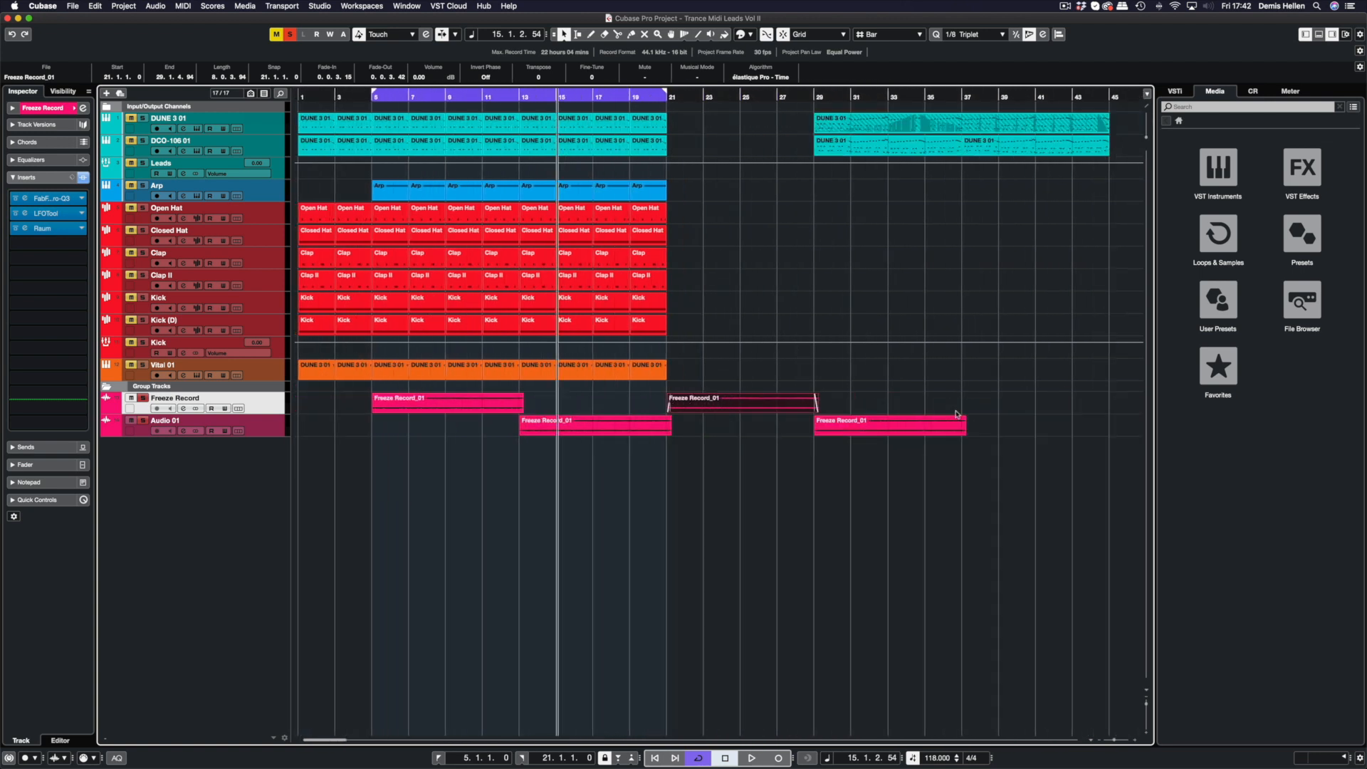
{"action": "left_click", "coordinate": [840, 403]}
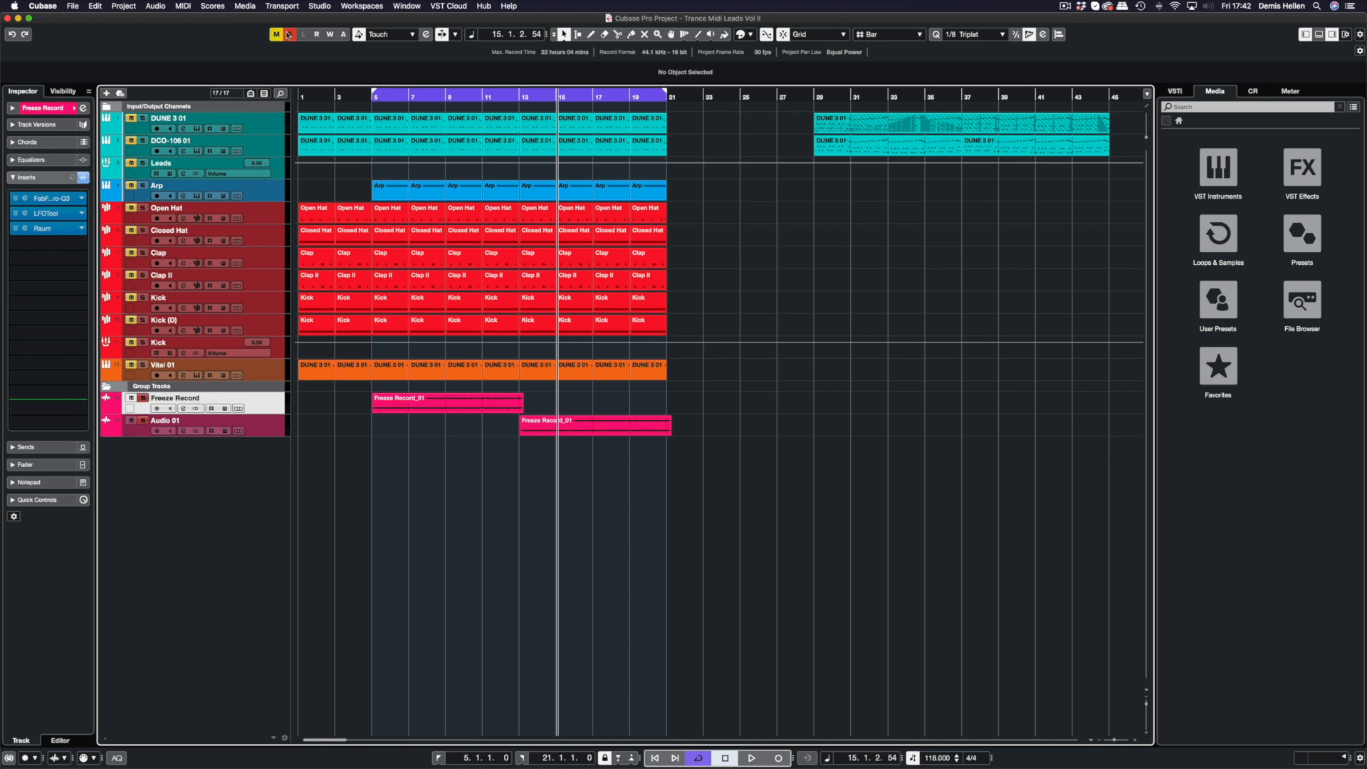
In the MixConsole, add SYS Gain in insert slot 4 of Freeze Record at 6.0 dB
{"action": "left_click", "coordinate": [289, 35]}
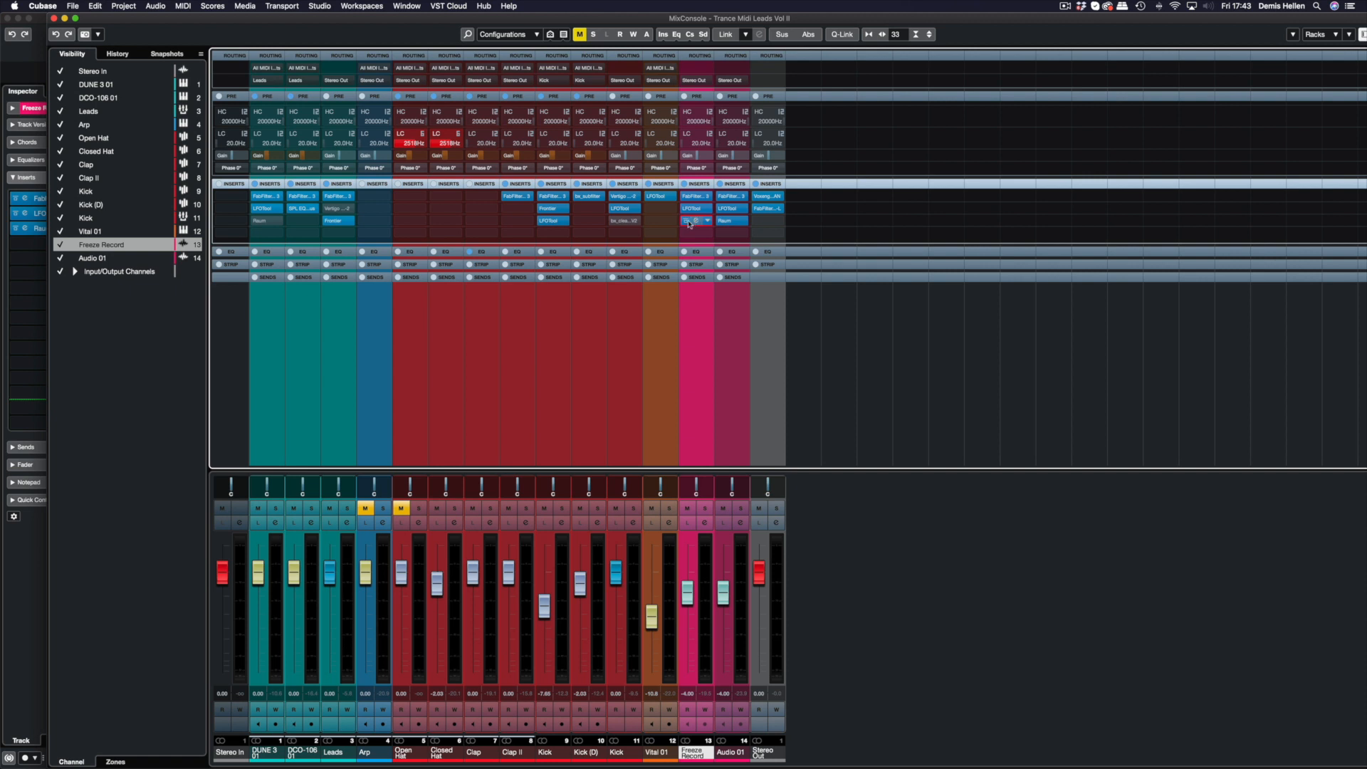
{"action": "left_click", "coordinate": [693, 219]}
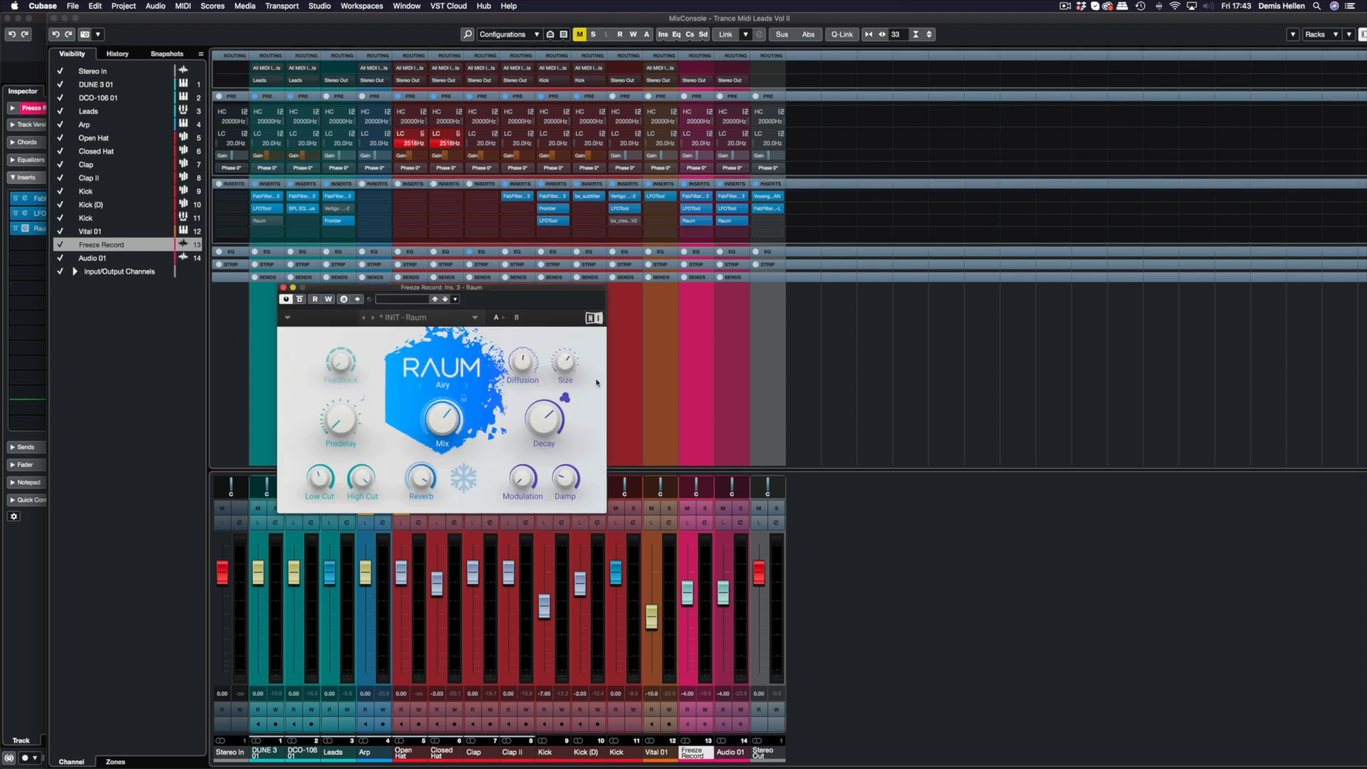
{"action": "left_click", "coordinate": [286, 317]}
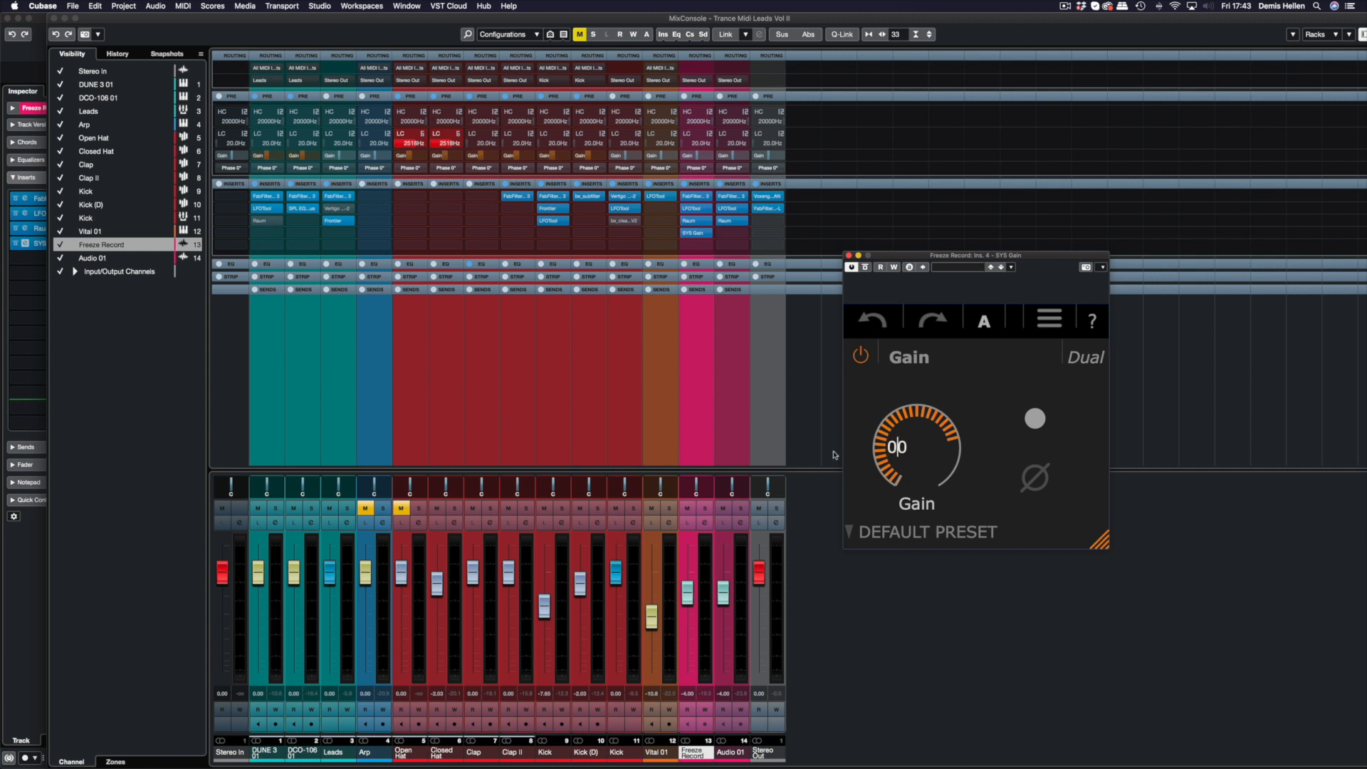
{"action": "type", "text": "60"}
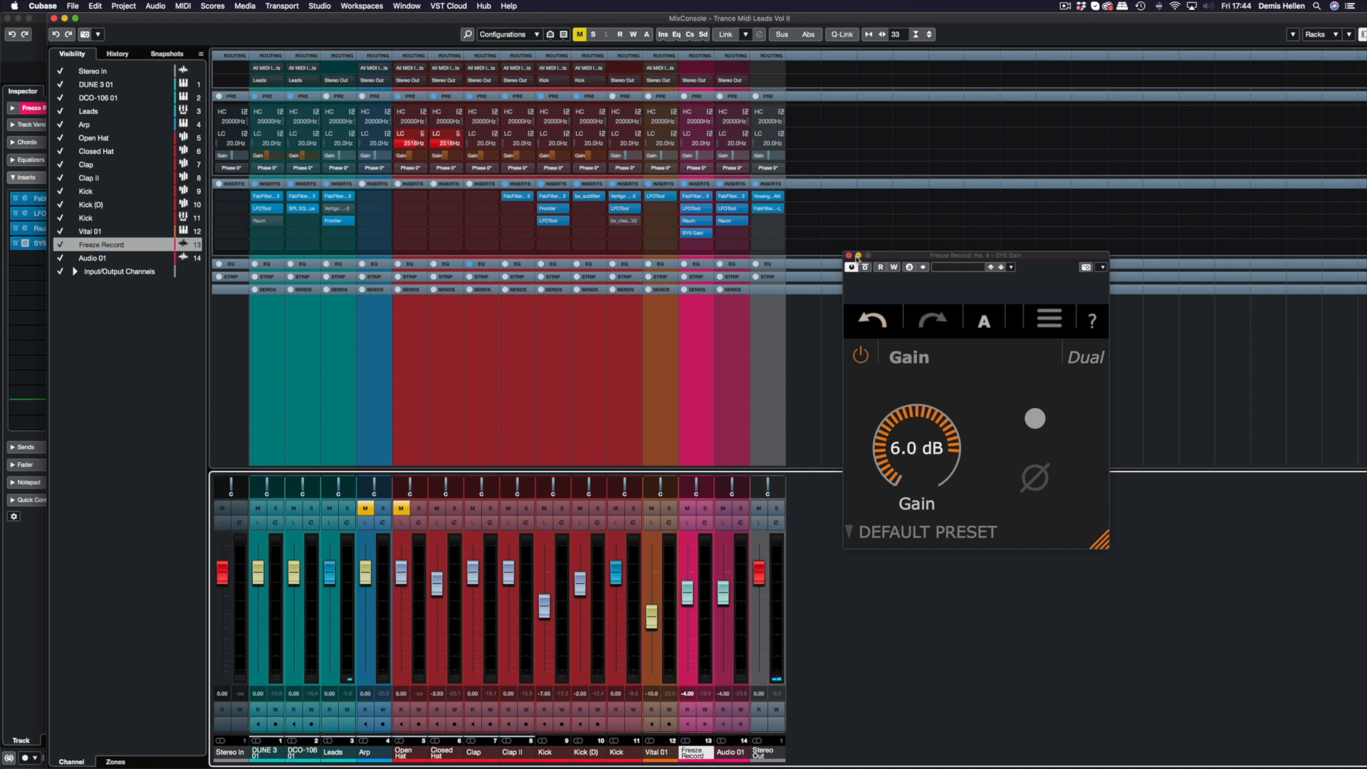
Create a stereo group channel named Atmos for the selected Freeze Record and Audio 01 channels
{"action": "left_click", "coordinate": [852, 255]}
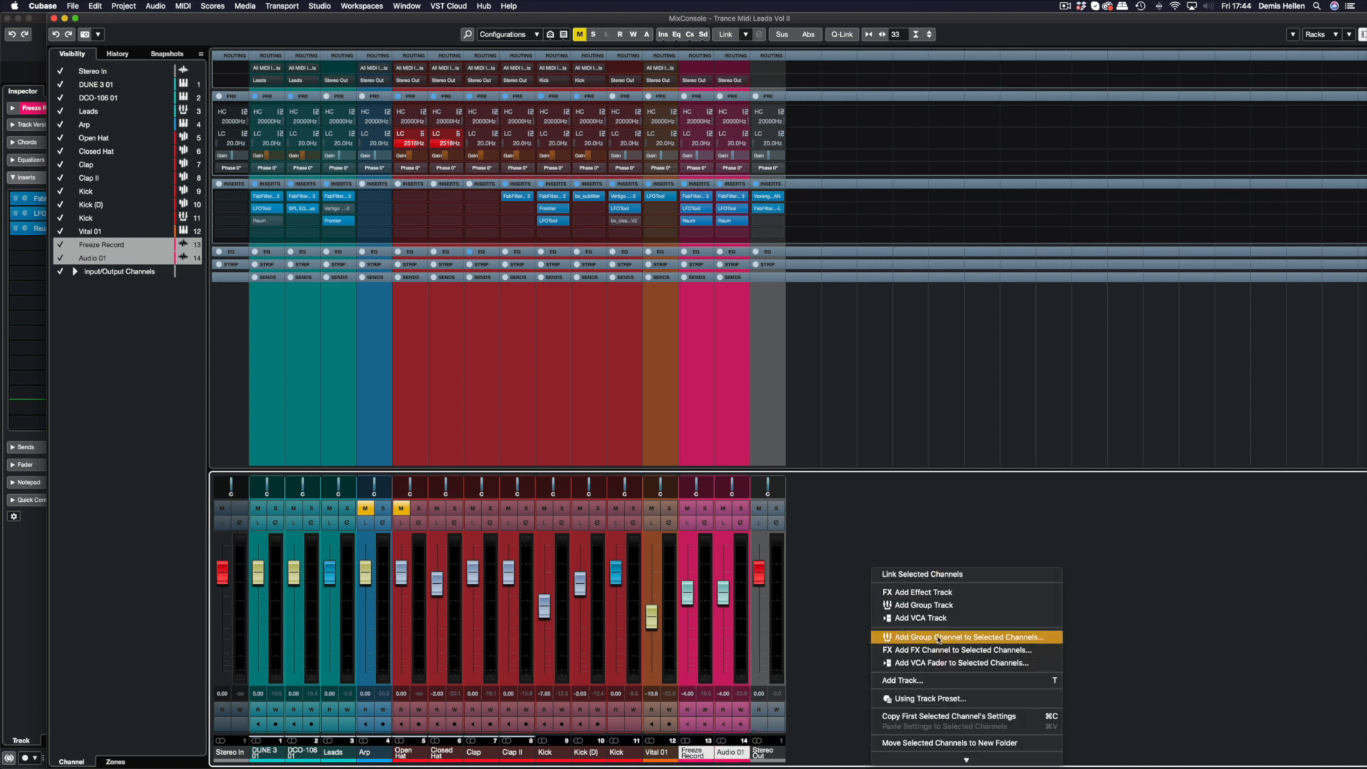
{"action": "left_click", "coordinate": [964, 636]}
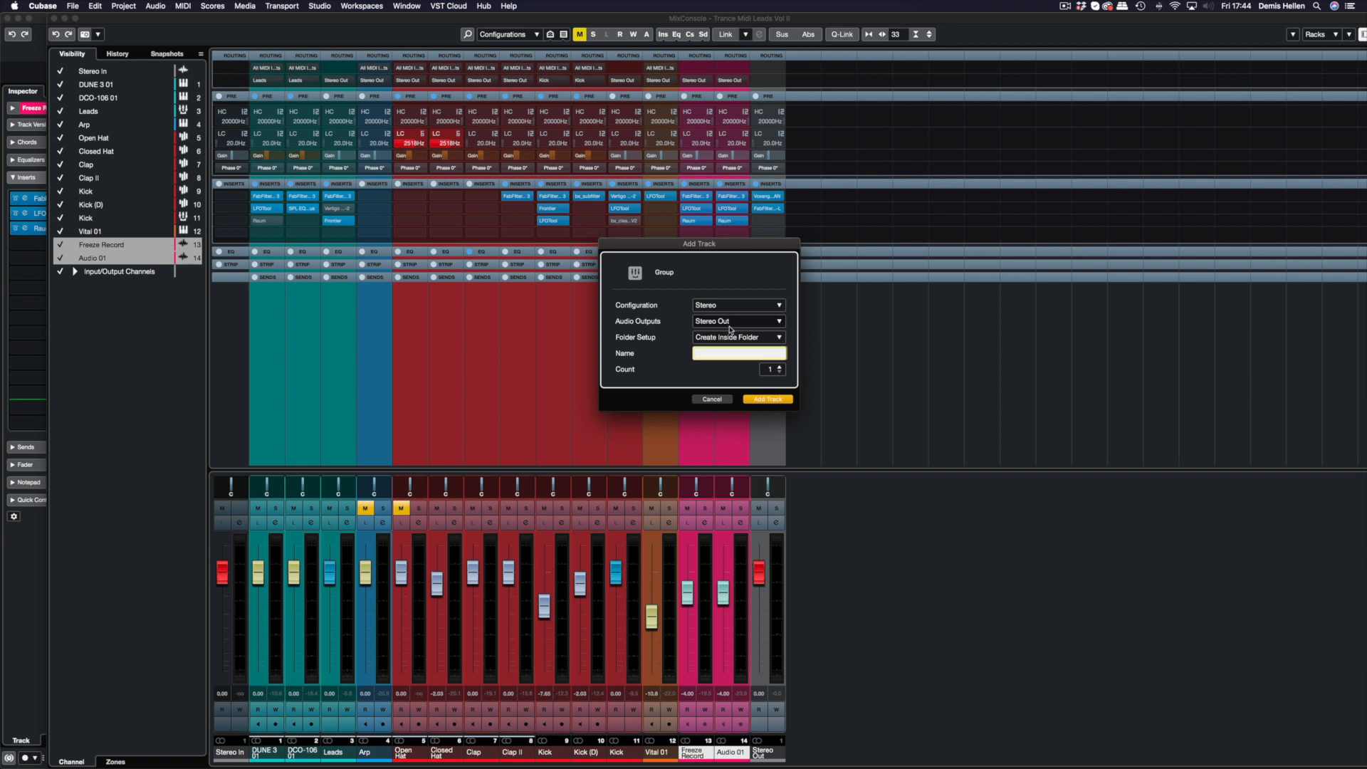
{"action": "type", "text": "Atmos"}
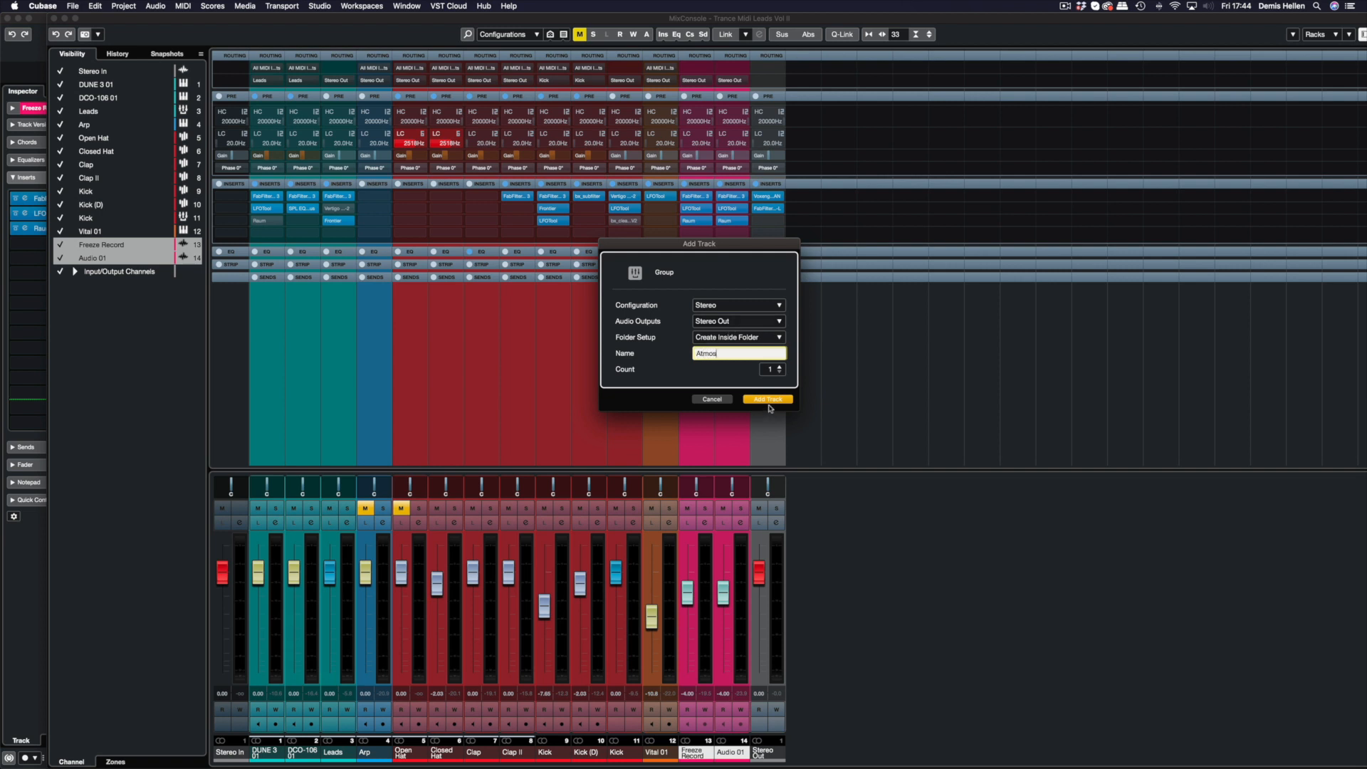
{"action": "left_click", "coordinate": [766, 399]}
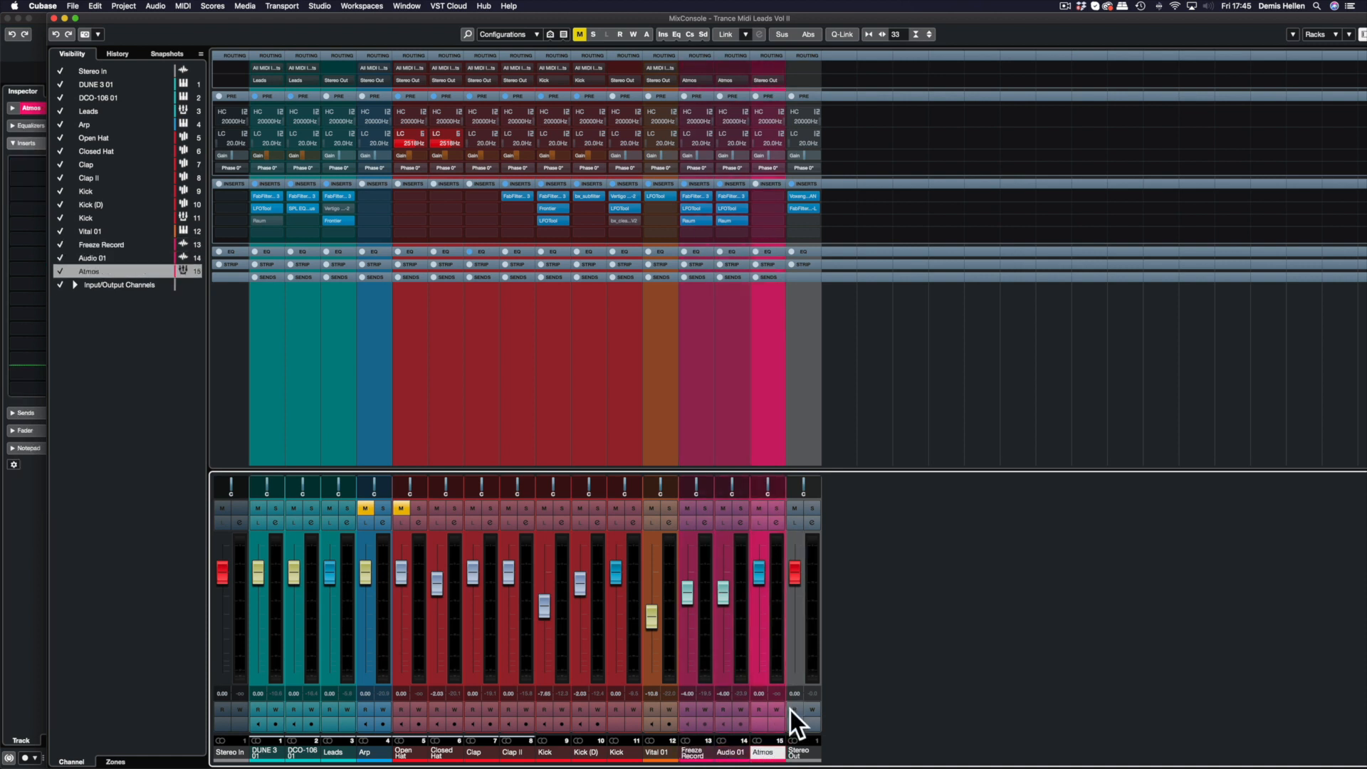
{"action": "mouse_move", "coordinate": [776, 710]}
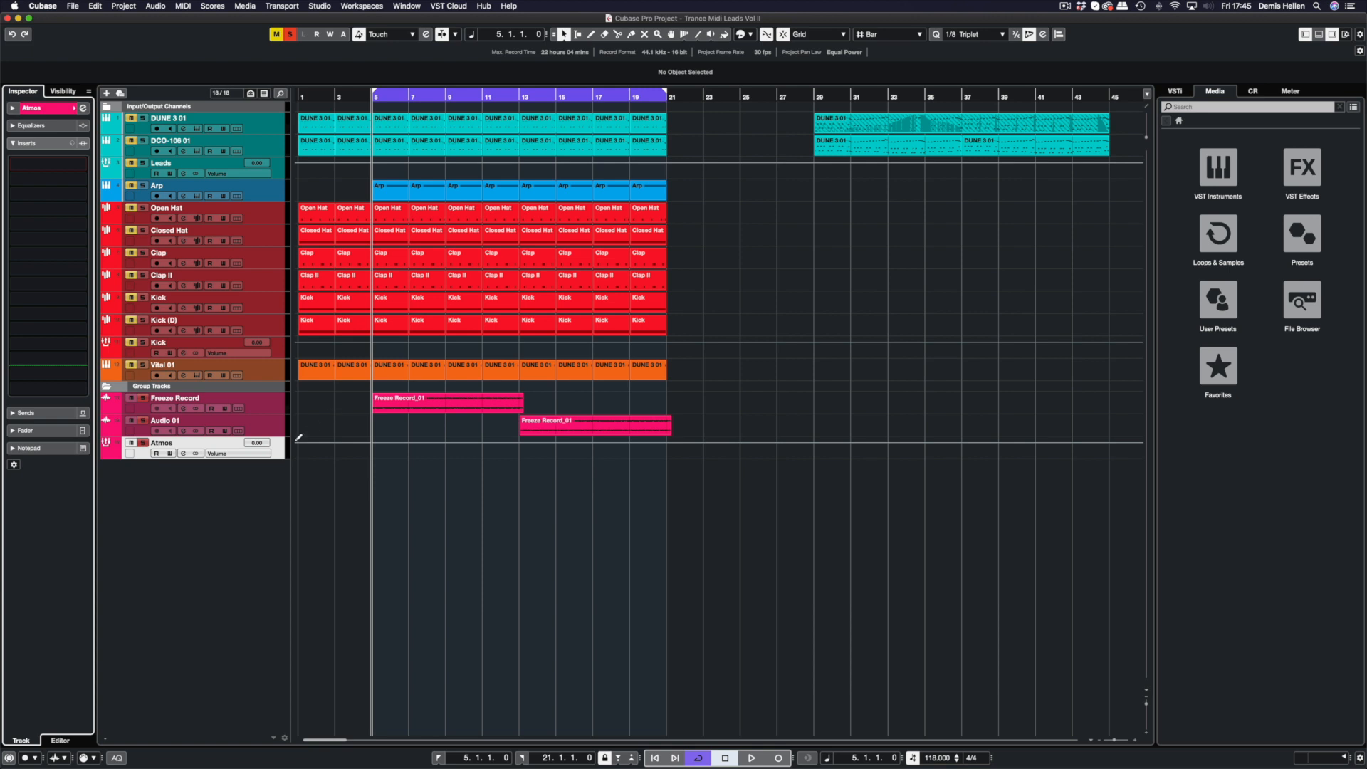
{"action": "mouse_move", "coordinate": [207, 422]}
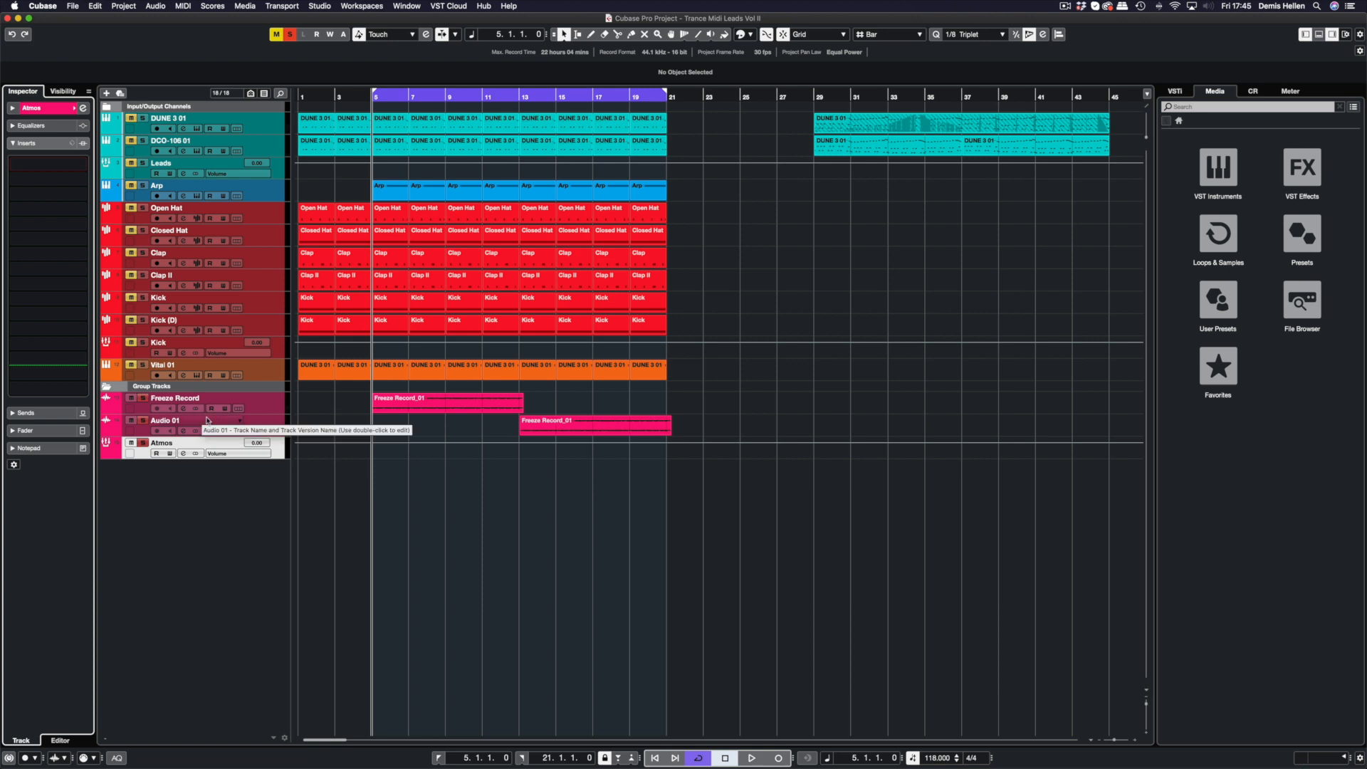
{"action": "mouse_move", "coordinate": [174, 403]}
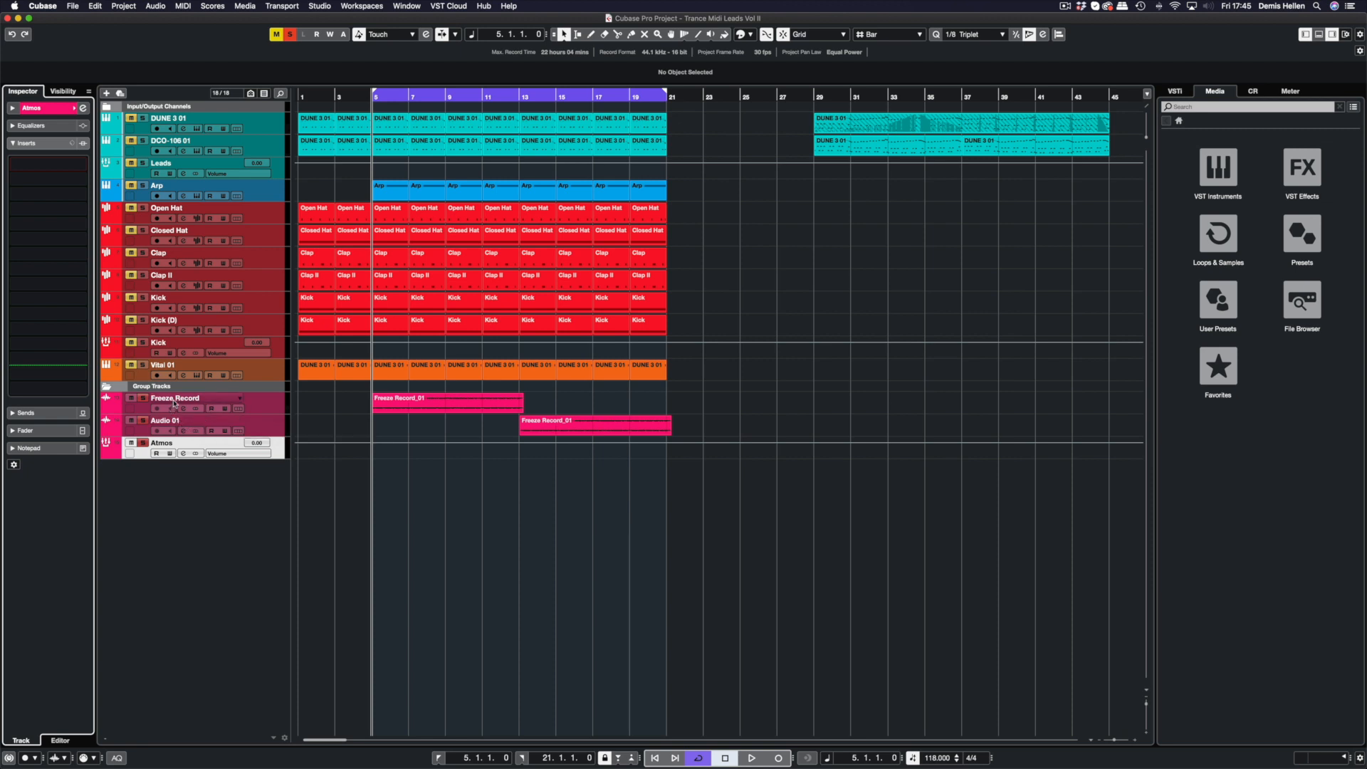
Rename the Freeze Record track to Atmos Verb 1
{"action": "left_click", "coordinate": [174, 399]}
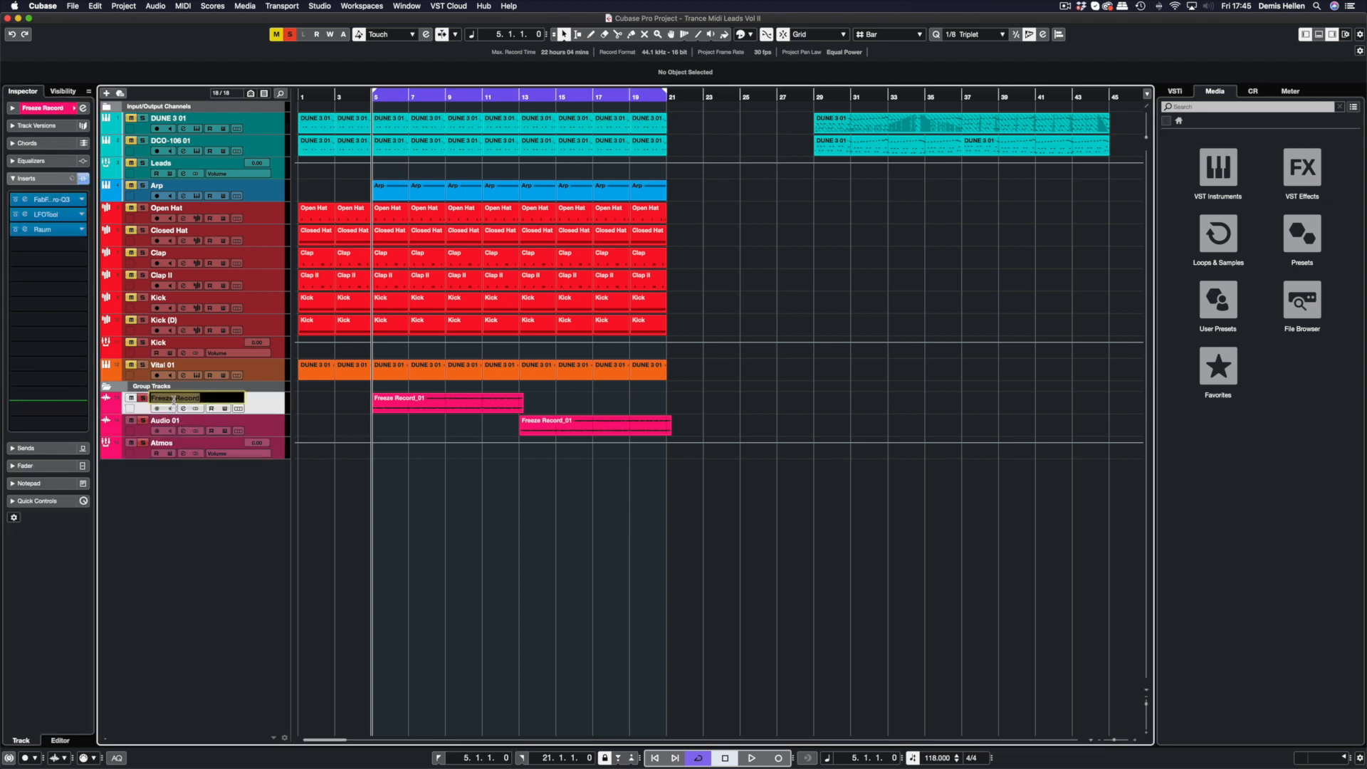
{"action": "type", "text": "Atmos Verb 1"}
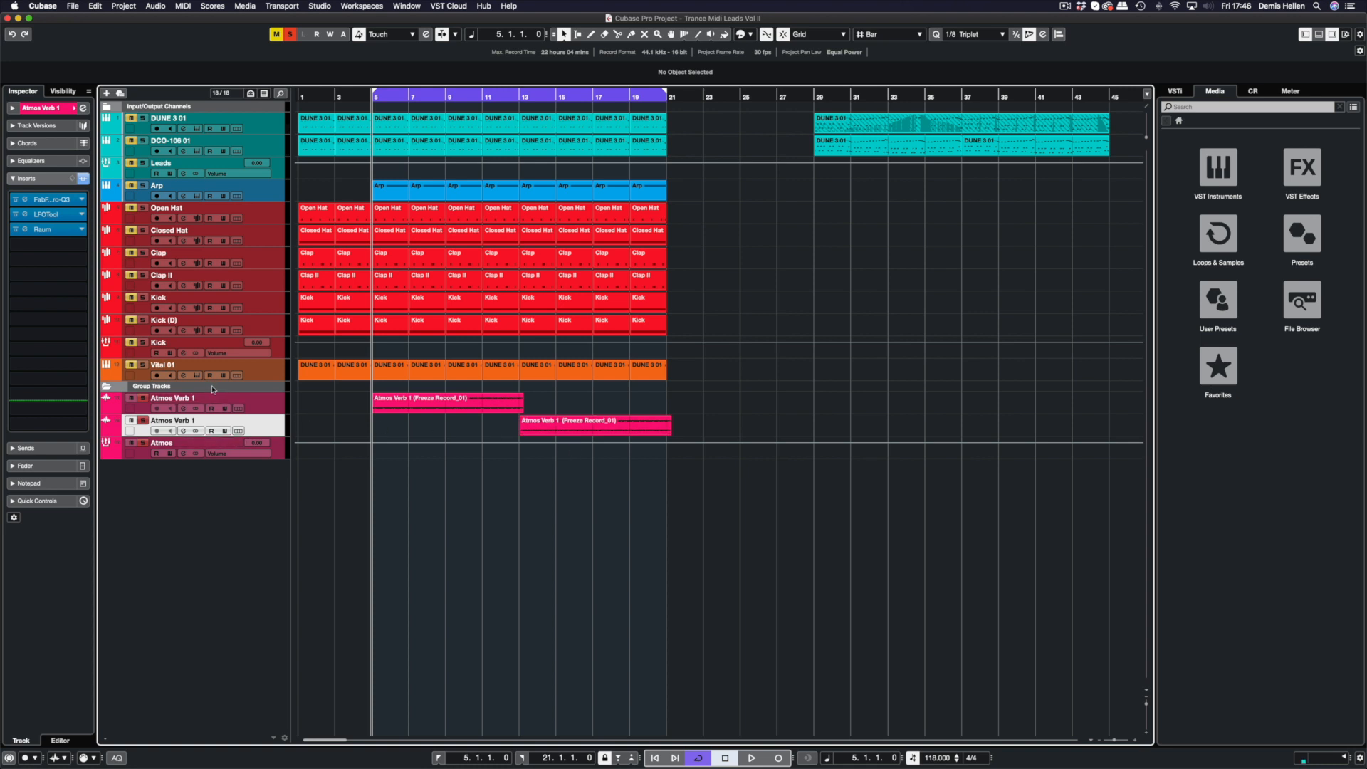
{"action": "mouse_move", "coordinate": [141, 454]}
{"action": "type", "text": "valh"}
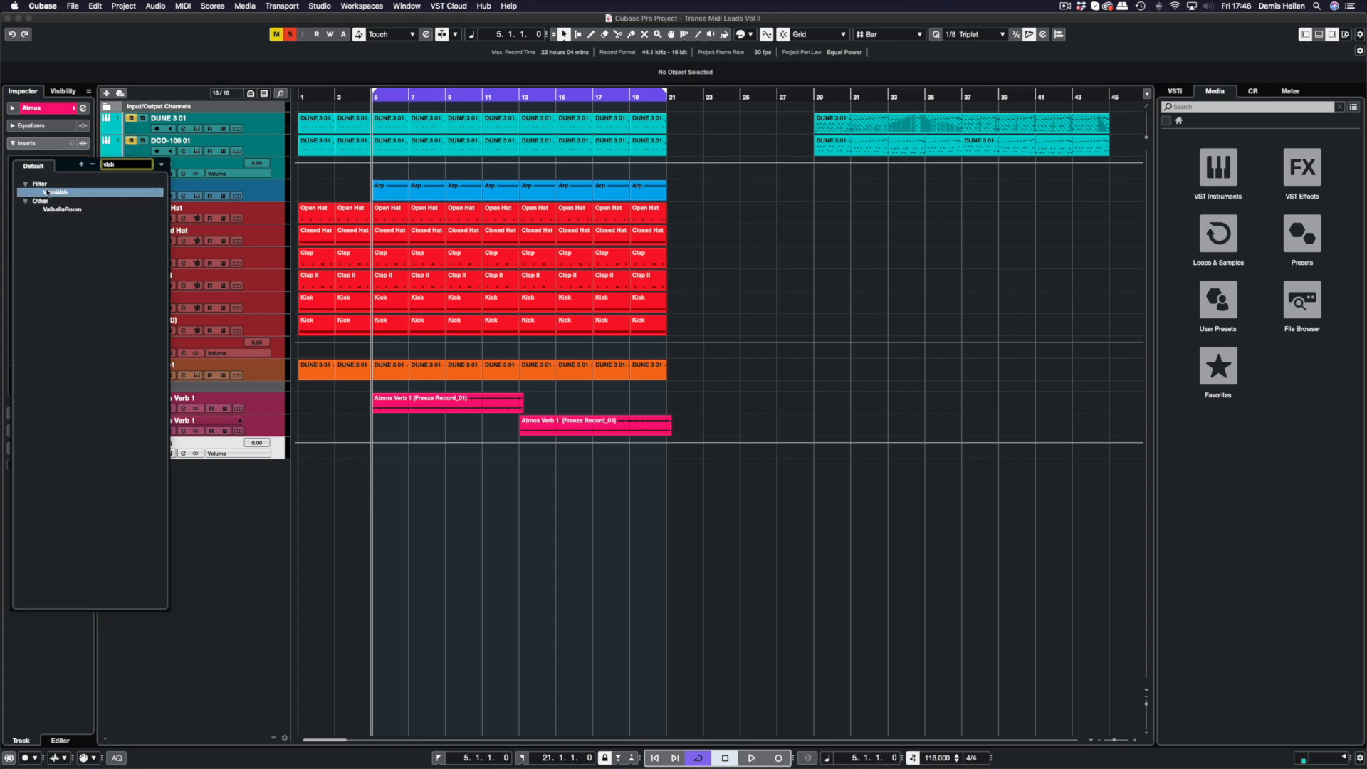
{"action": "mouse_move", "coordinate": [57, 211]}
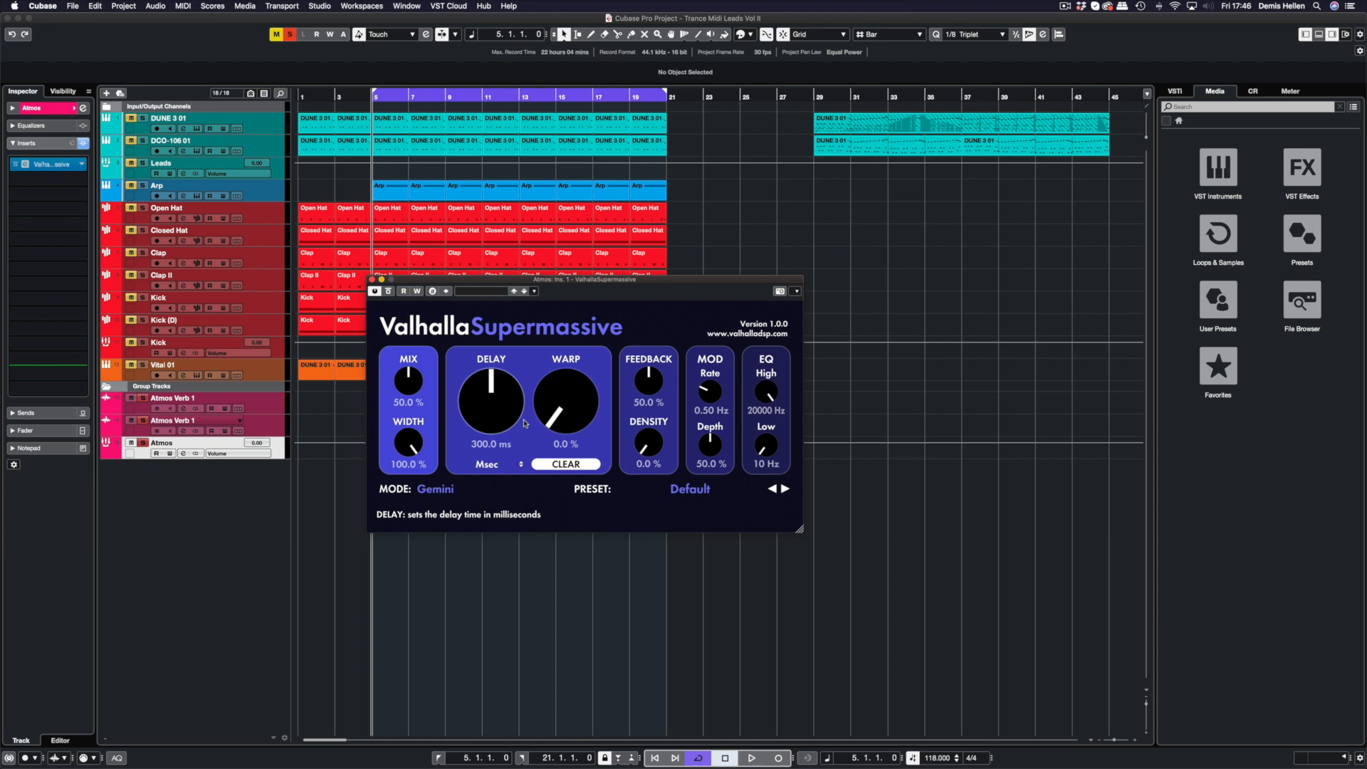
{"action": "mouse_move", "coordinate": [554, 448]}
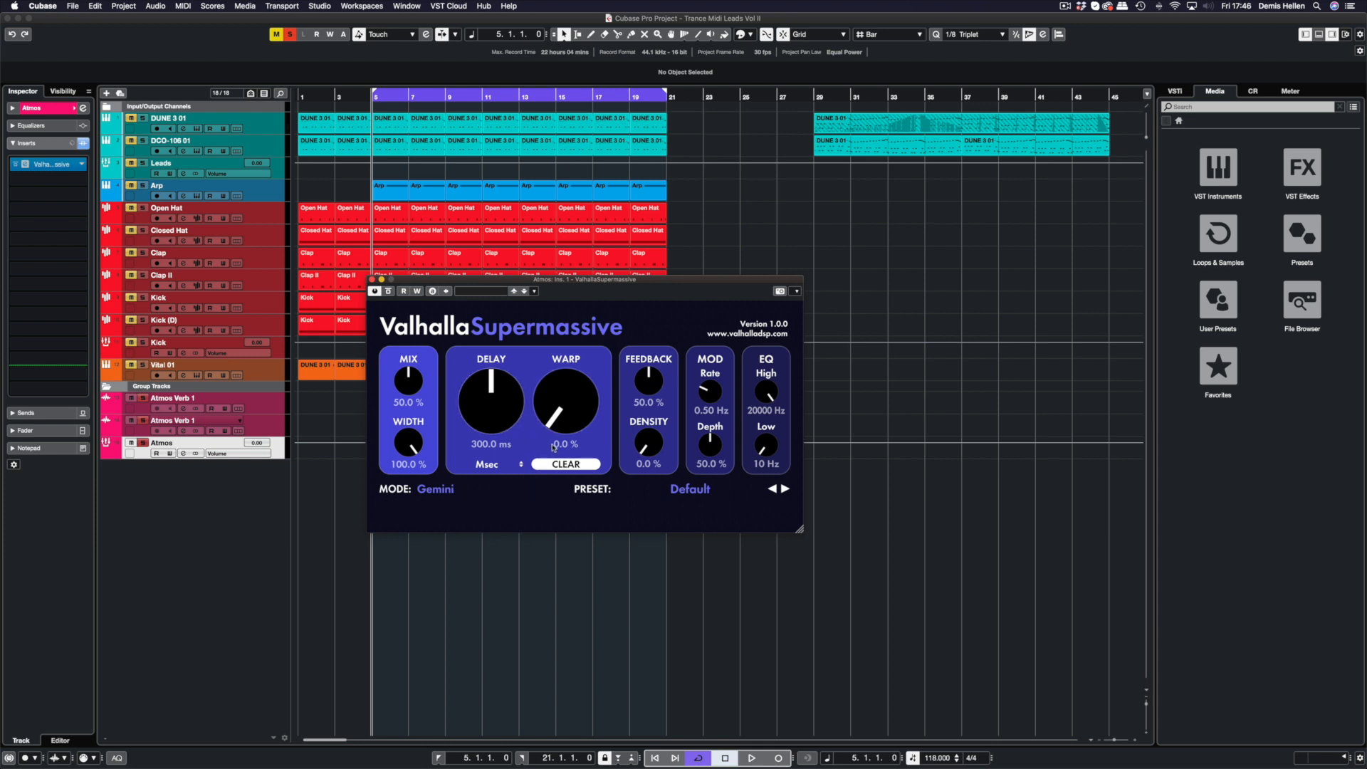
{"action": "mouse_move", "coordinate": [565, 401]}
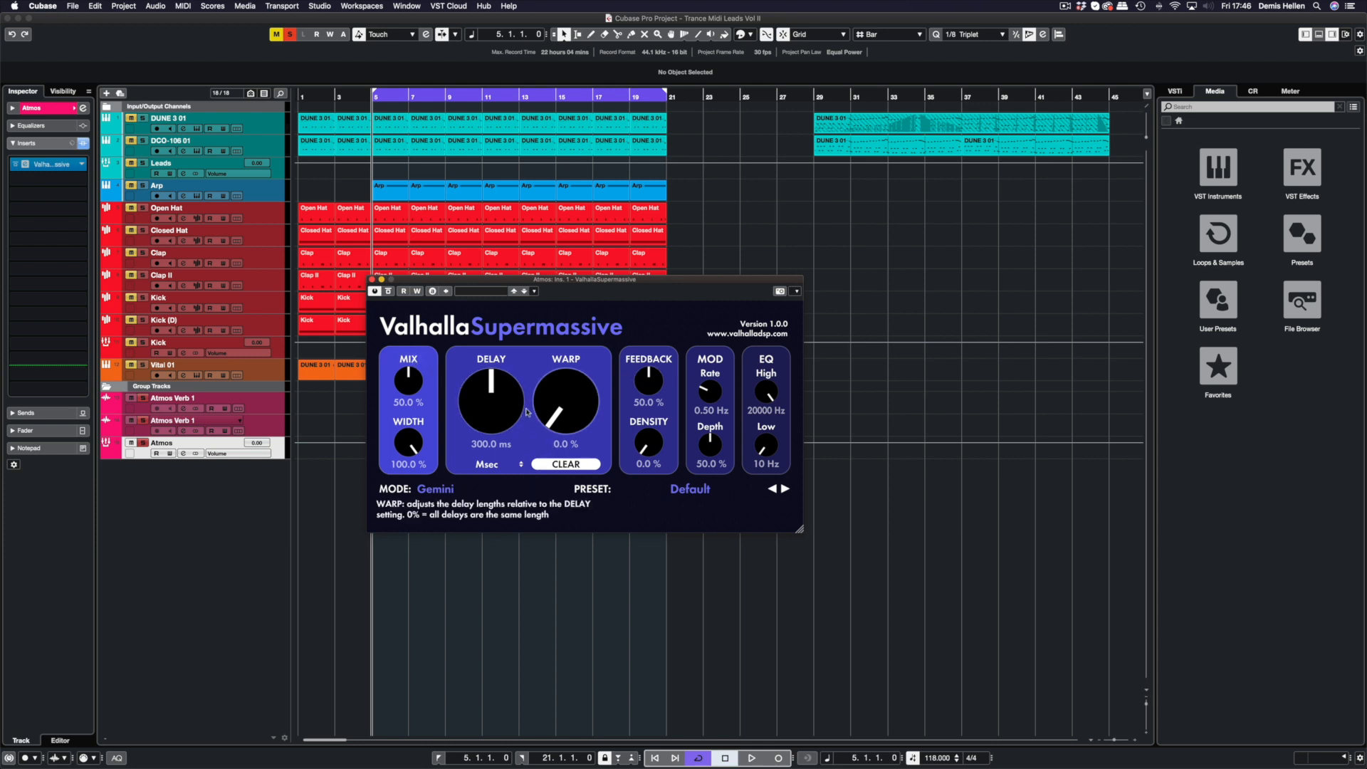
Browse the Reverbs presets of the Valhalla Supermassive insert on Atmos
{"action": "left_click", "coordinate": [690, 489]}
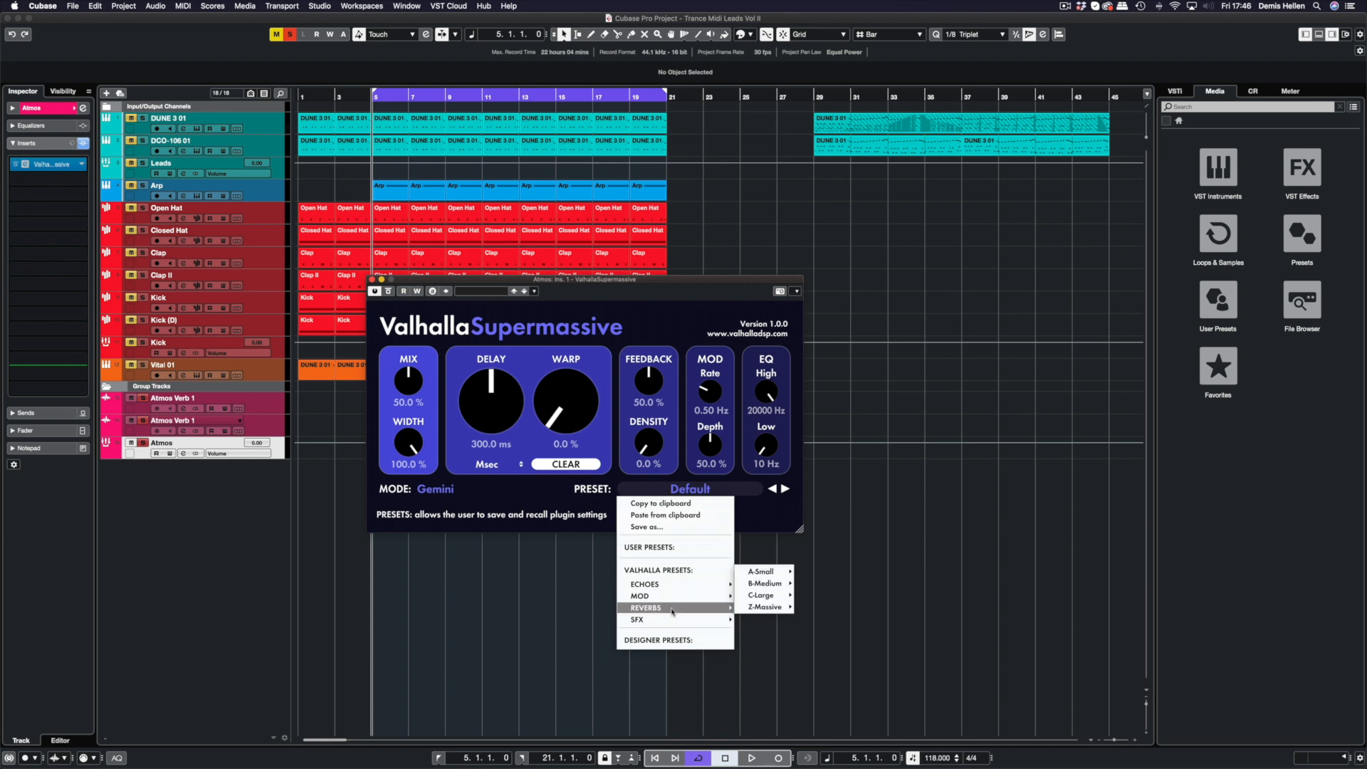
{"action": "left_click", "coordinate": [763, 607]}
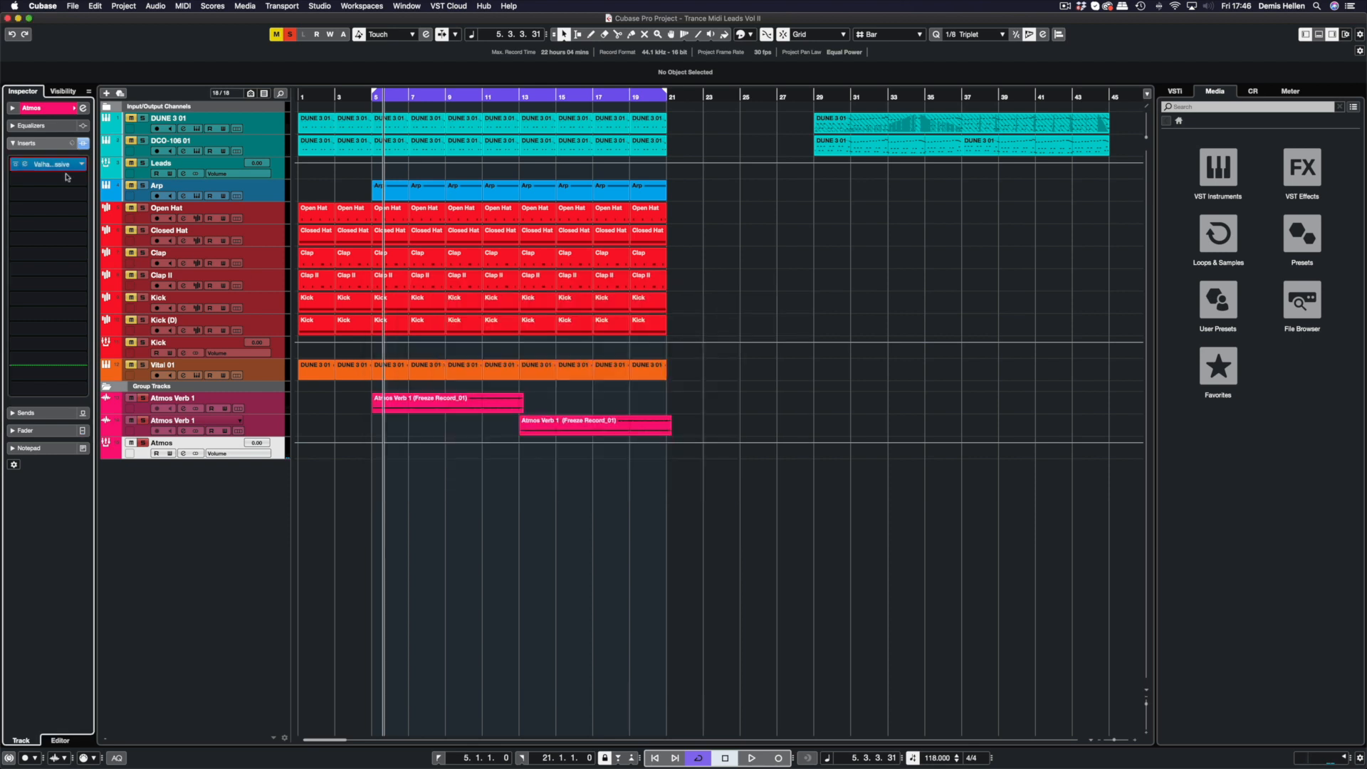
Load SPL EQ Ranger Plus as the second Atmos insert via an 'spl' search and close it
{"action": "left_click", "coordinate": [49, 164]}
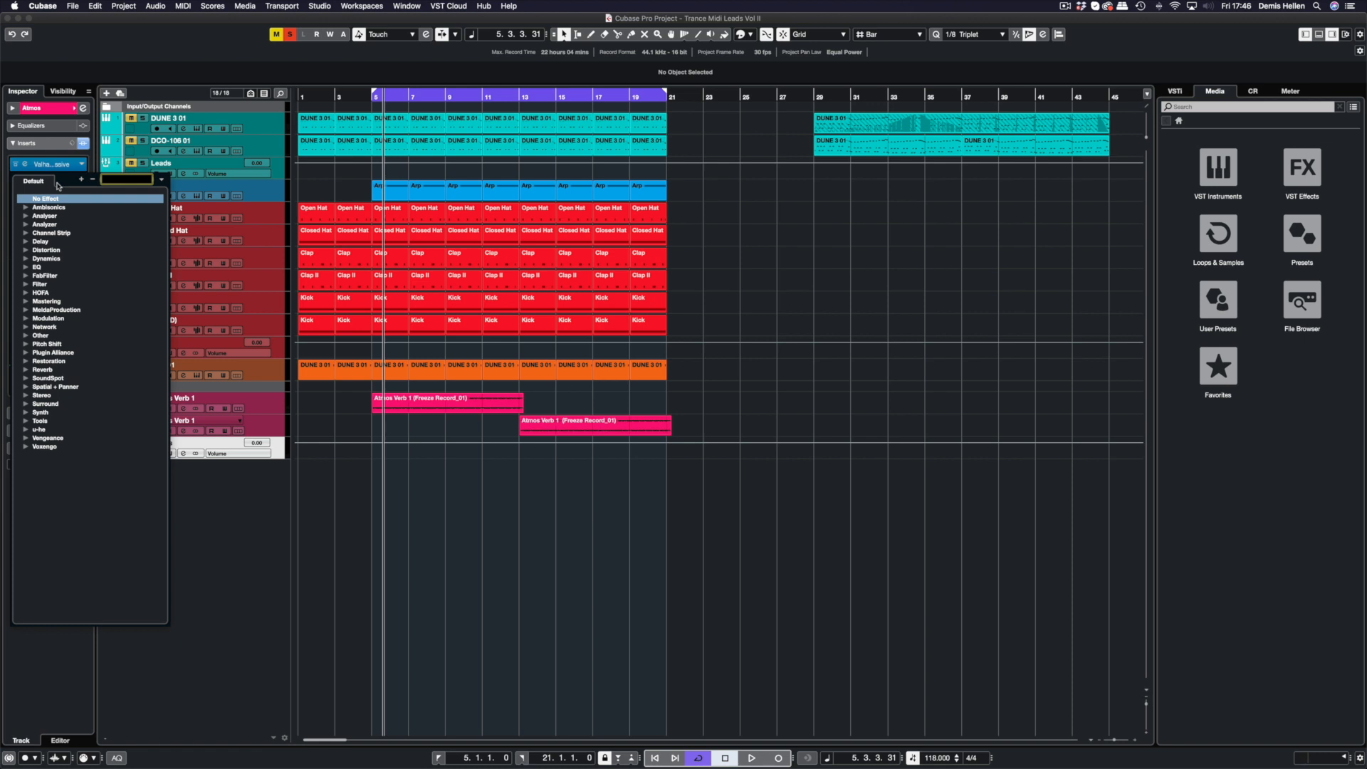
{"action": "type", "text": "spl"}
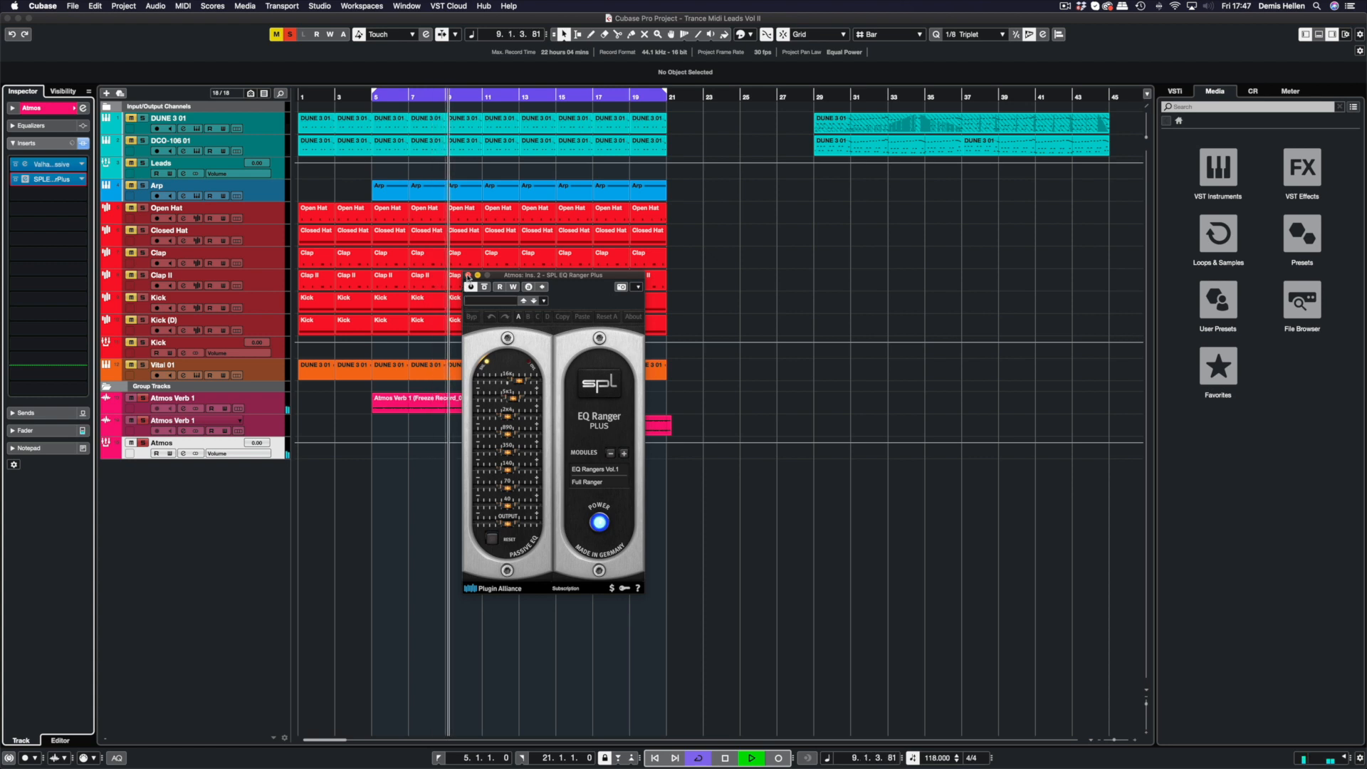
{"action": "left_click", "coordinate": [638, 275]}
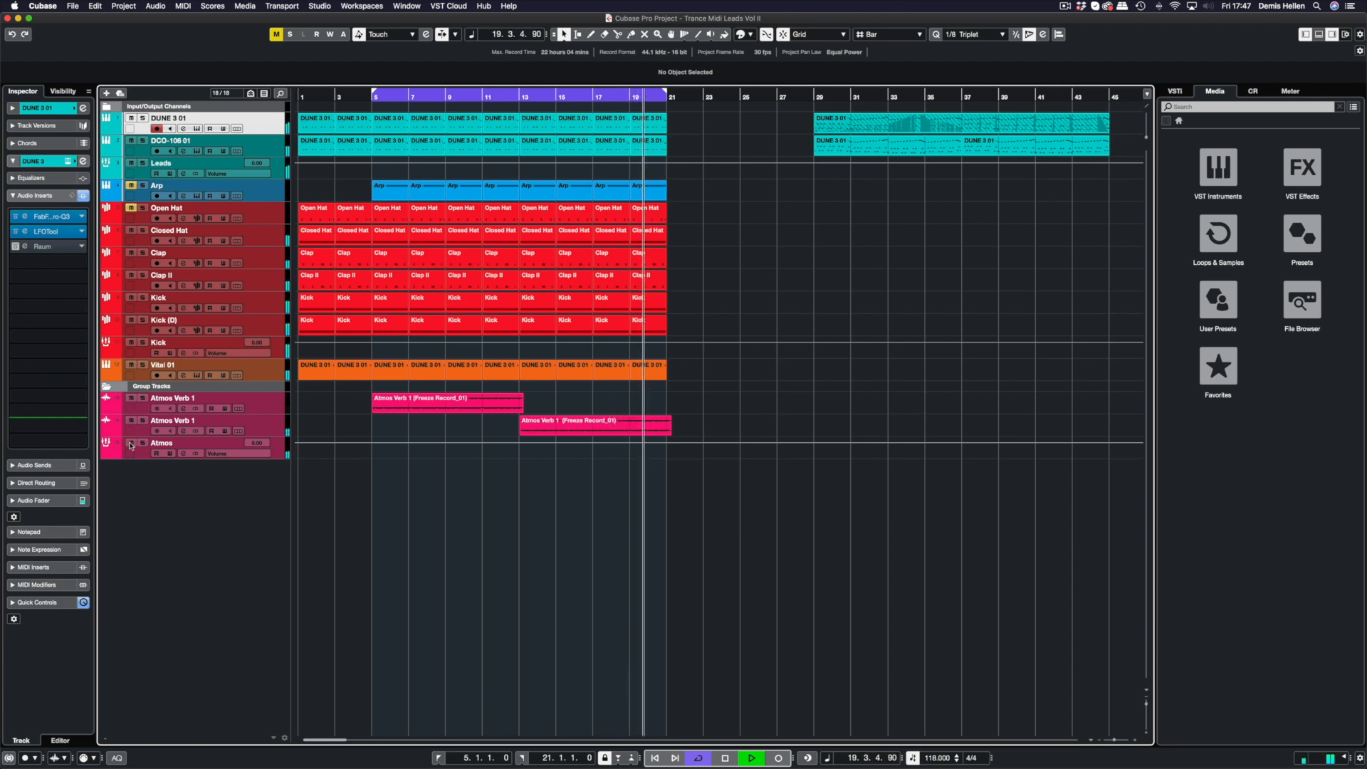
{"action": "left_click", "coordinate": [751, 756]}
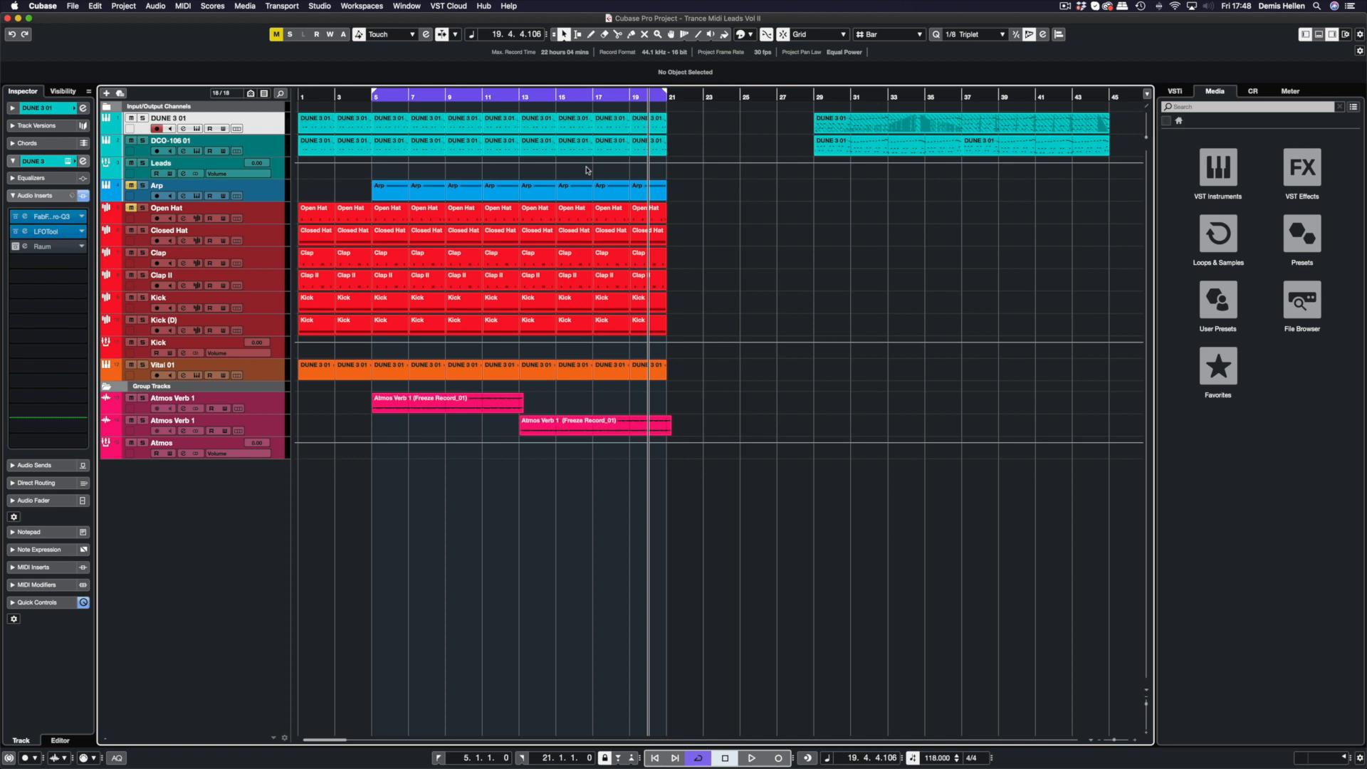
{"action": "mouse_move", "coordinate": [531, 406]}
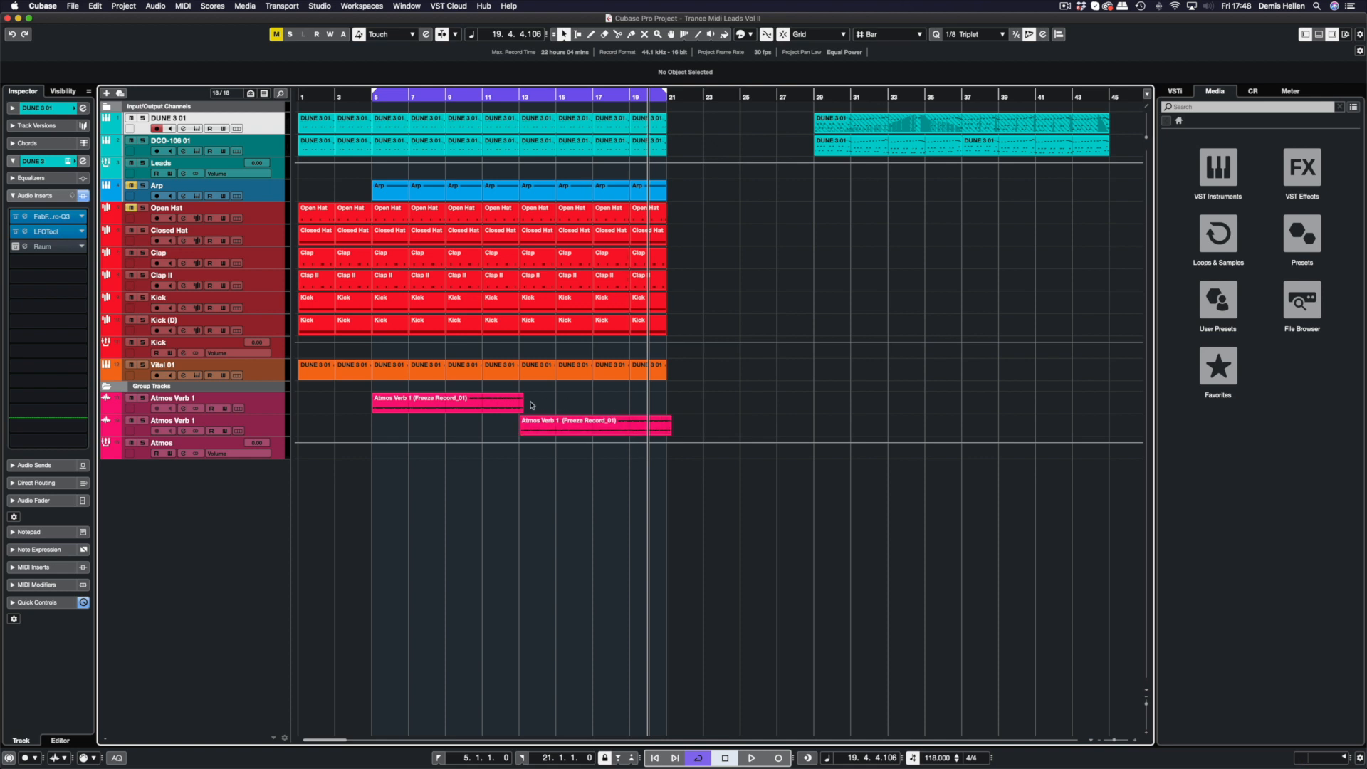
{"action": "mouse_move", "coordinate": [586, 400]}
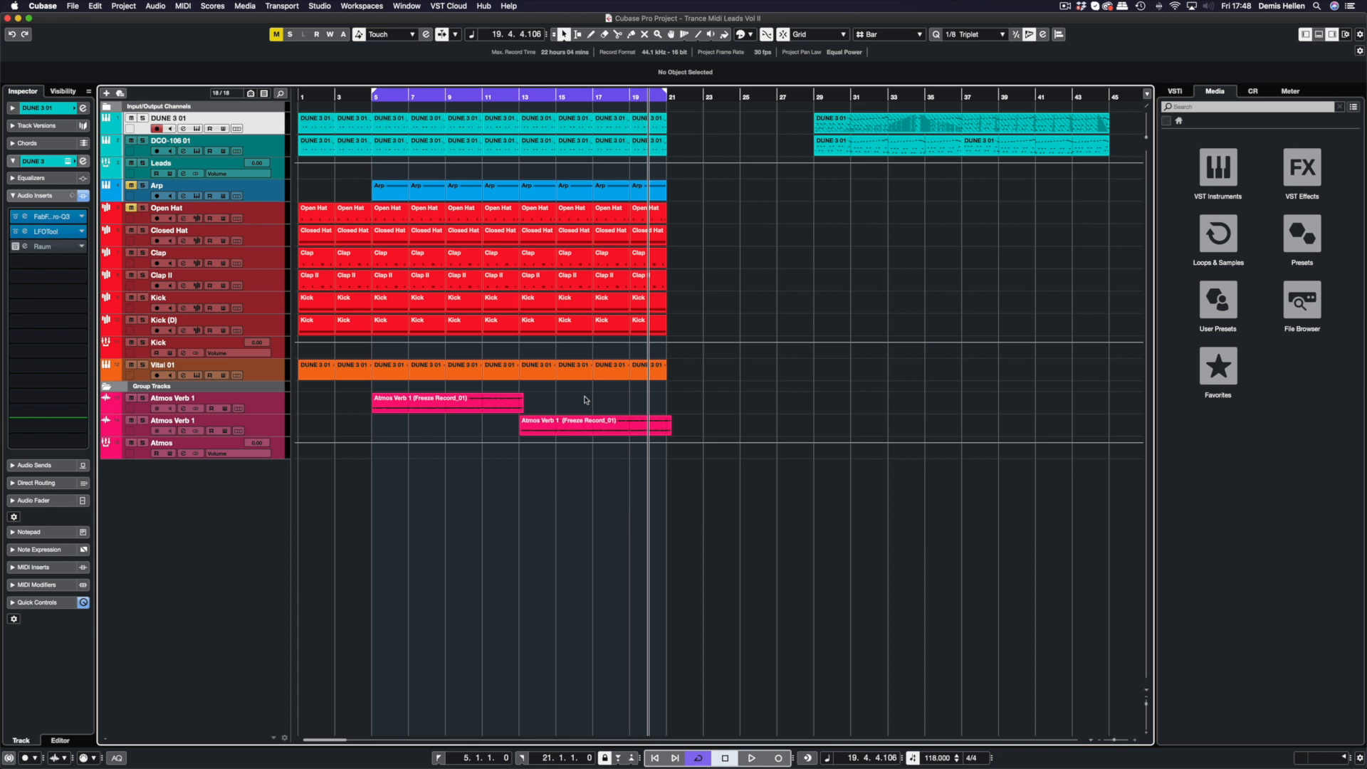
{"action": "left_click", "coordinate": [447, 398]}
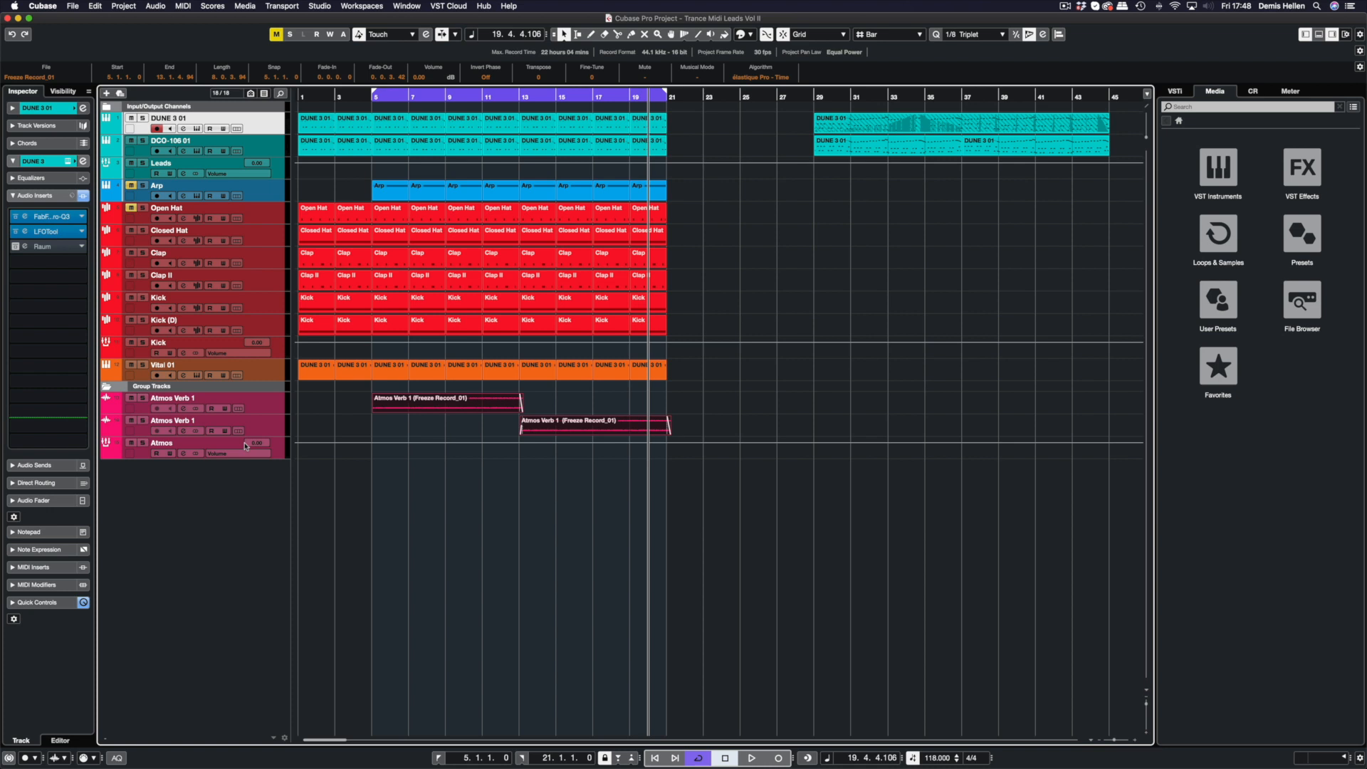
{"action": "mouse_move", "coordinate": [280, 412]}
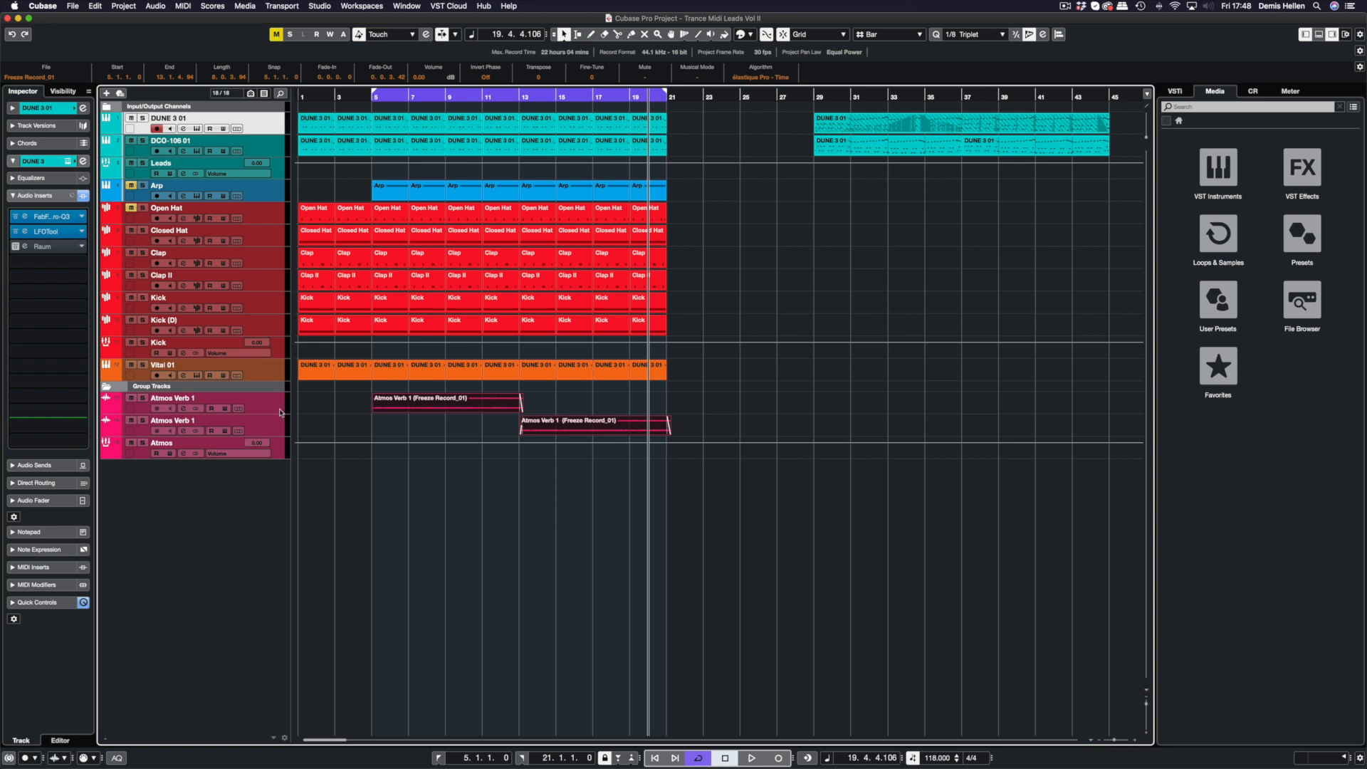